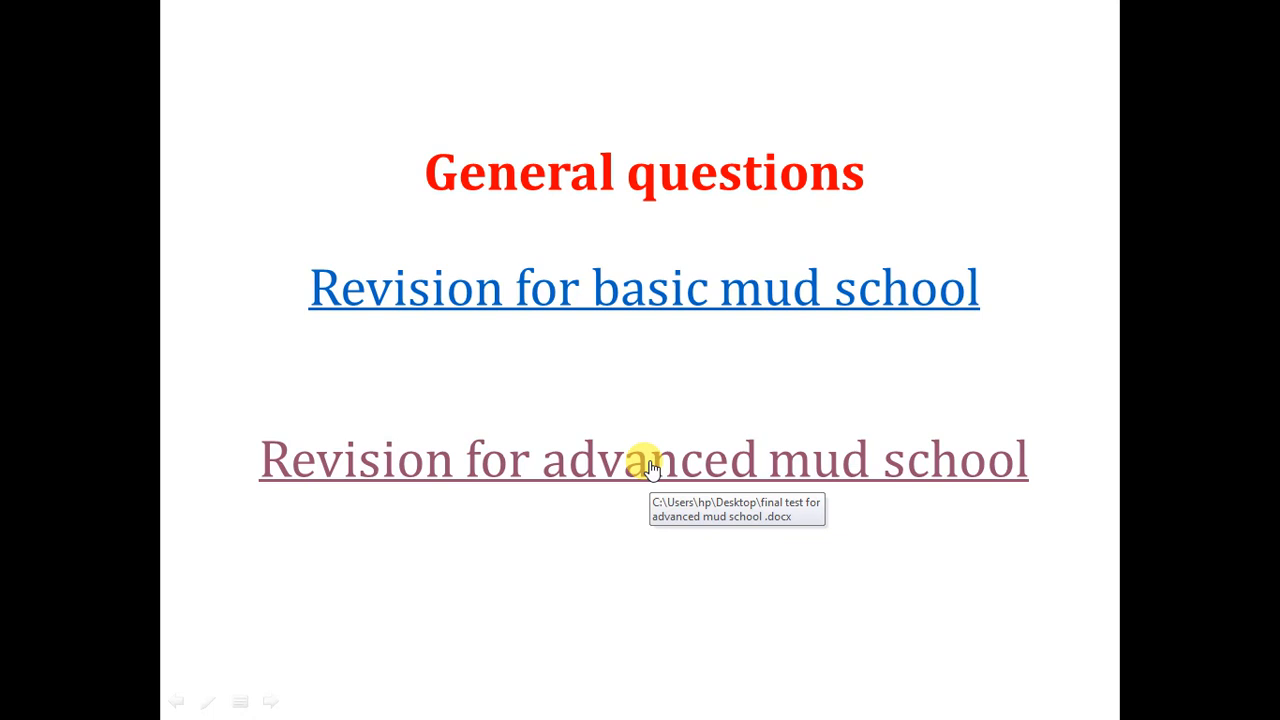
pyautogui.moveTo(640, 420)
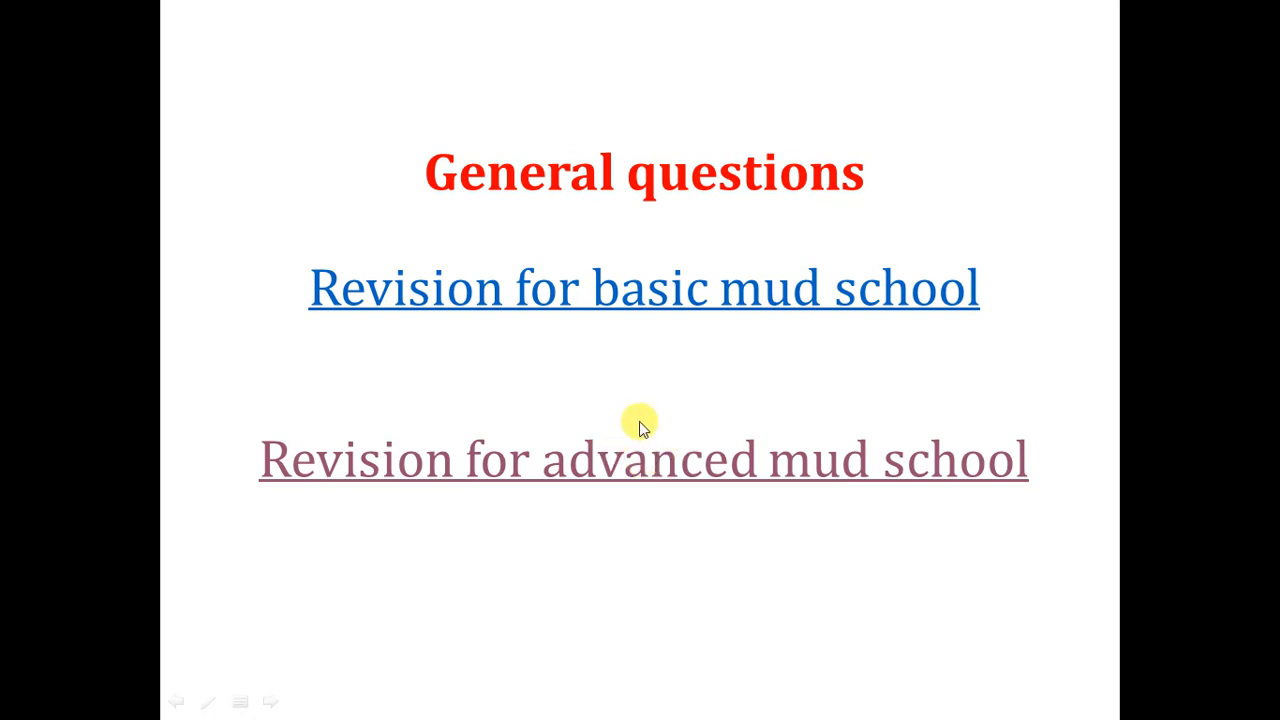
# Follow the 'Revision for advanced mud school' hyperlink to bring up the linked Word document.
pyautogui.click(644, 288)
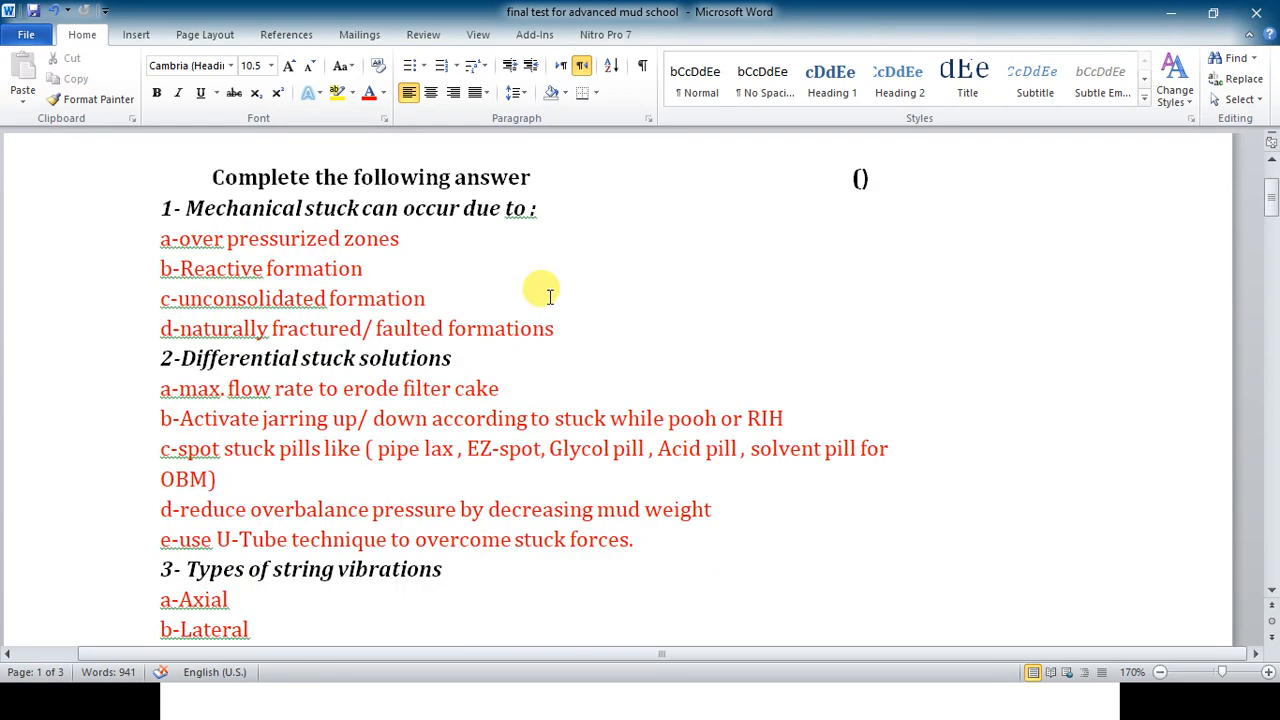
pyautogui.moveTo(444, 224)
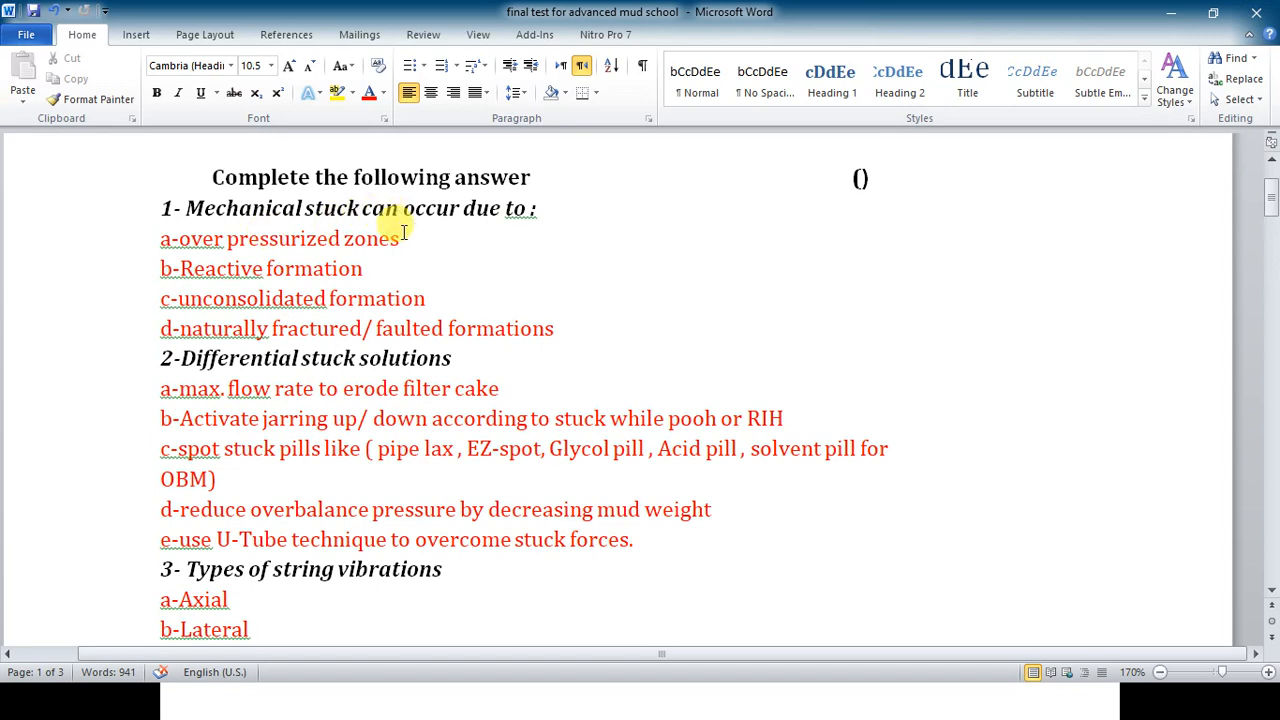
pyautogui.moveTo(410, 238)
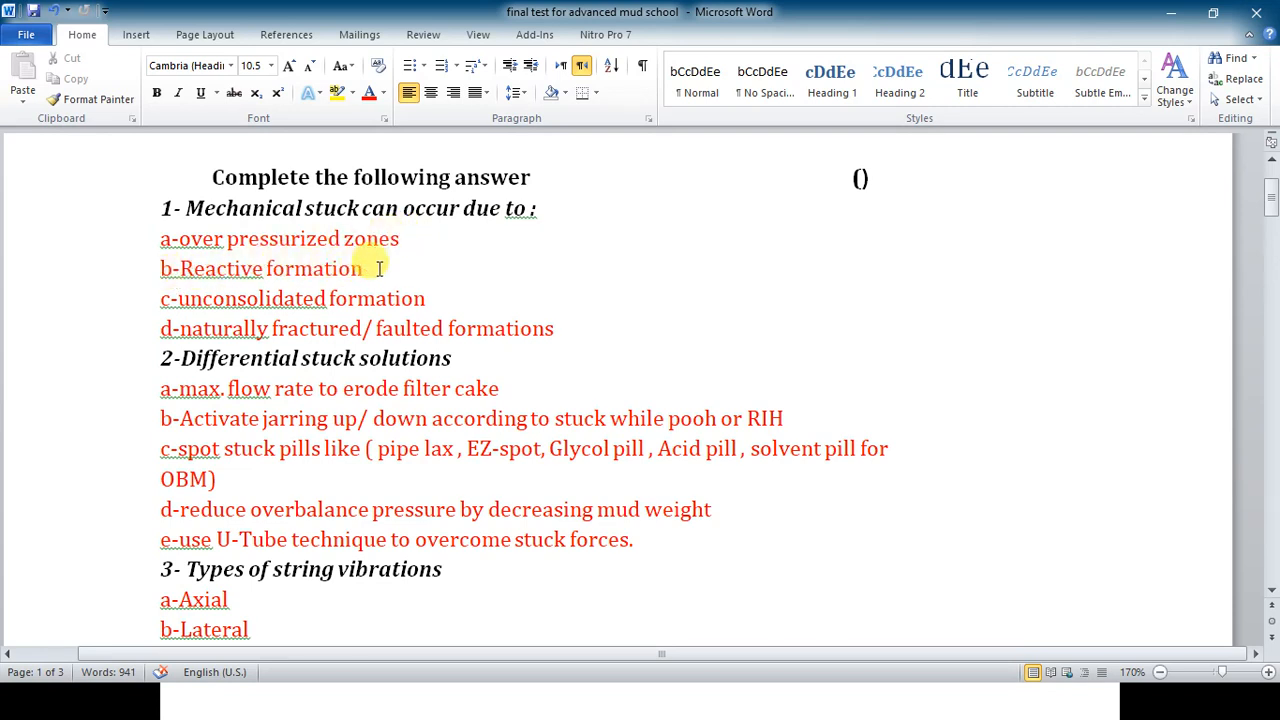
pyautogui.moveTo(390, 296)
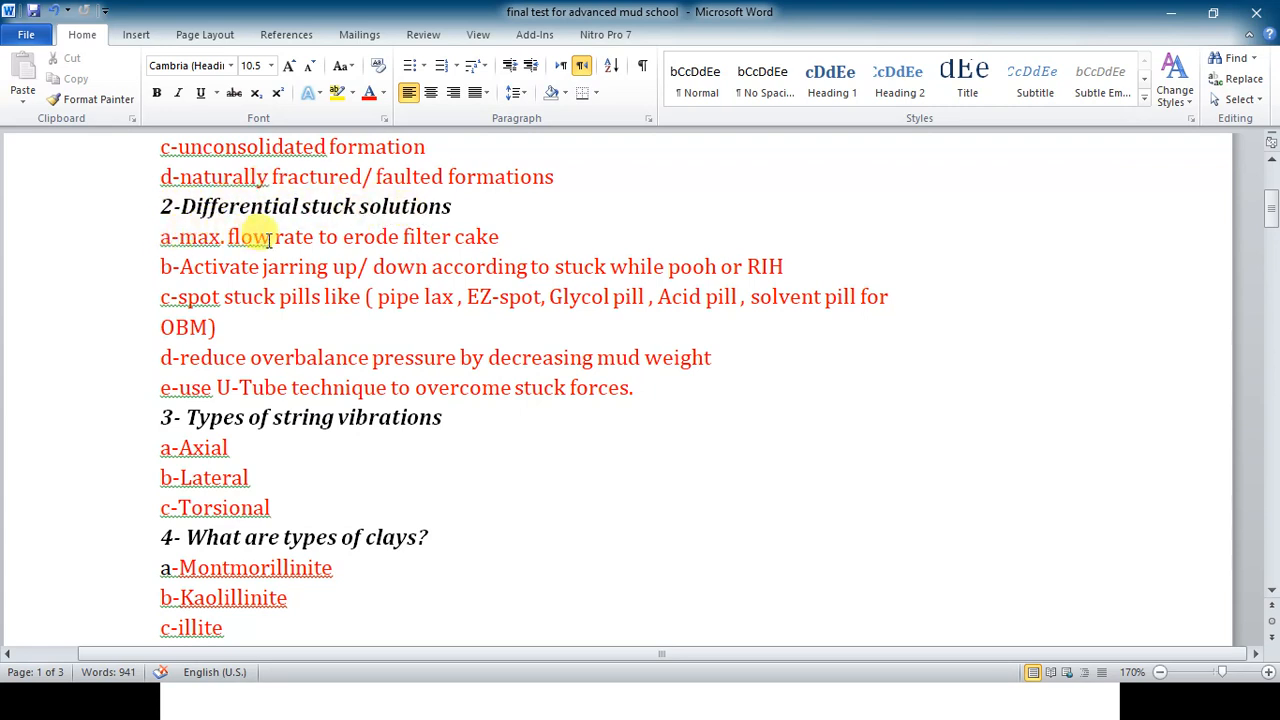
pyautogui.moveTo(372, 236)
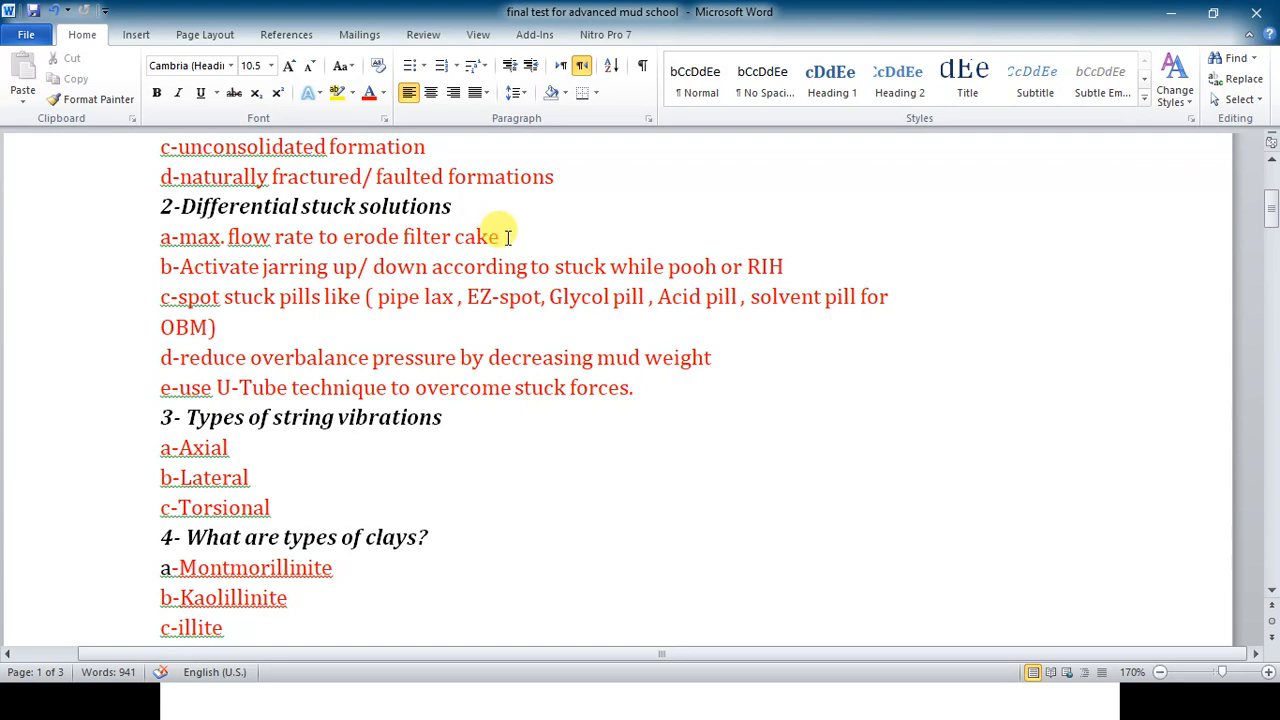
pyautogui.moveTo(316, 216)
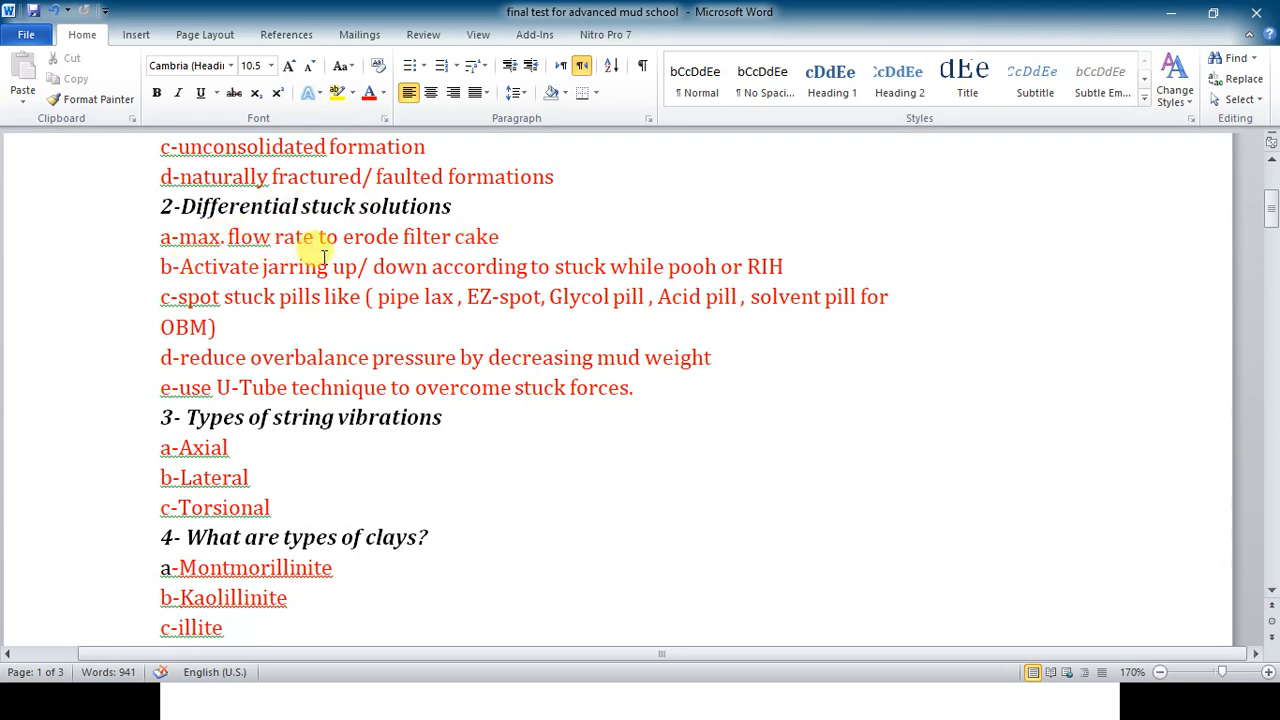
pyautogui.moveTo(324, 266)
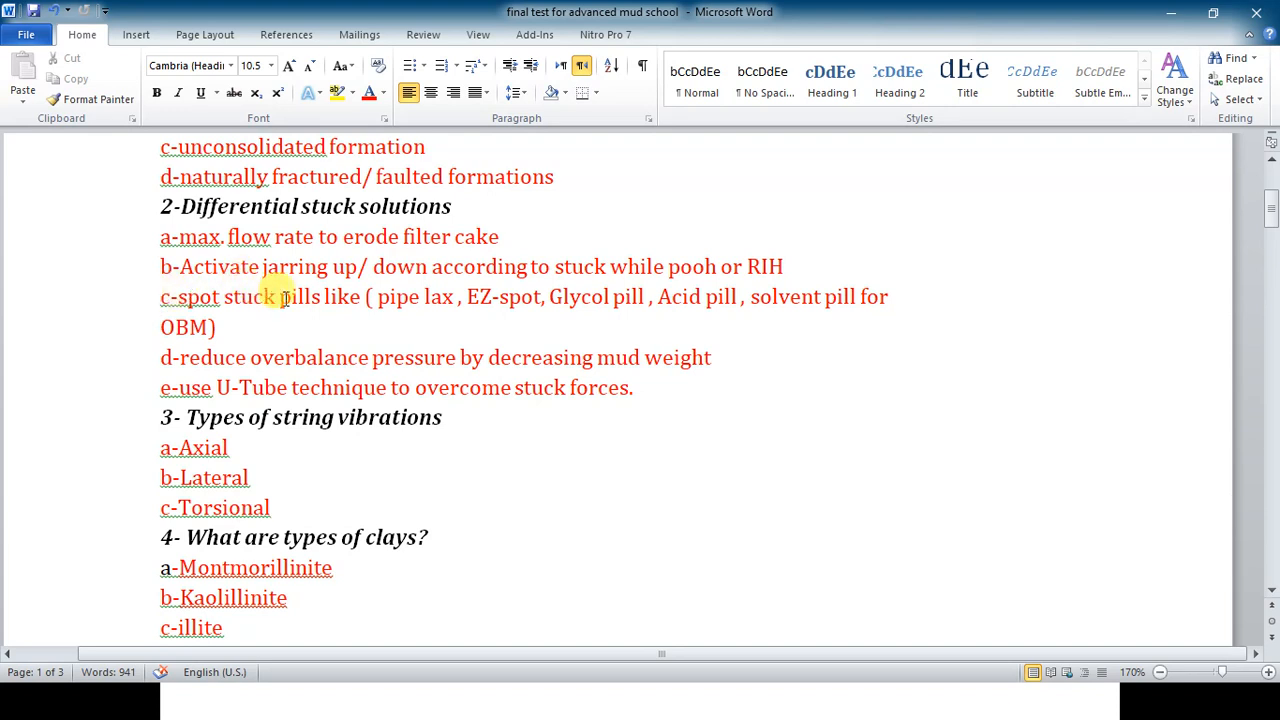
pyautogui.moveTo(396, 296)
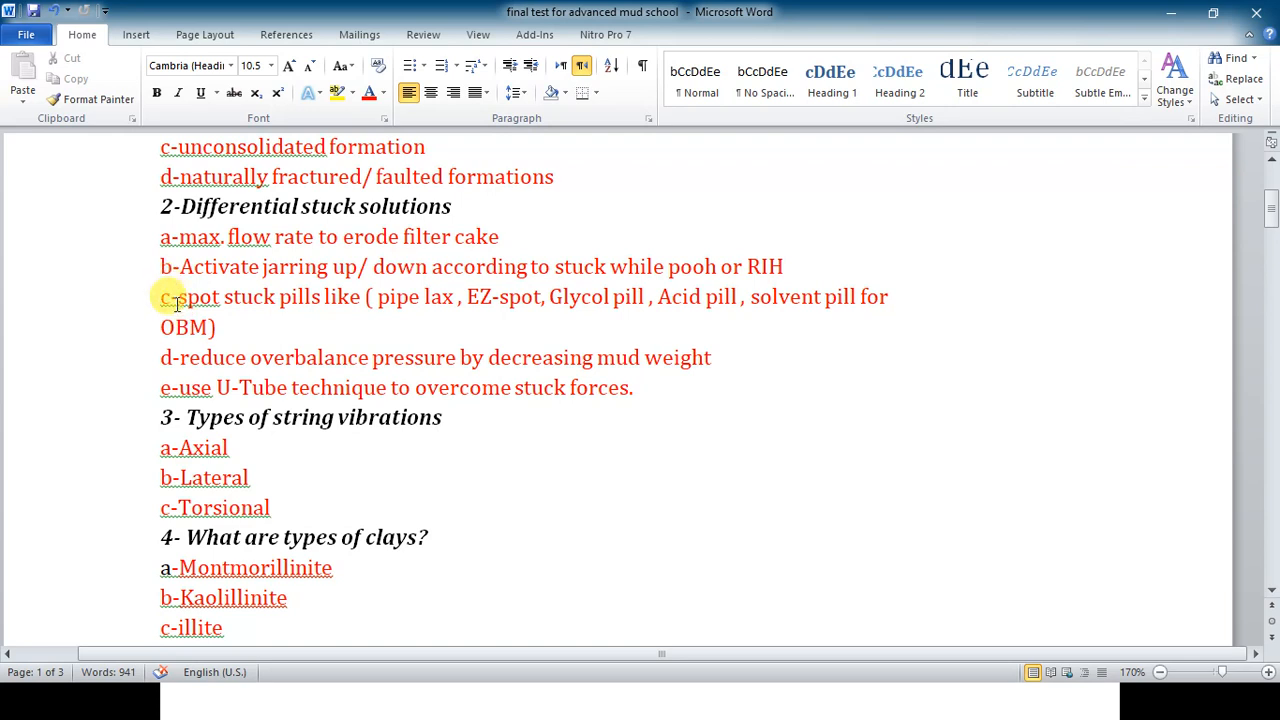
pyautogui.moveTo(170, 358)
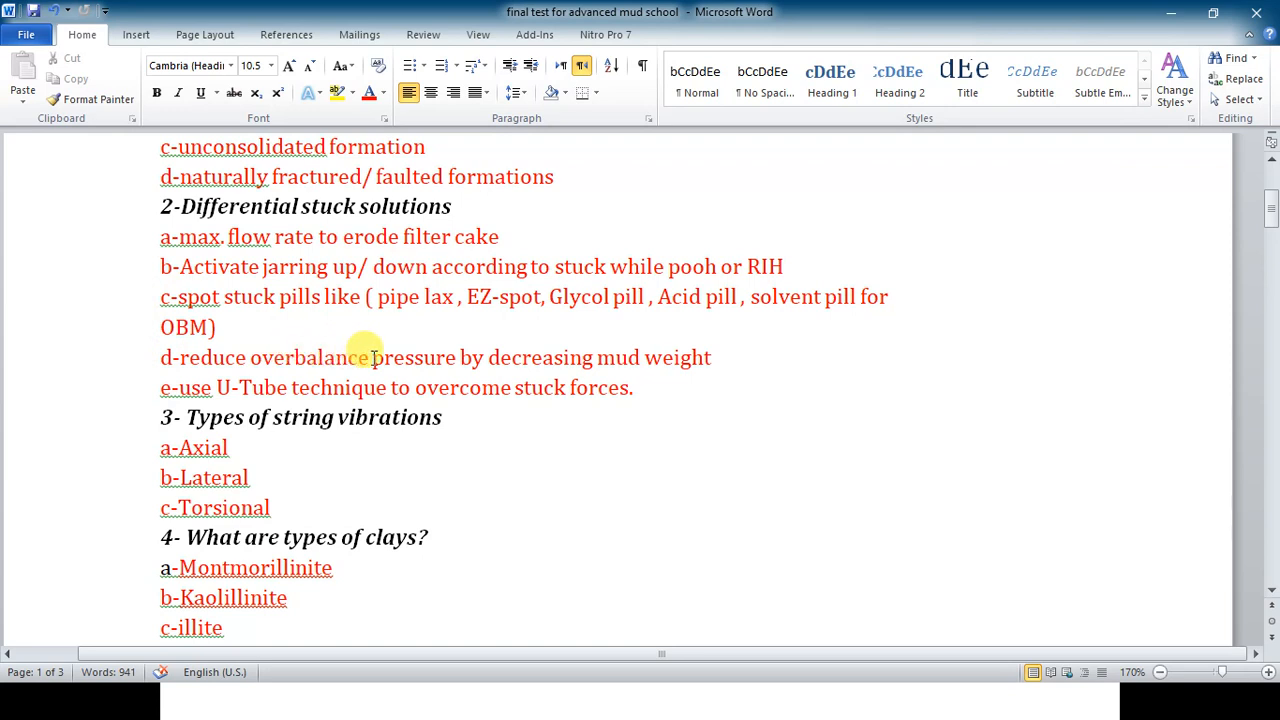
pyautogui.moveTo(652, 350)
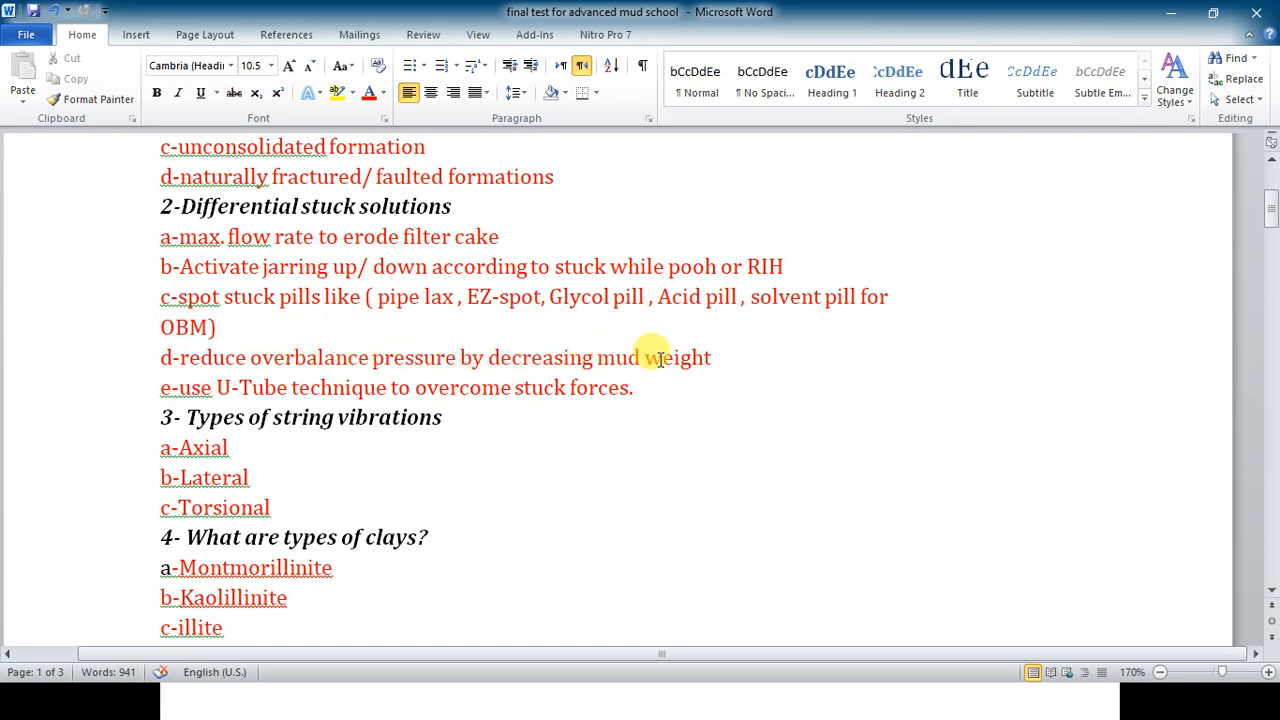
pyautogui.moveTo(468, 346)
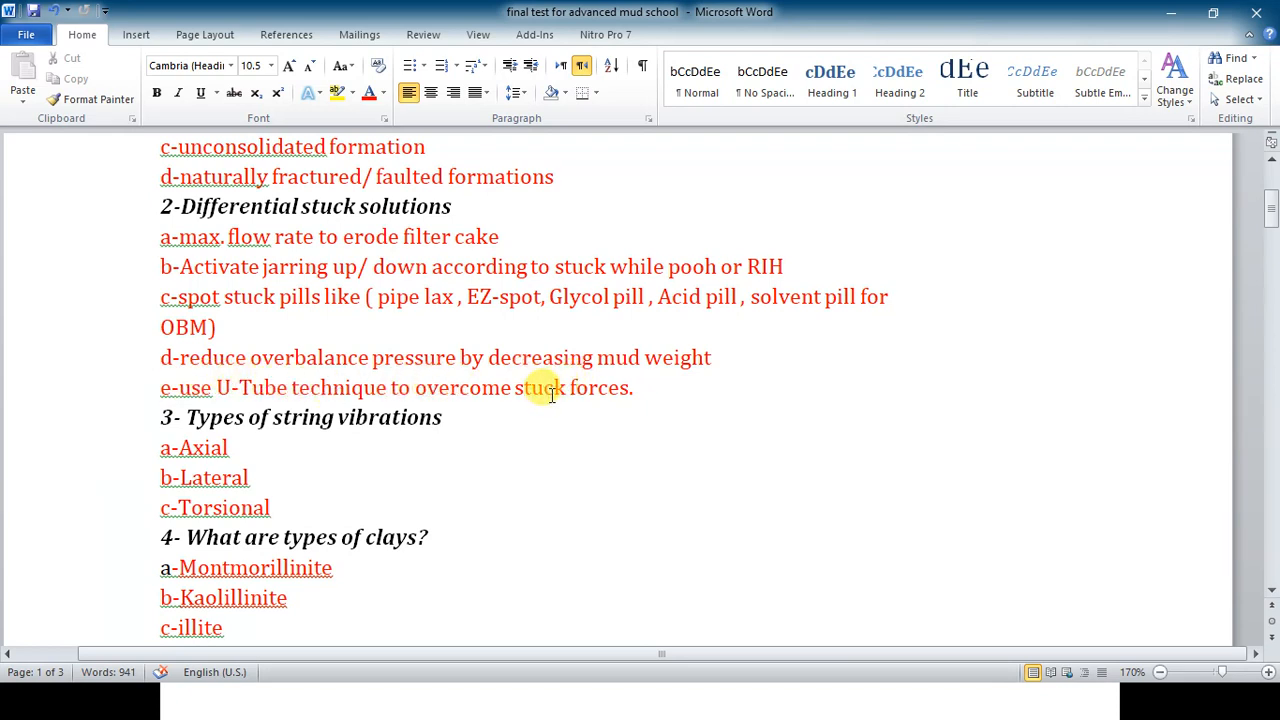
pyautogui.moveTo(332, 260)
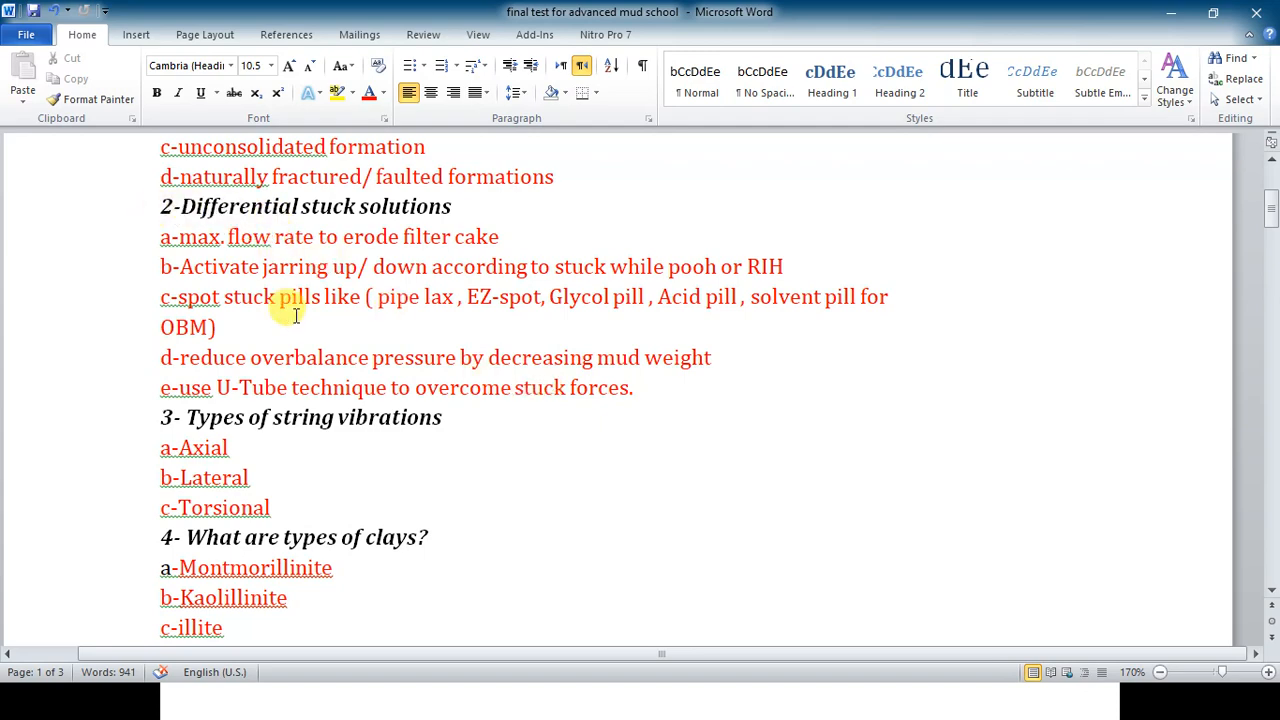
pyautogui.scroll(-3)
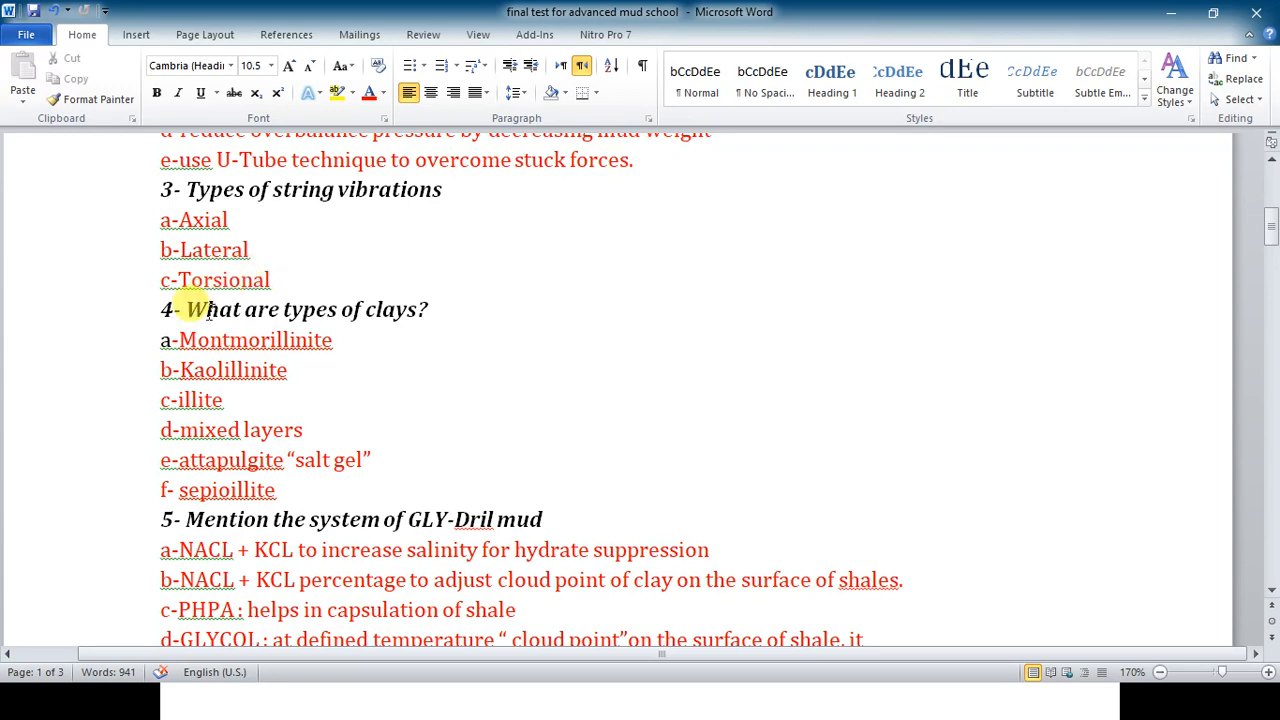
pyautogui.scroll(-3)
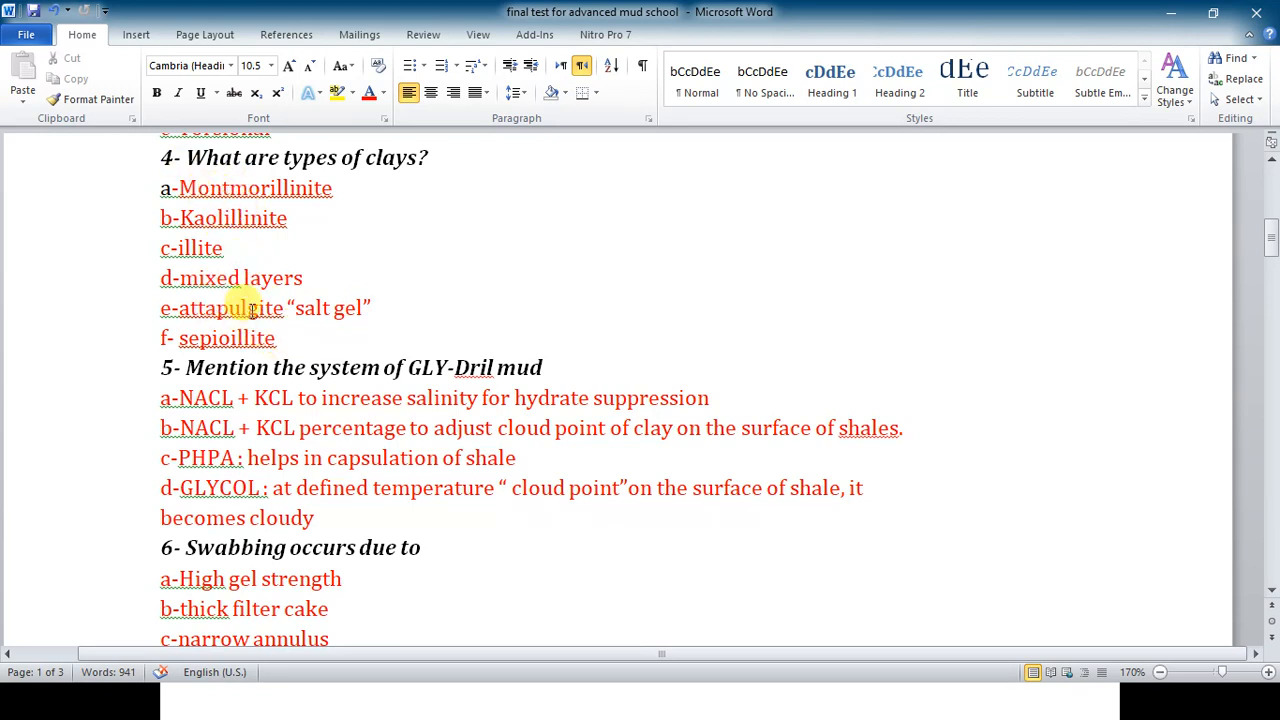
pyautogui.moveTo(308, 252)
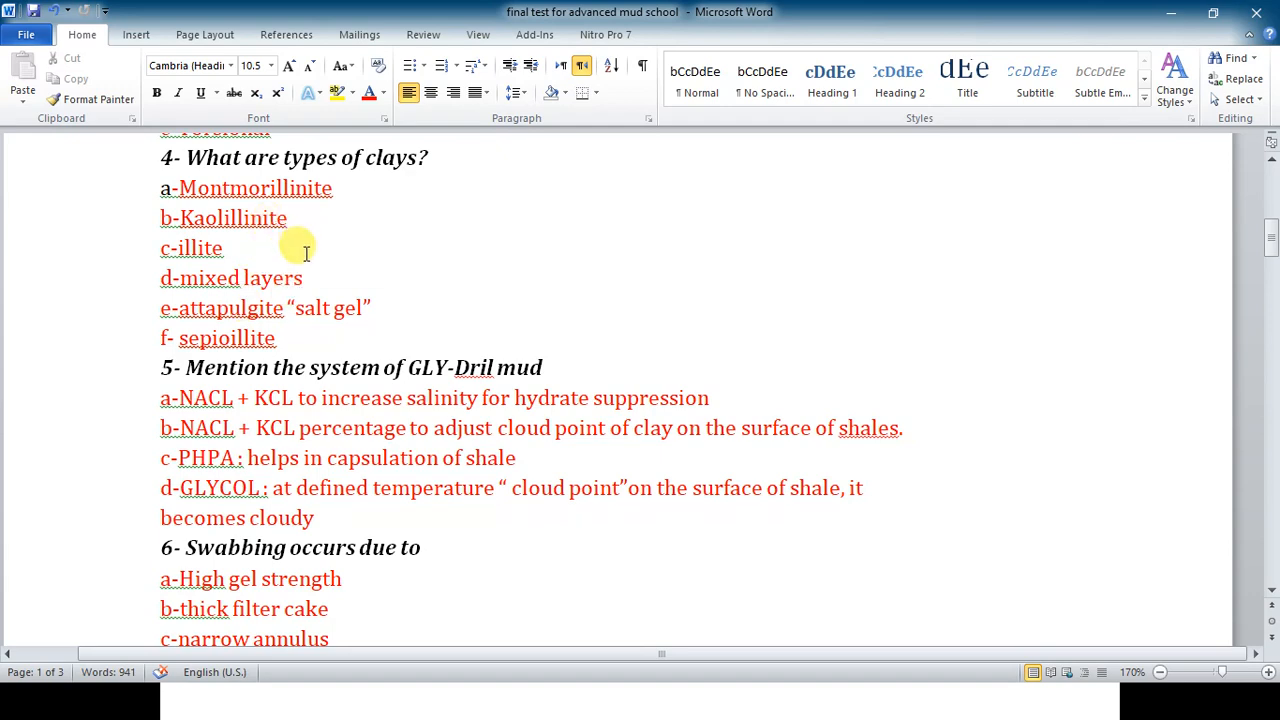
pyautogui.scroll(-3)
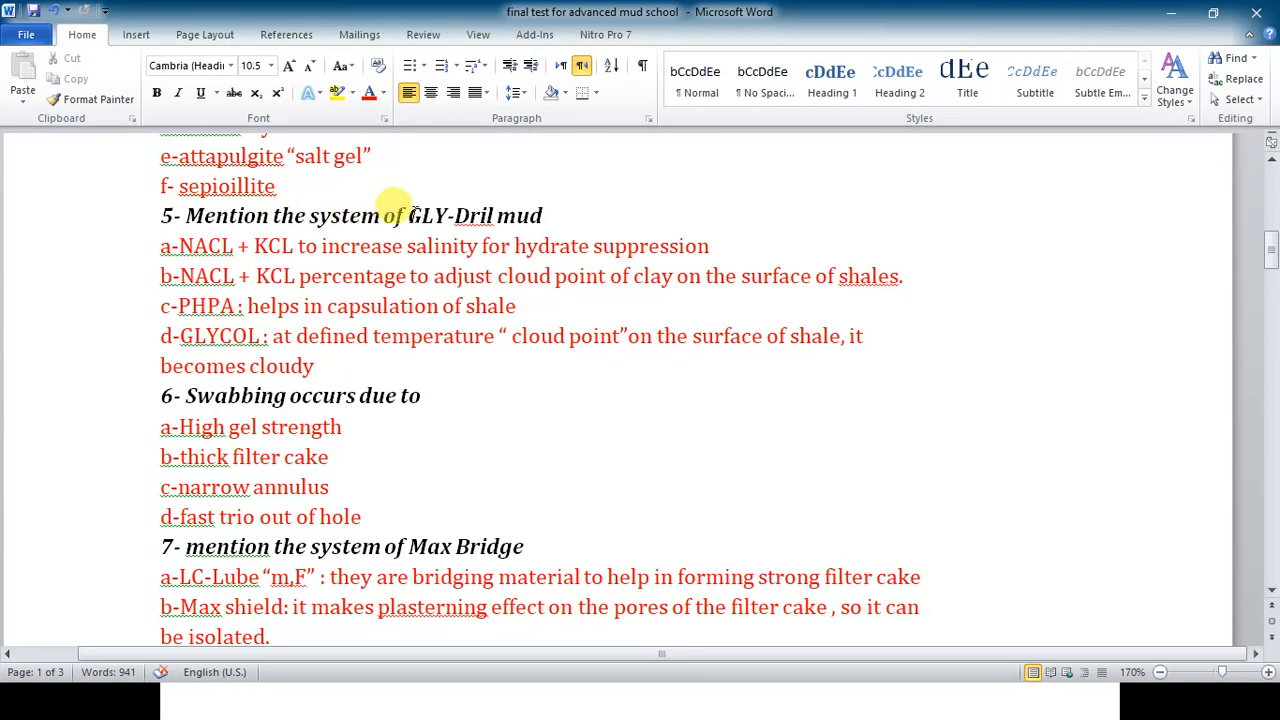
pyautogui.moveTo(540, 216)
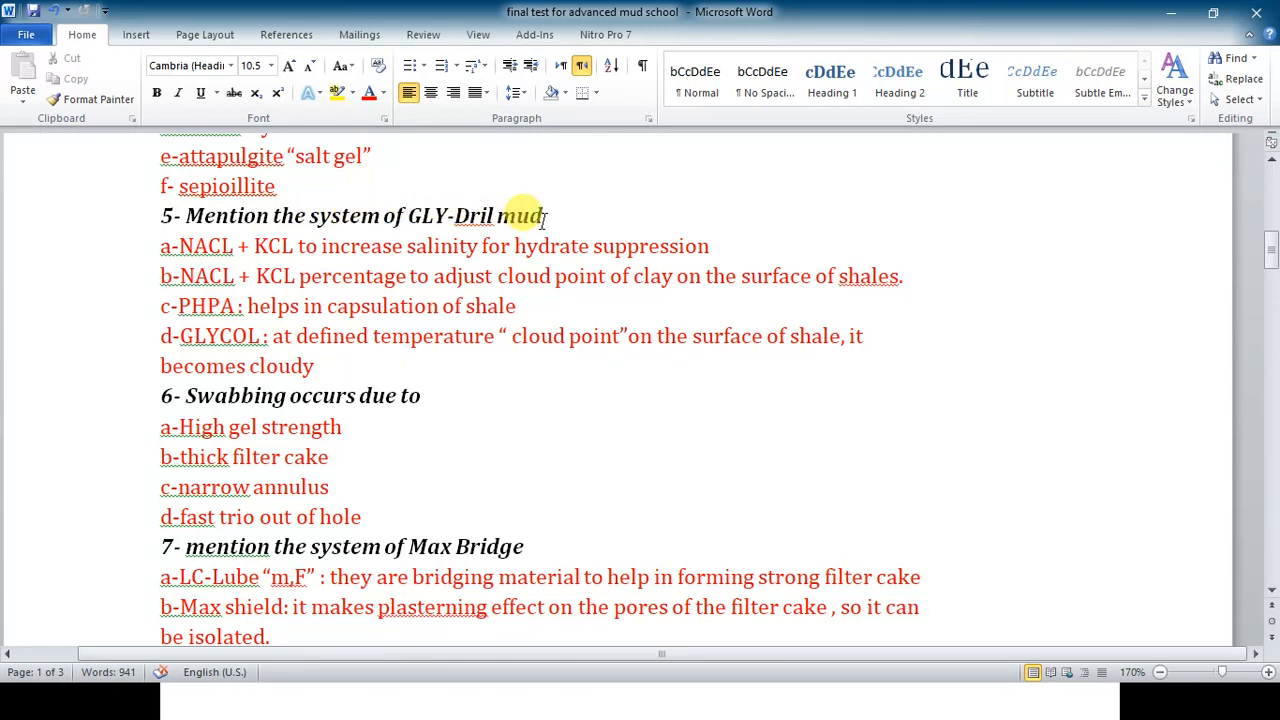
pyautogui.doubleClick(516, 216)
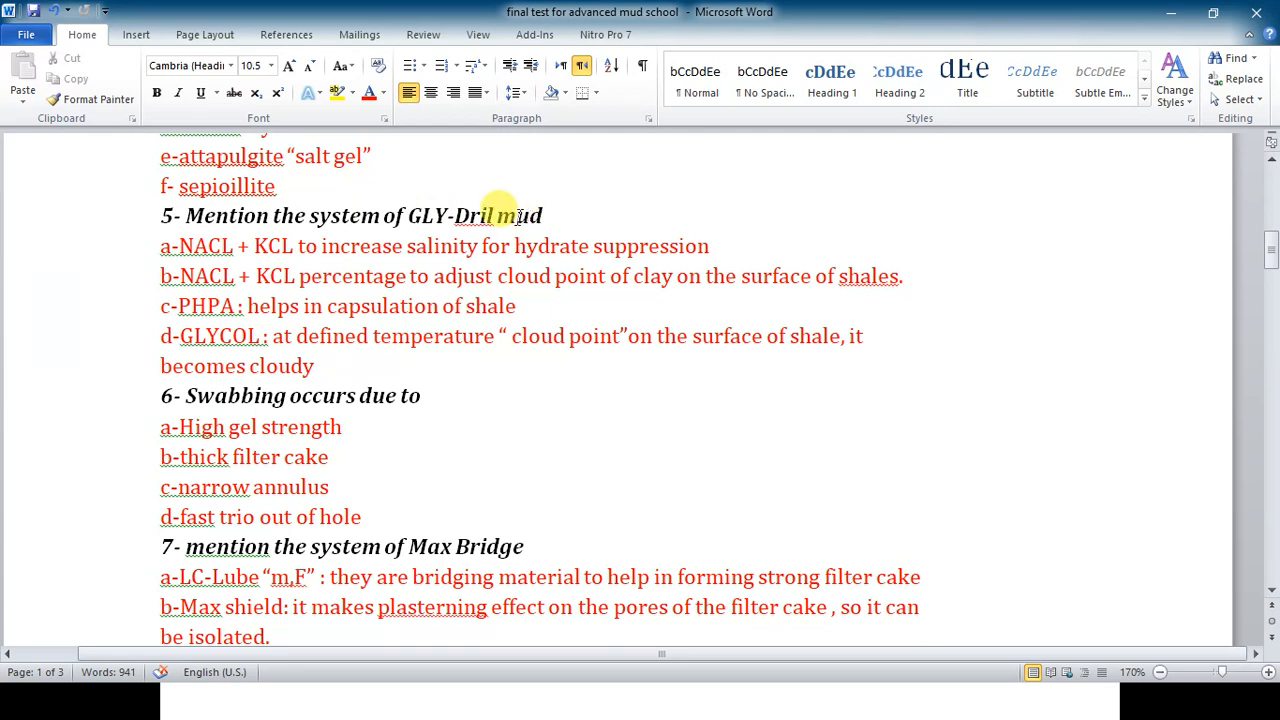
pyautogui.doubleClick(476, 216)
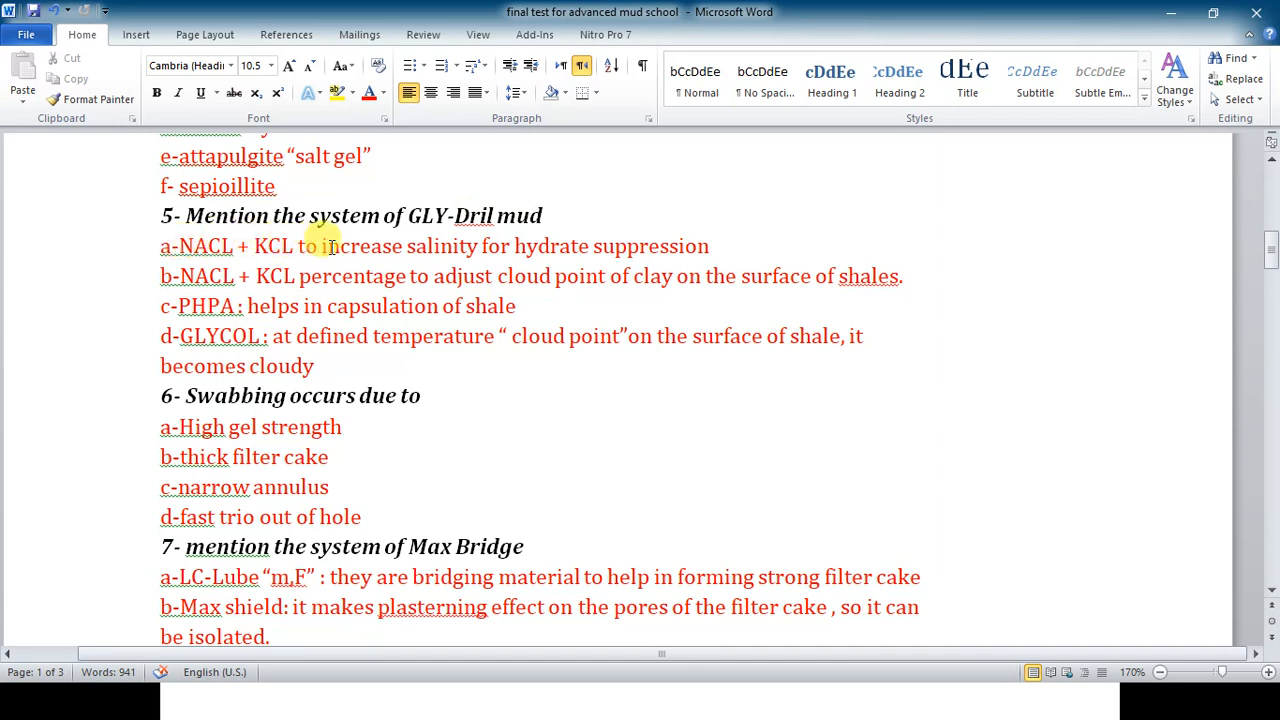
pyautogui.moveTo(448, 246)
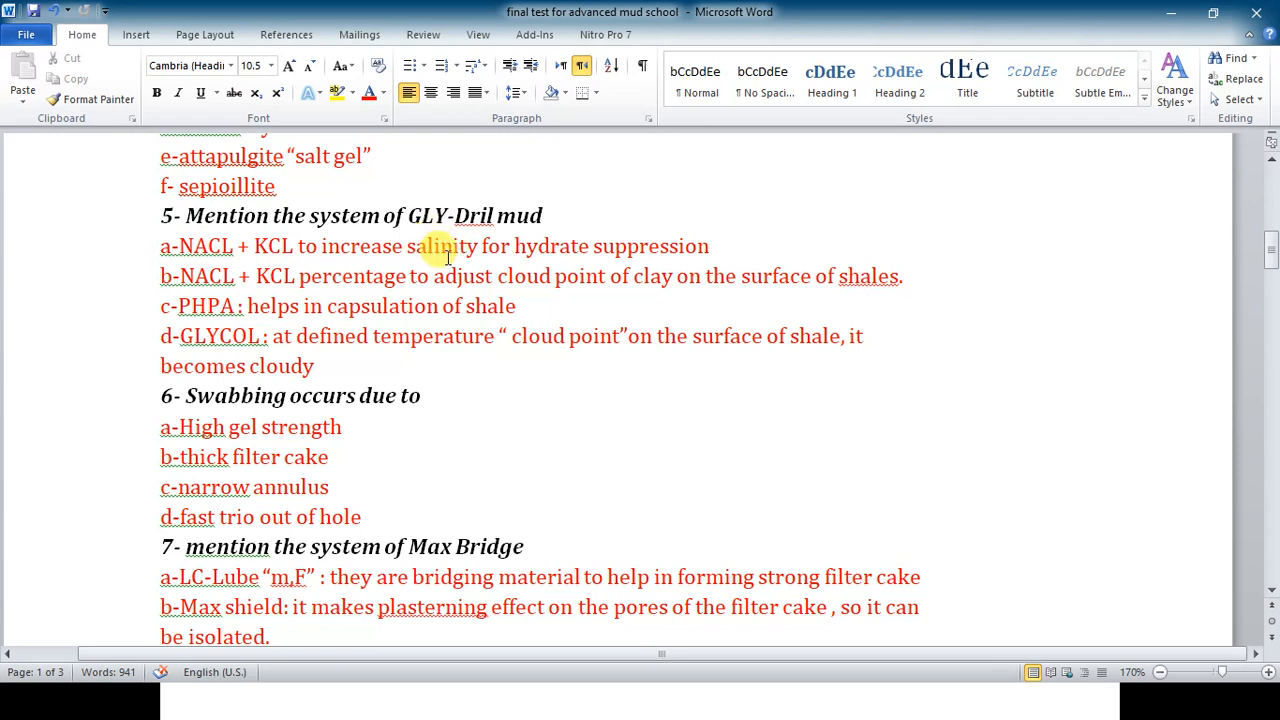
pyautogui.moveTo(680, 256)
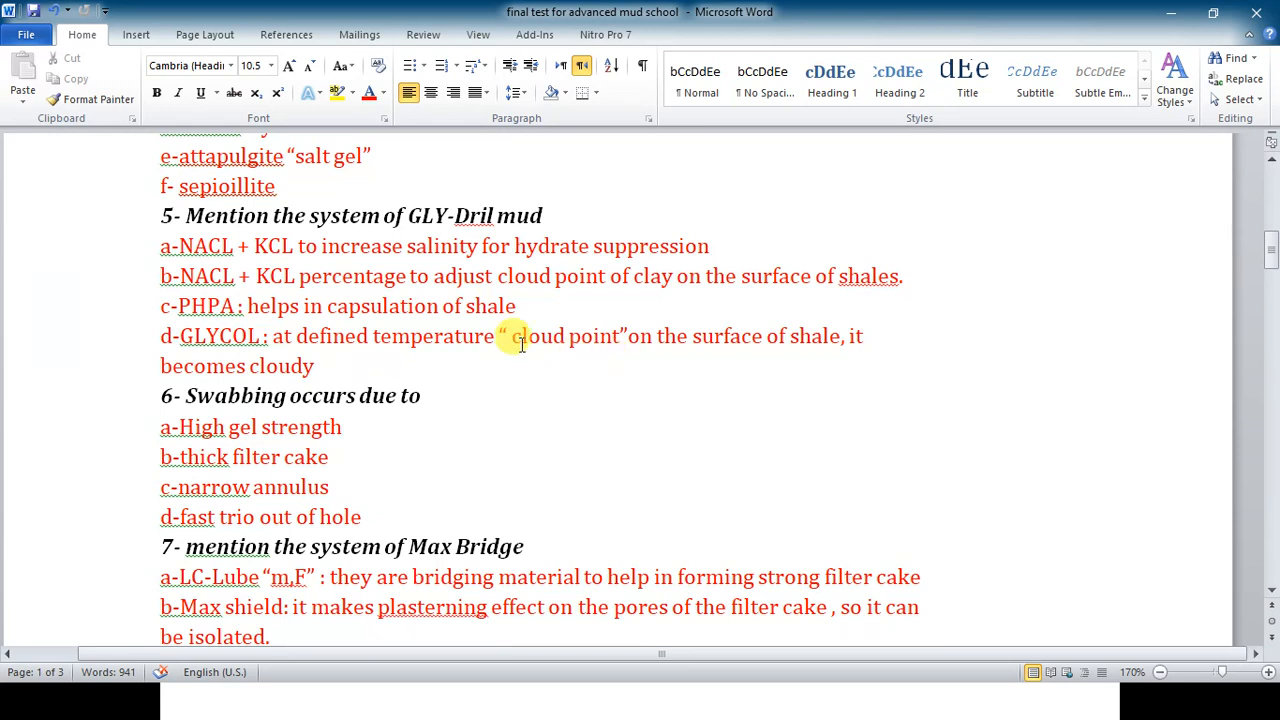
pyautogui.scroll(-3)
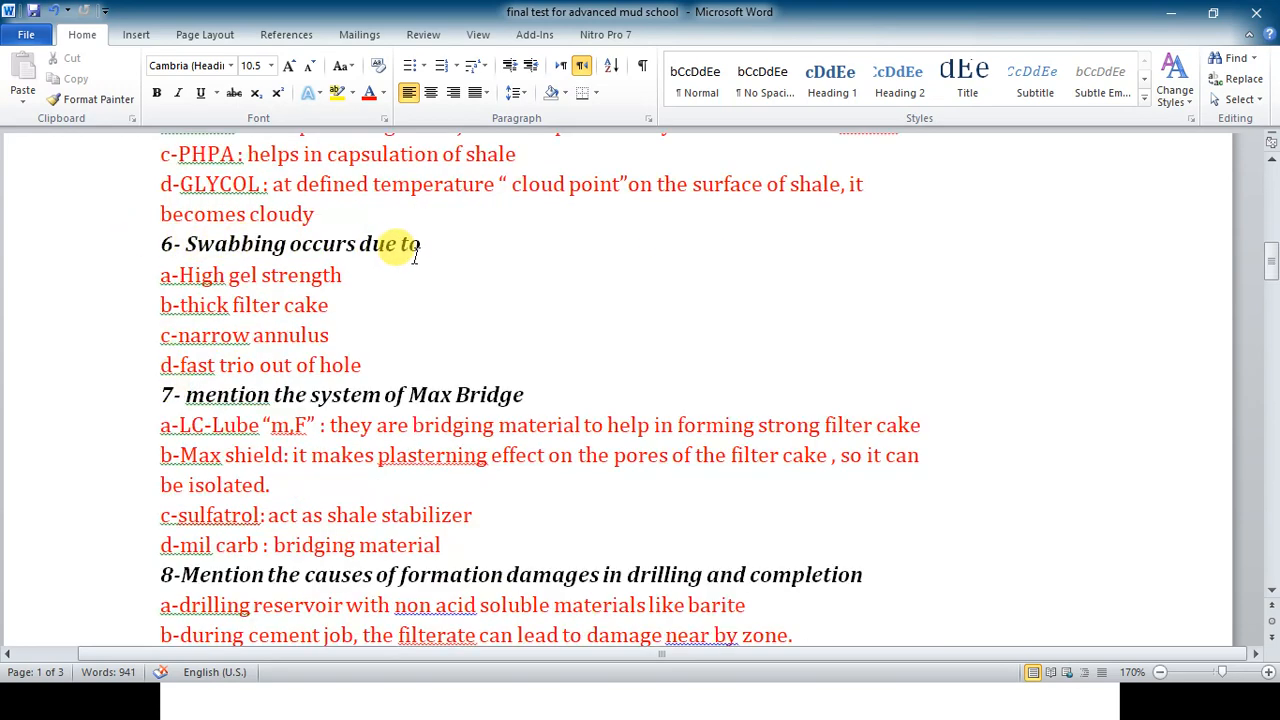
pyautogui.moveTo(410, 252)
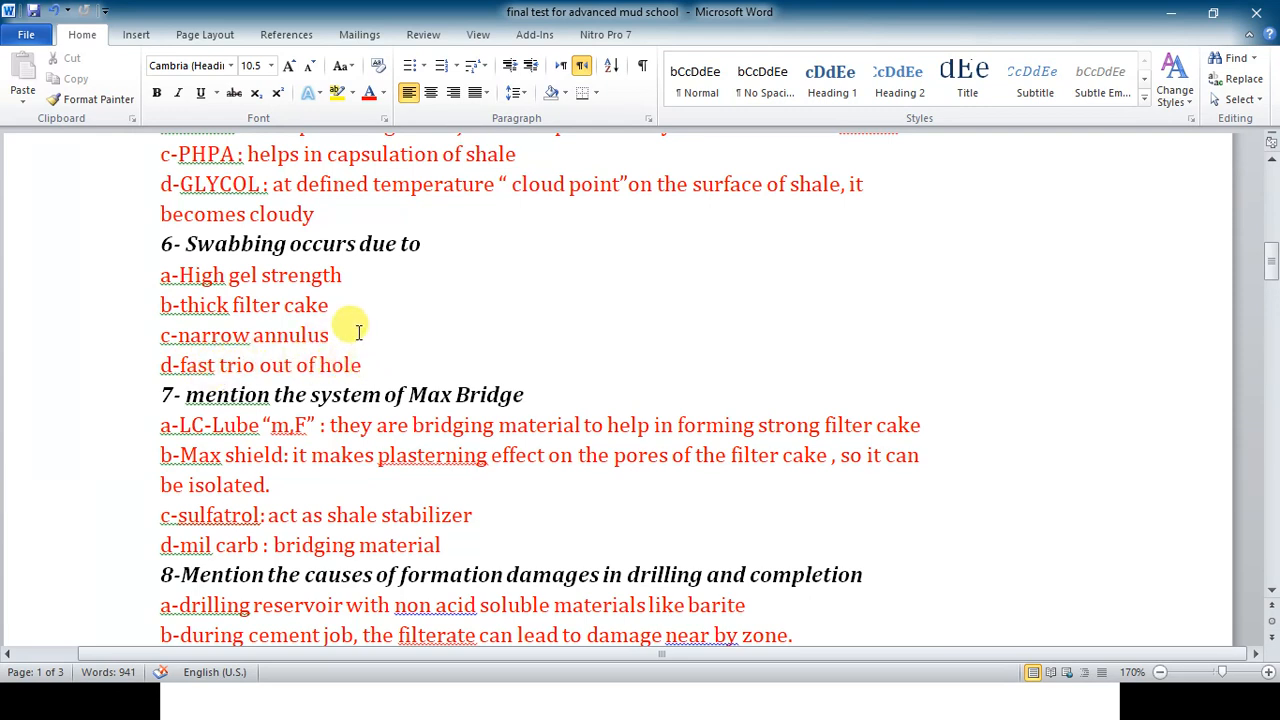
pyautogui.scroll(-3)
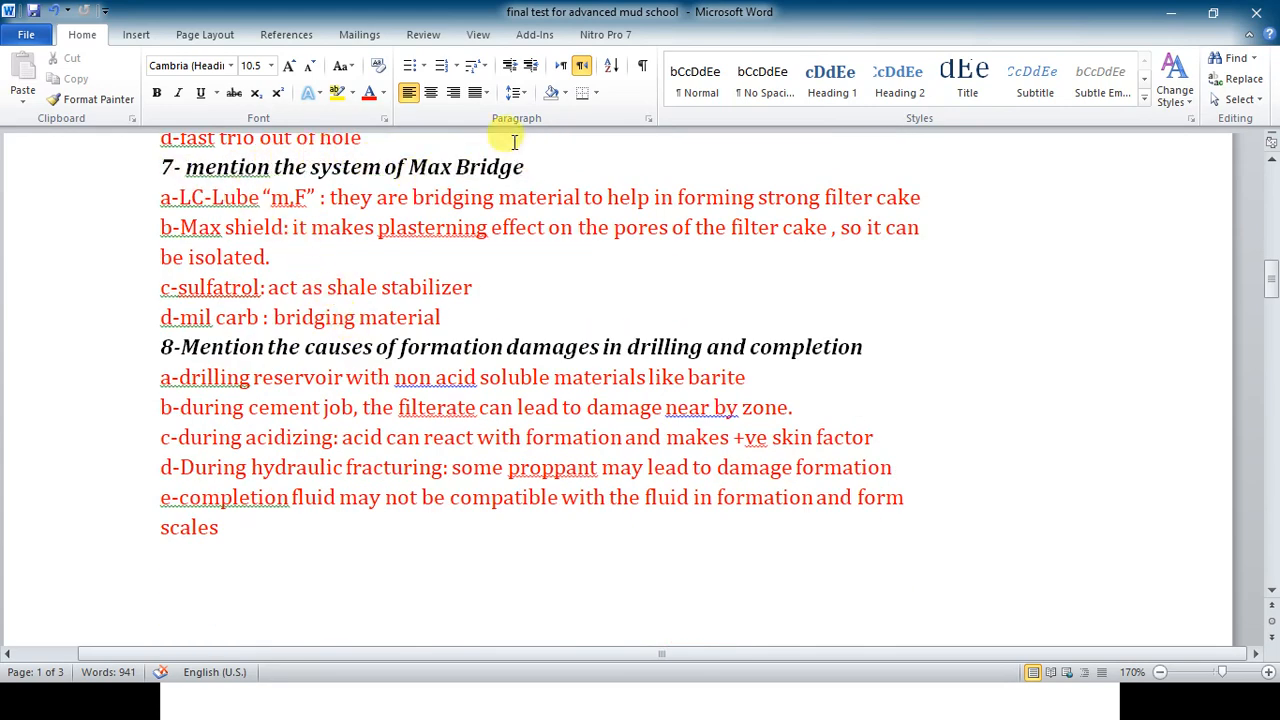
pyautogui.moveTo(458, 168)
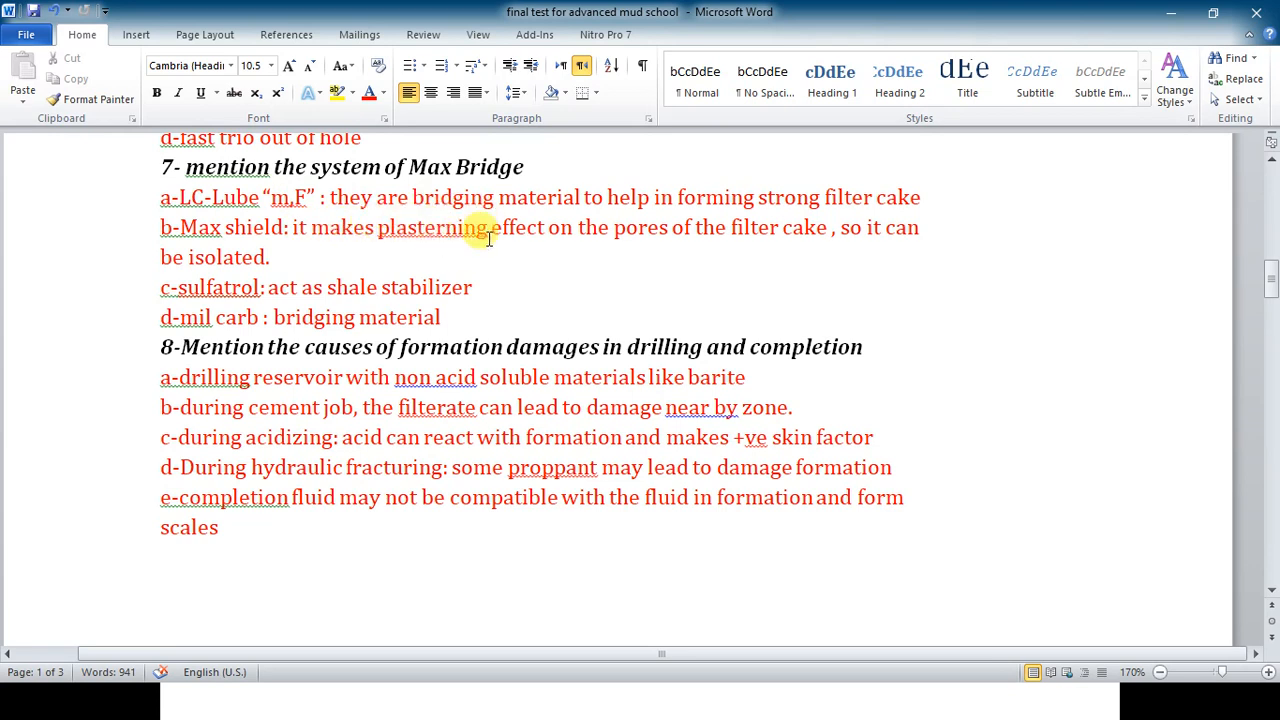
pyautogui.moveTo(740, 240)
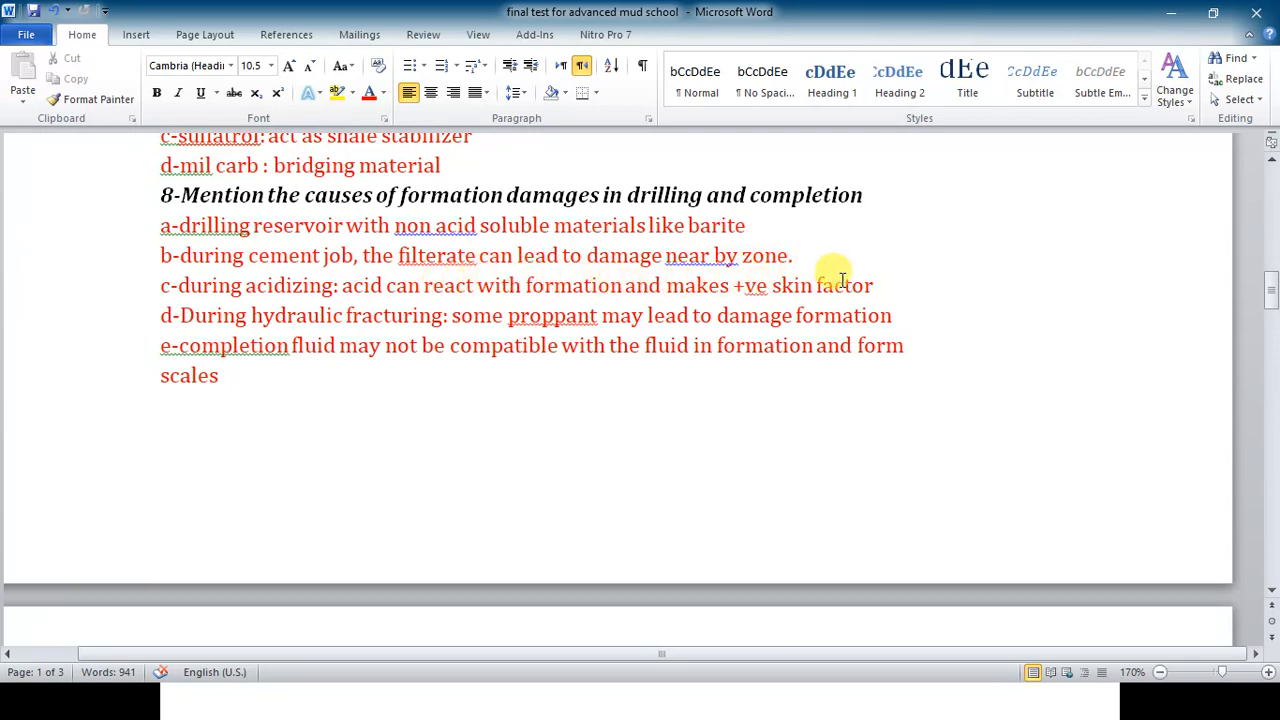
pyautogui.moveTo(170, 316)
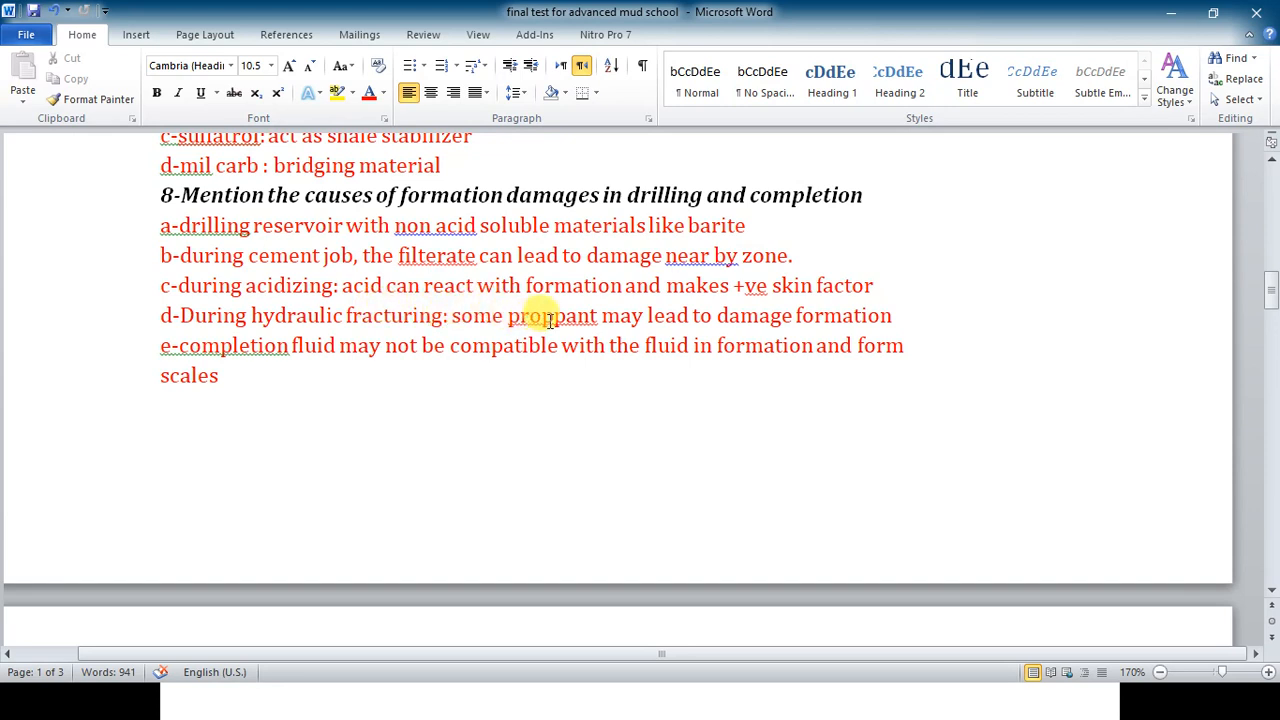
pyautogui.moveTo(804, 320)
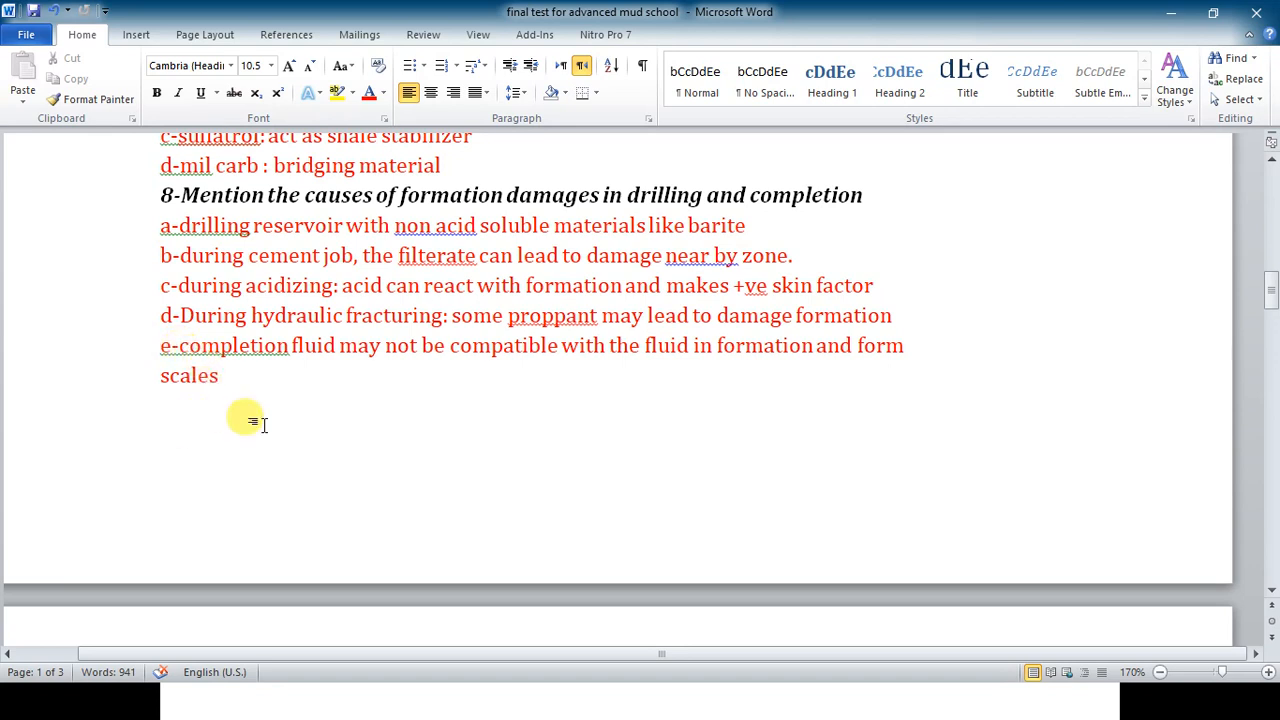
pyautogui.moveTo(270, 376)
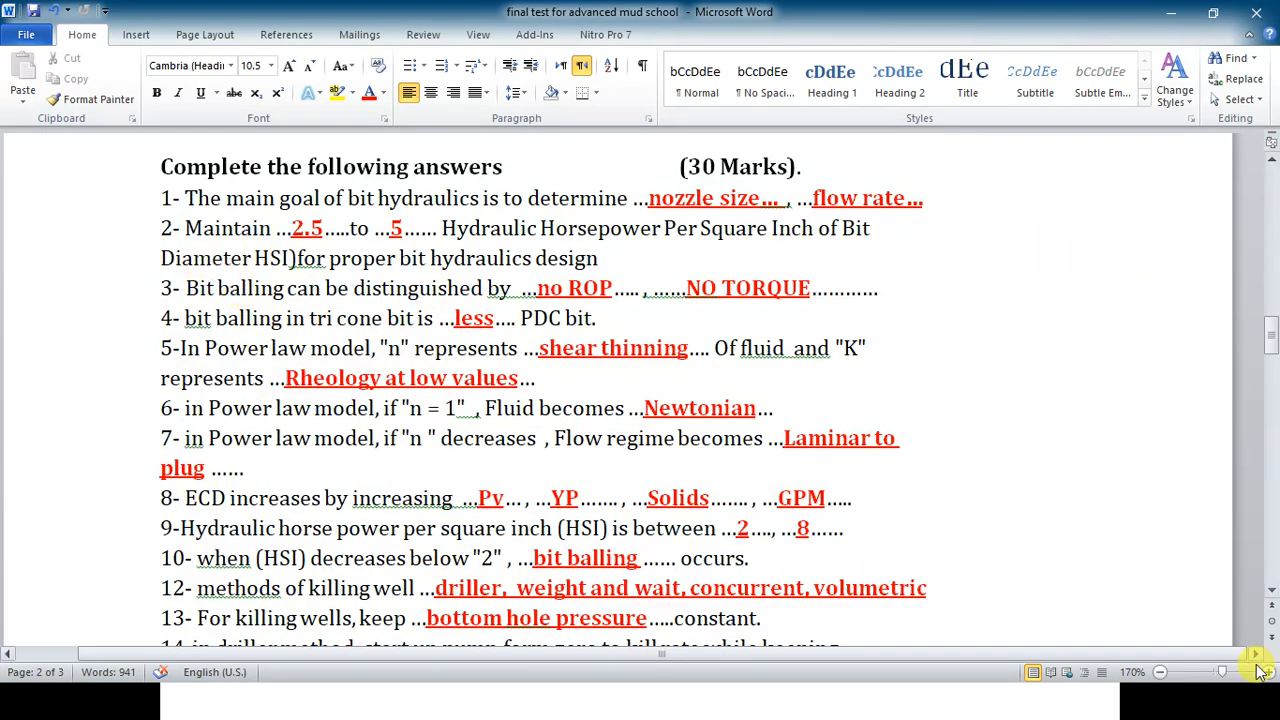
pyautogui.scroll(-3)
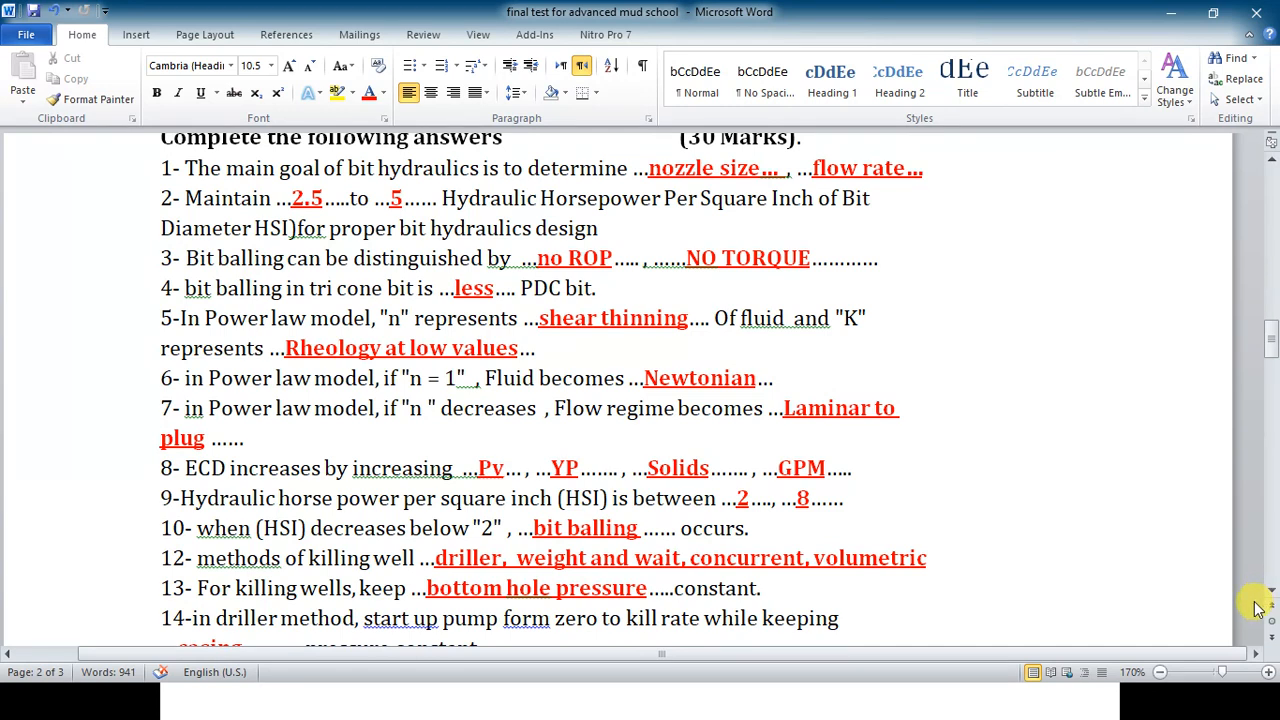
pyautogui.moveTo(570, 190)
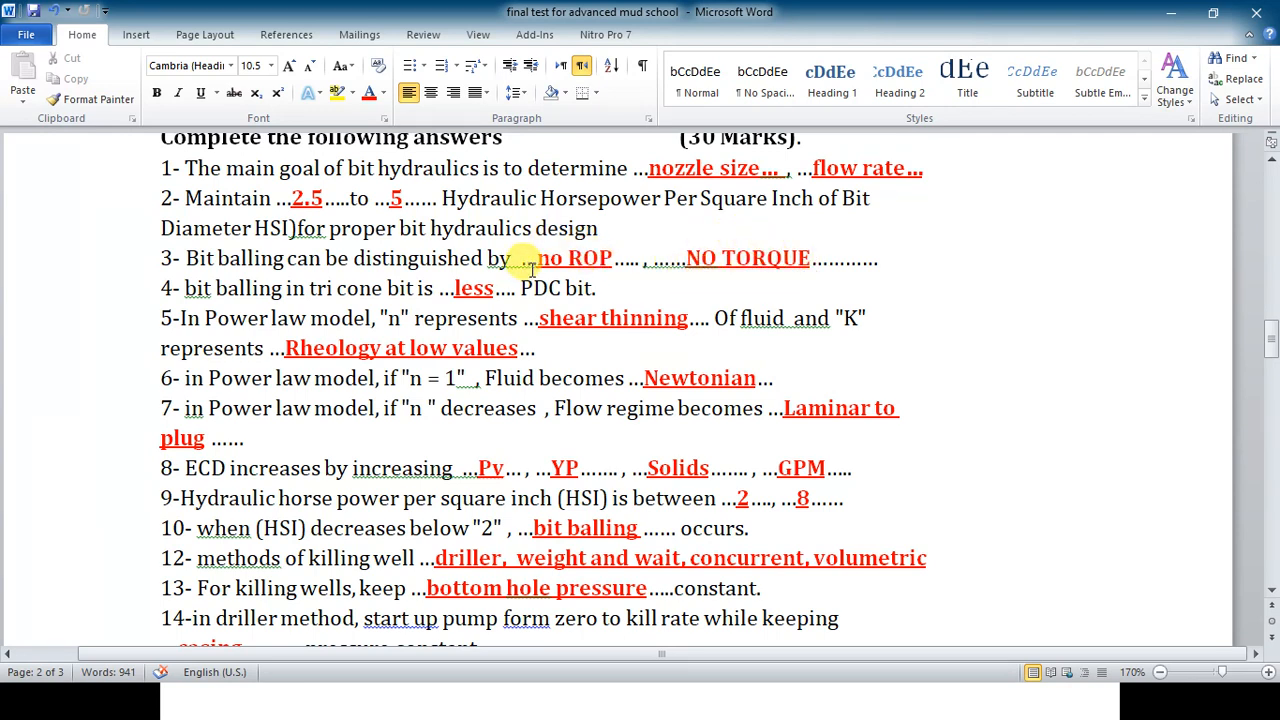
pyautogui.moveTo(456, 228)
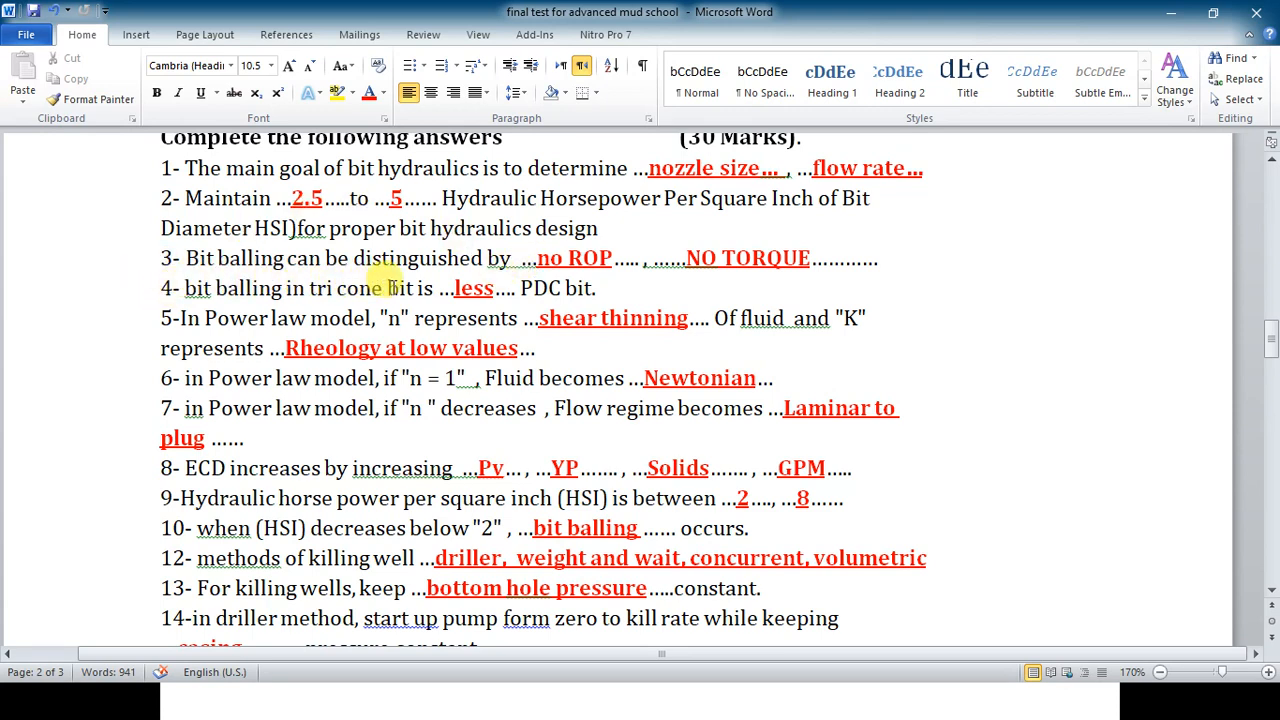
pyautogui.moveTo(458, 300)
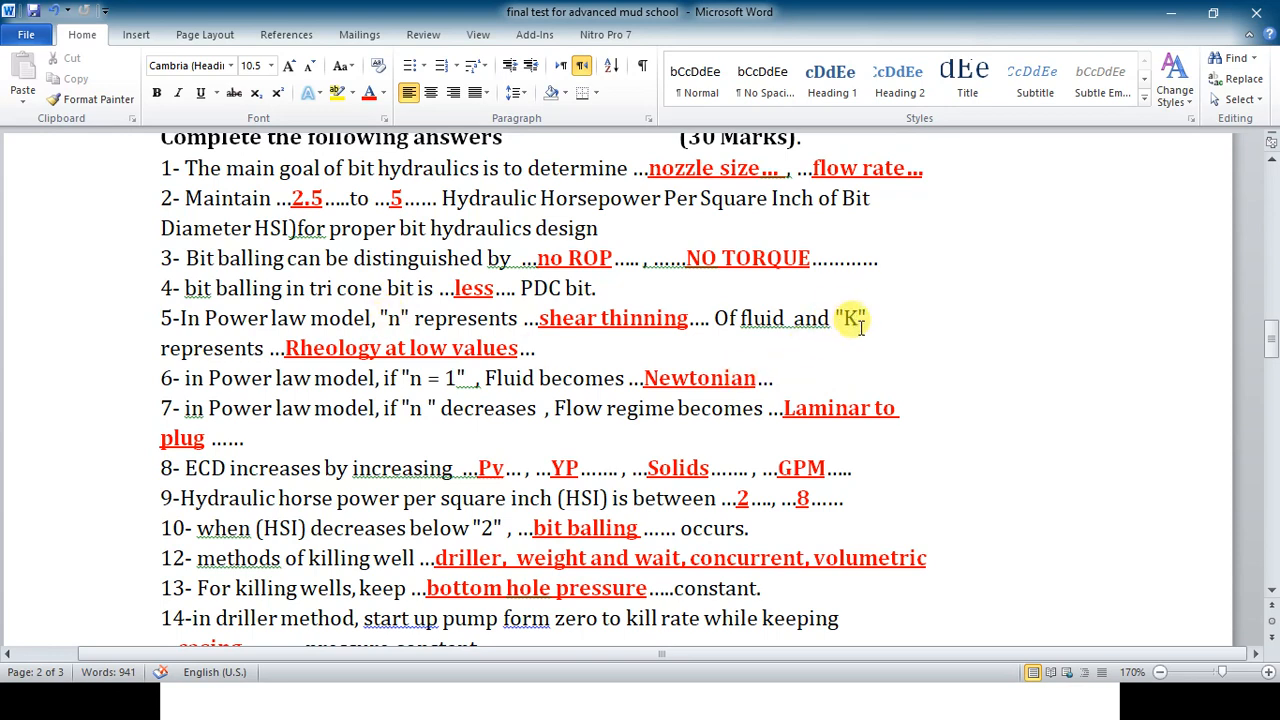
pyautogui.moveTo(520, 318)
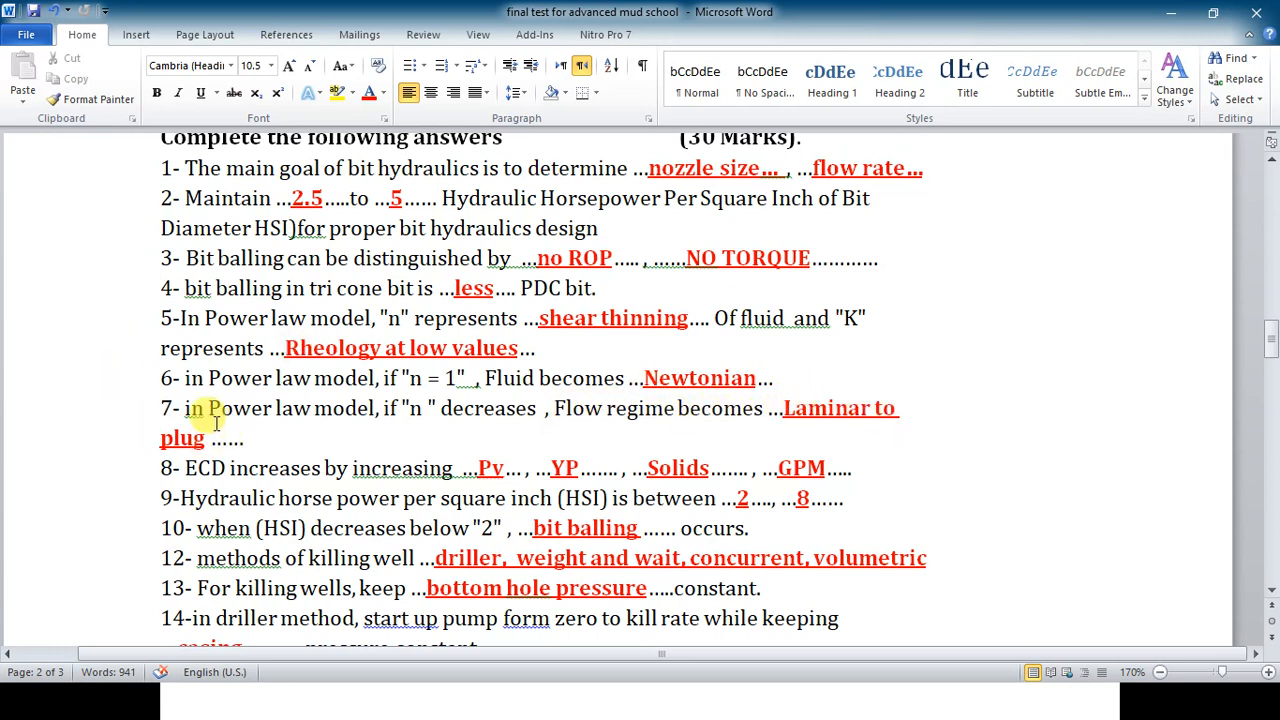
pyautogui.doubleClick(180, 436)
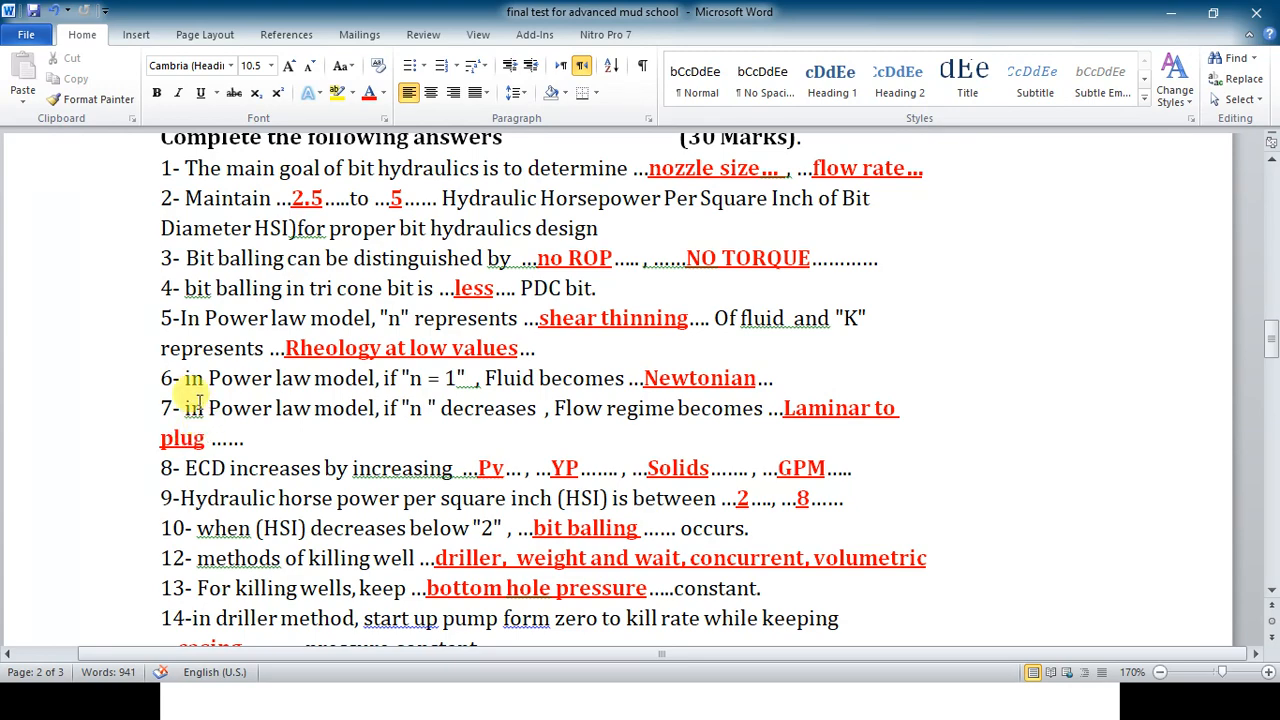
pyautogui.scroll(-3)
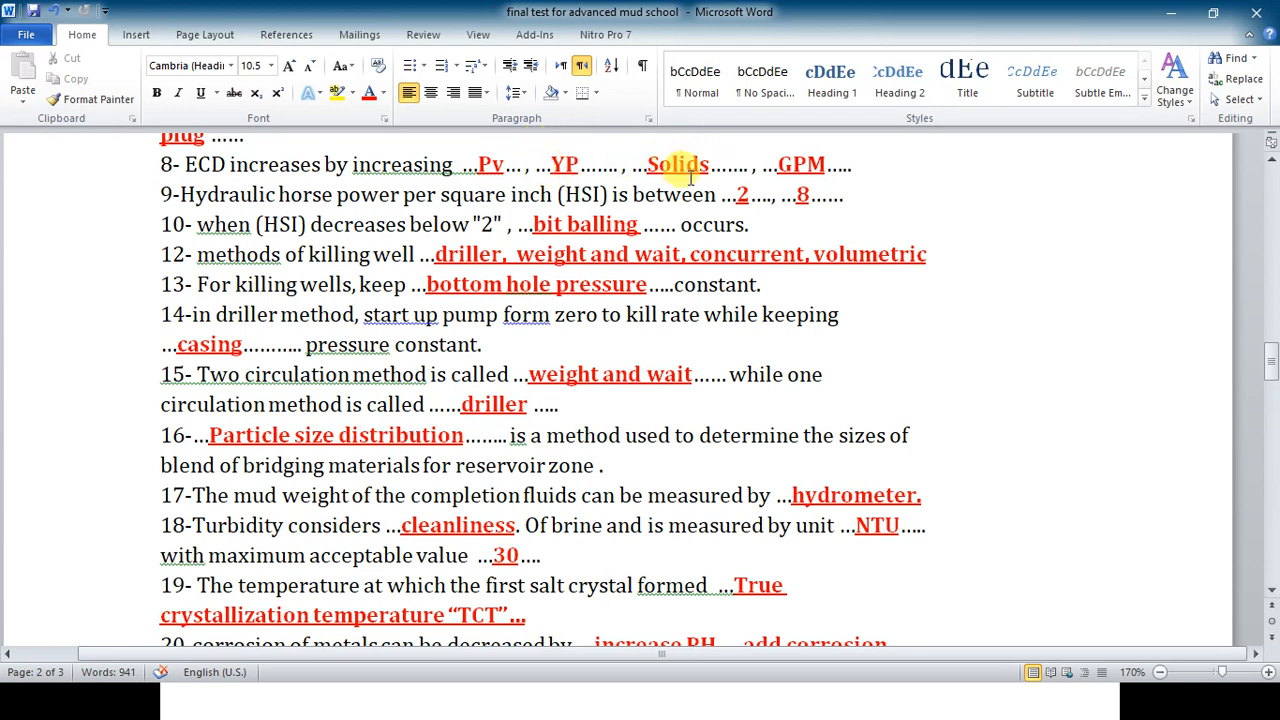
pyautogui.moveTo(800, 164)
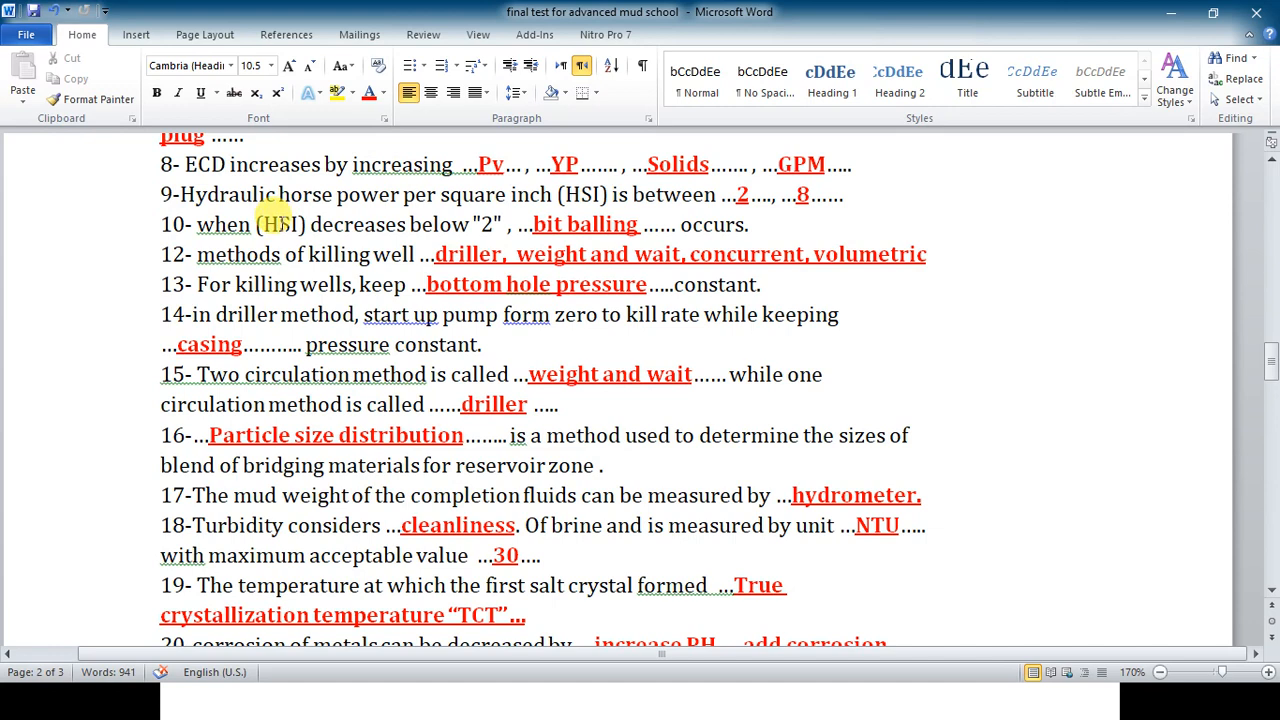
pyautogui.doubleClick(282, 224)
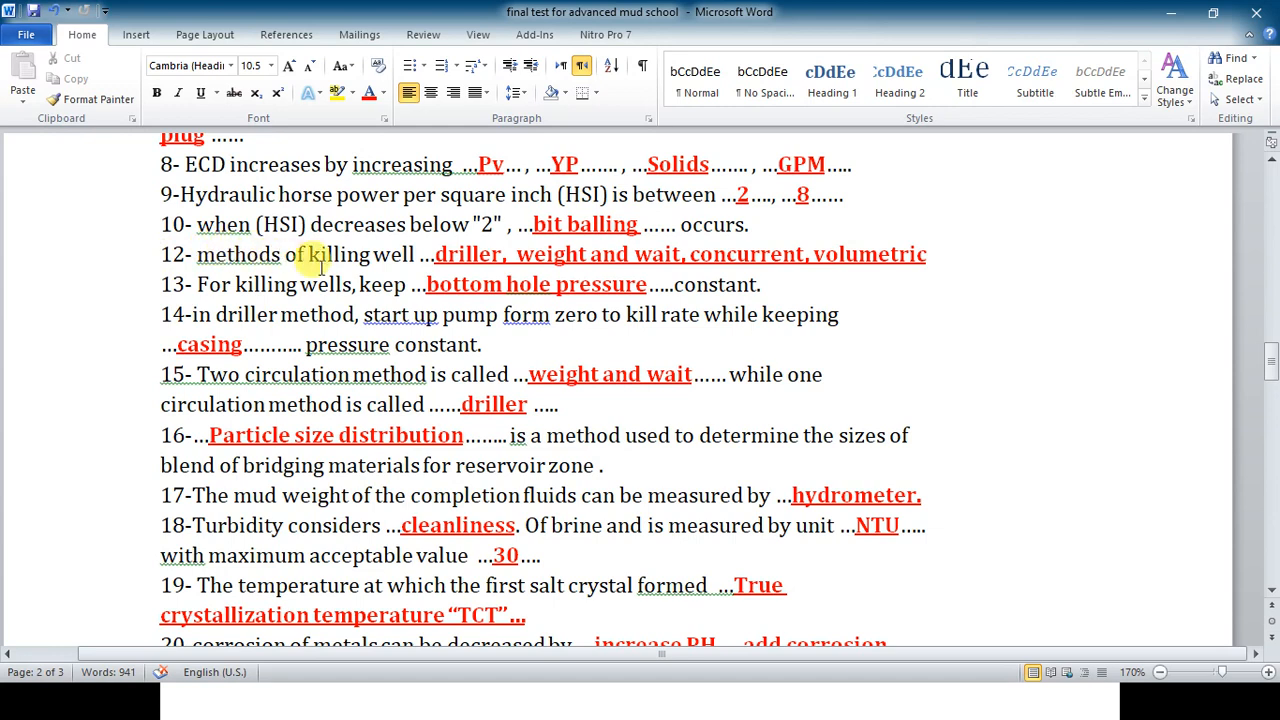
pyautogui.moveTo(388, 254)
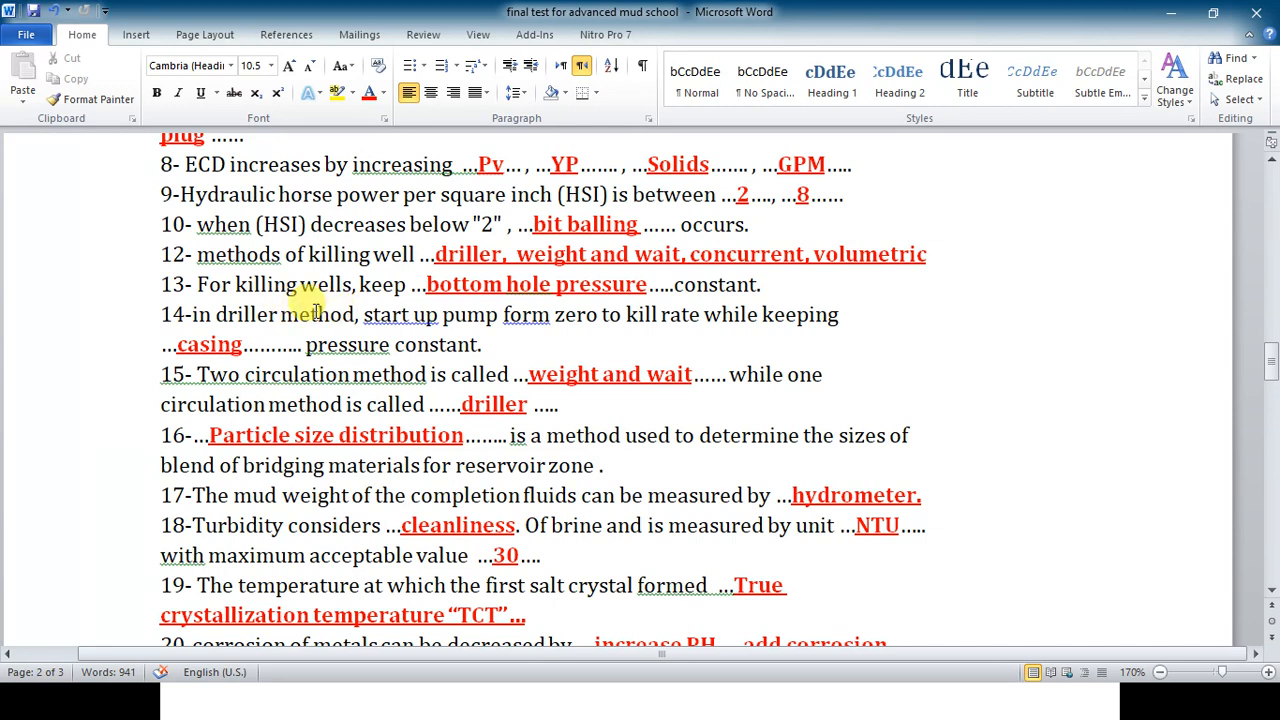
pyautogui.moveTo(376, 314)
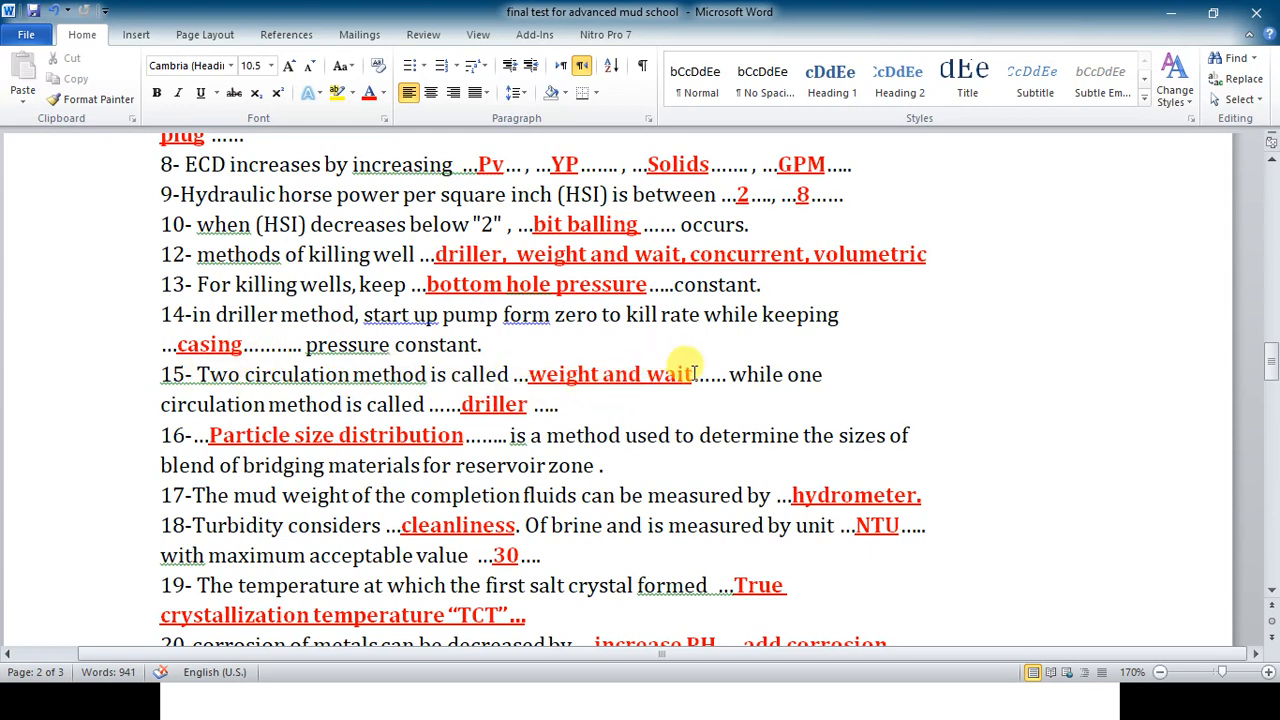
# Replace 'weight and wait' with 'driller' in the first blank and 'driller' with 'weight and wait' in the second.
pyautogui.doubleClick(608, 374)
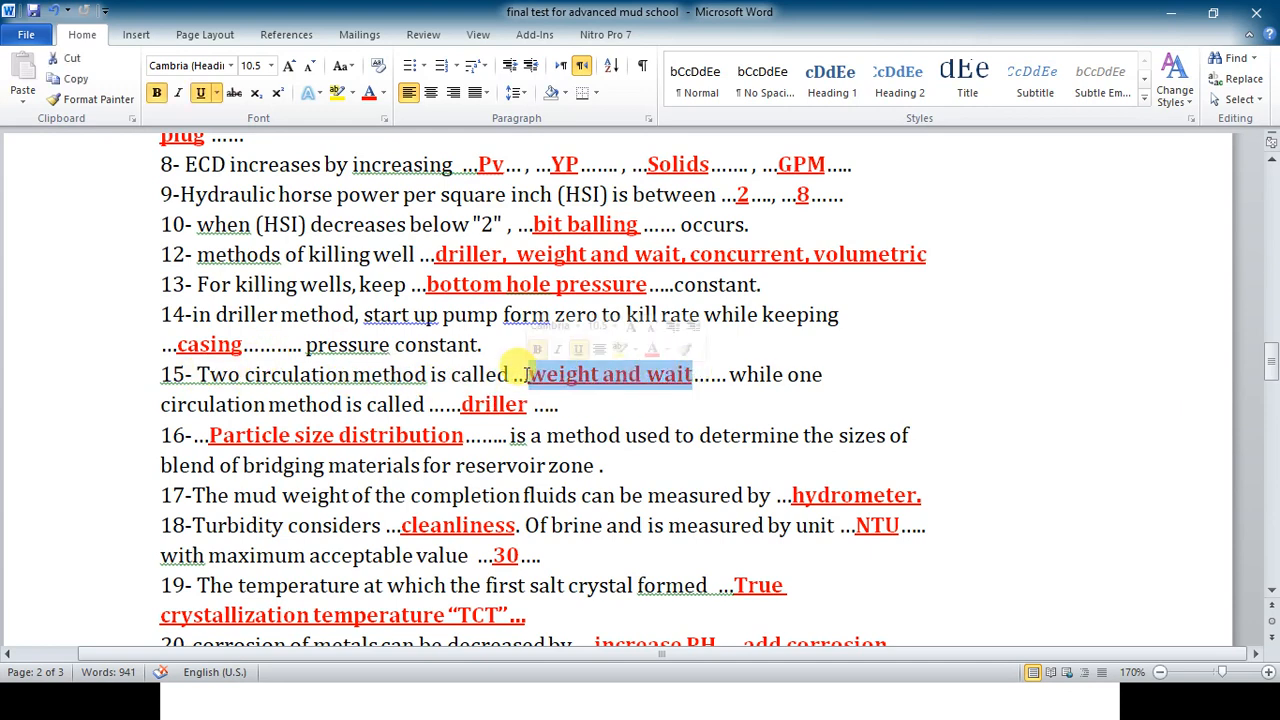
pyautogui.write('driller')
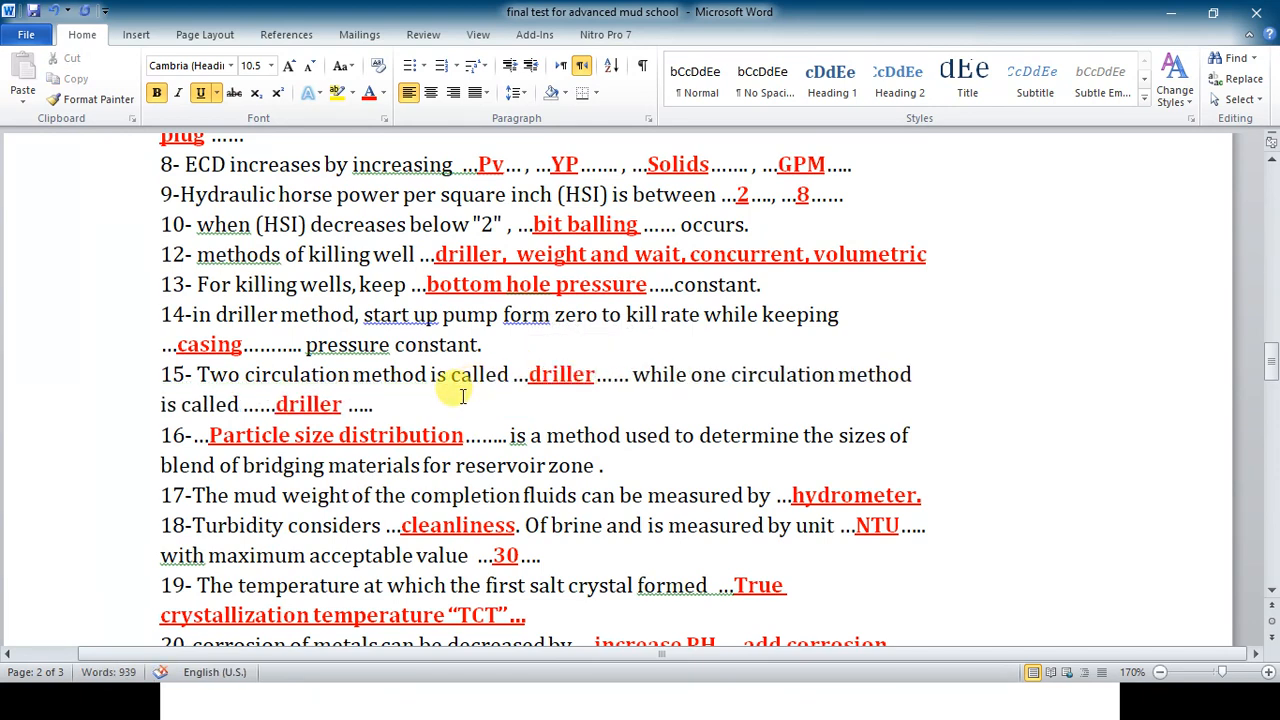
pyautogui.doubleClick(308, 404)
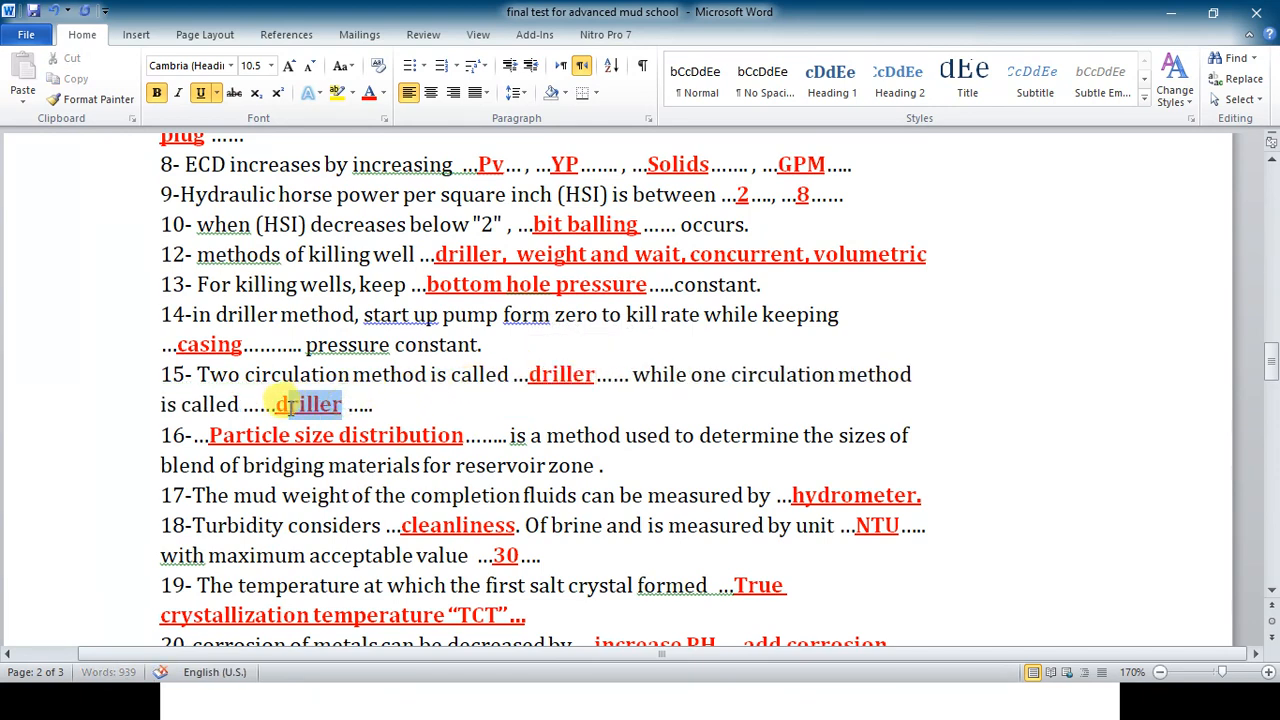
pyautogui.write('w')
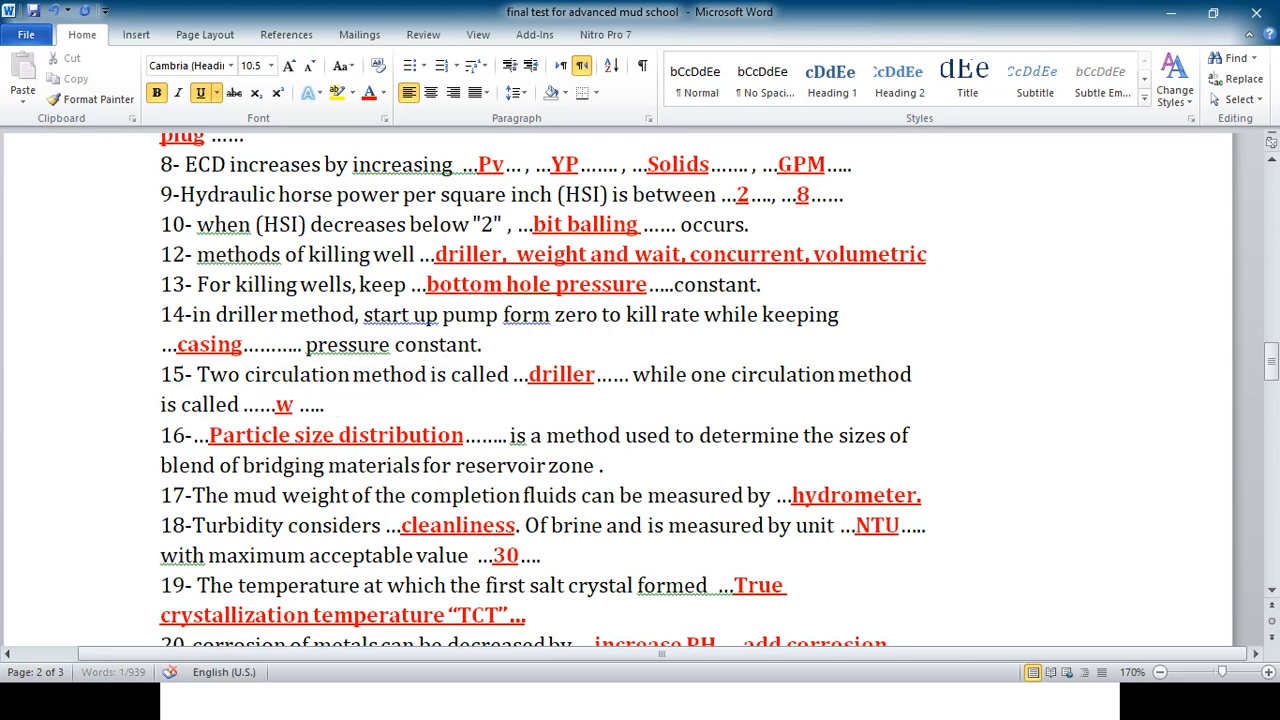
pyautogui.write('eight and w')
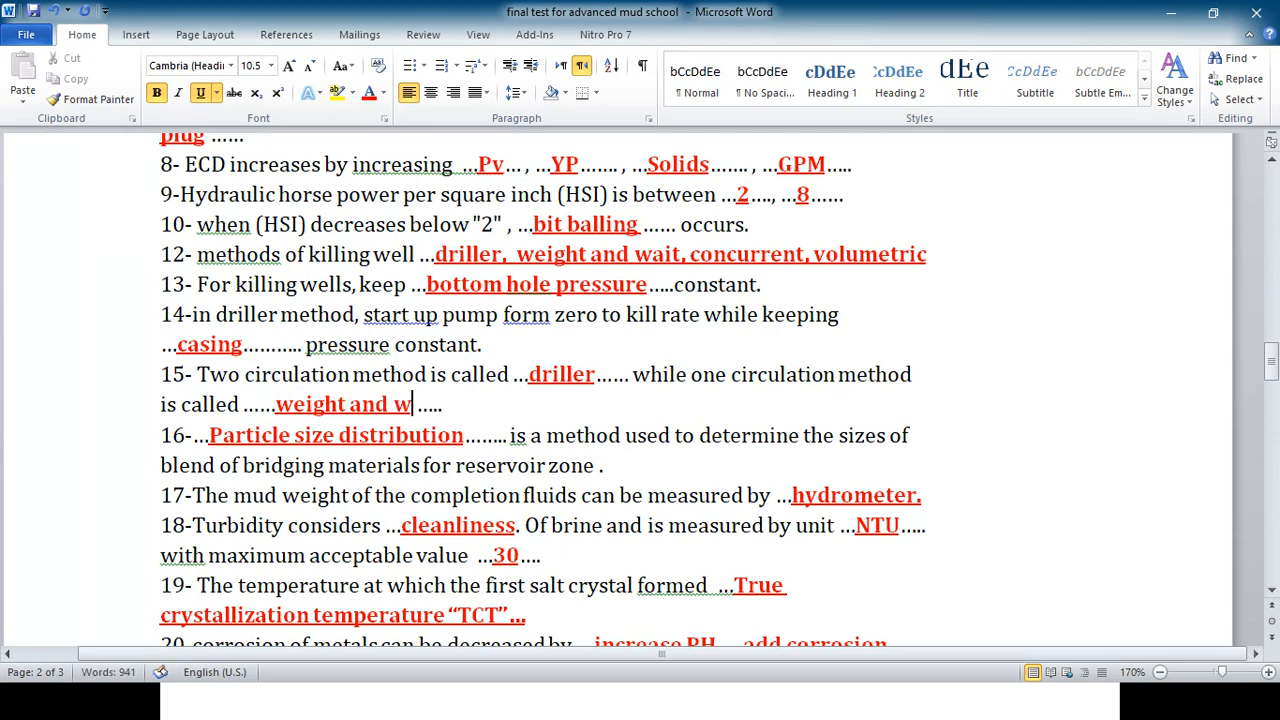
pyautogui.write('ait')
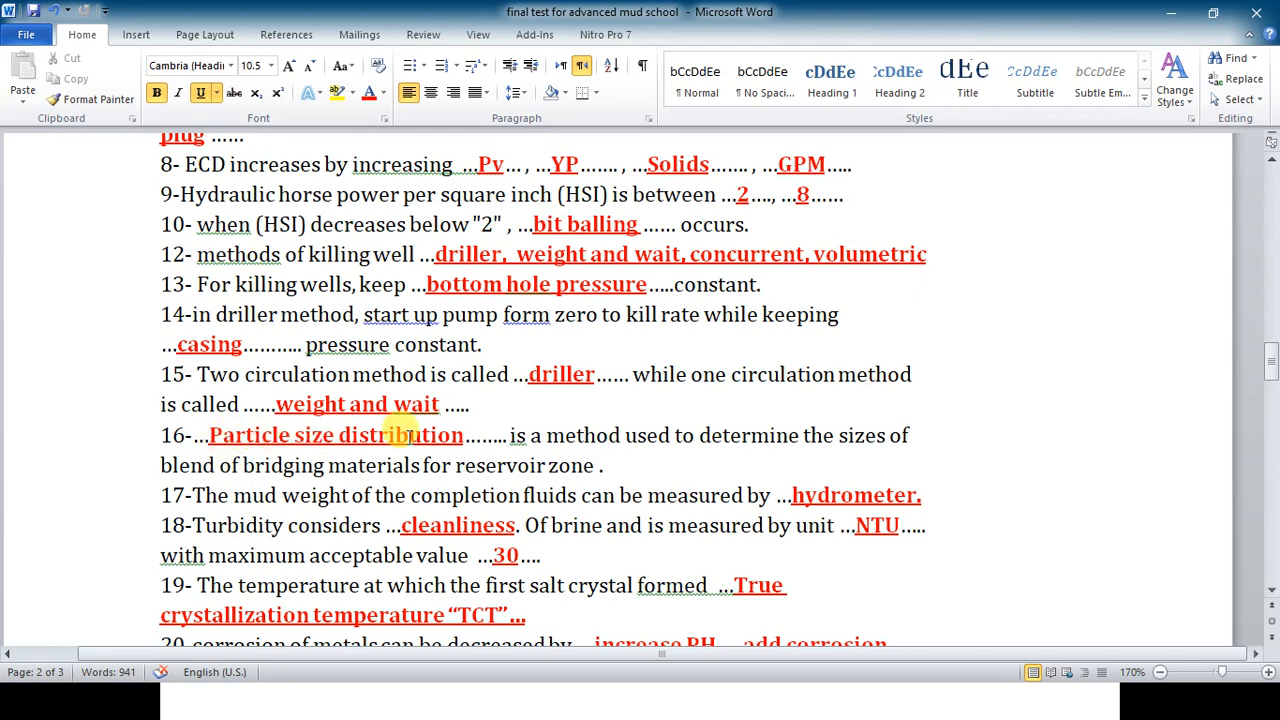
pyautogui.scroll(-3)
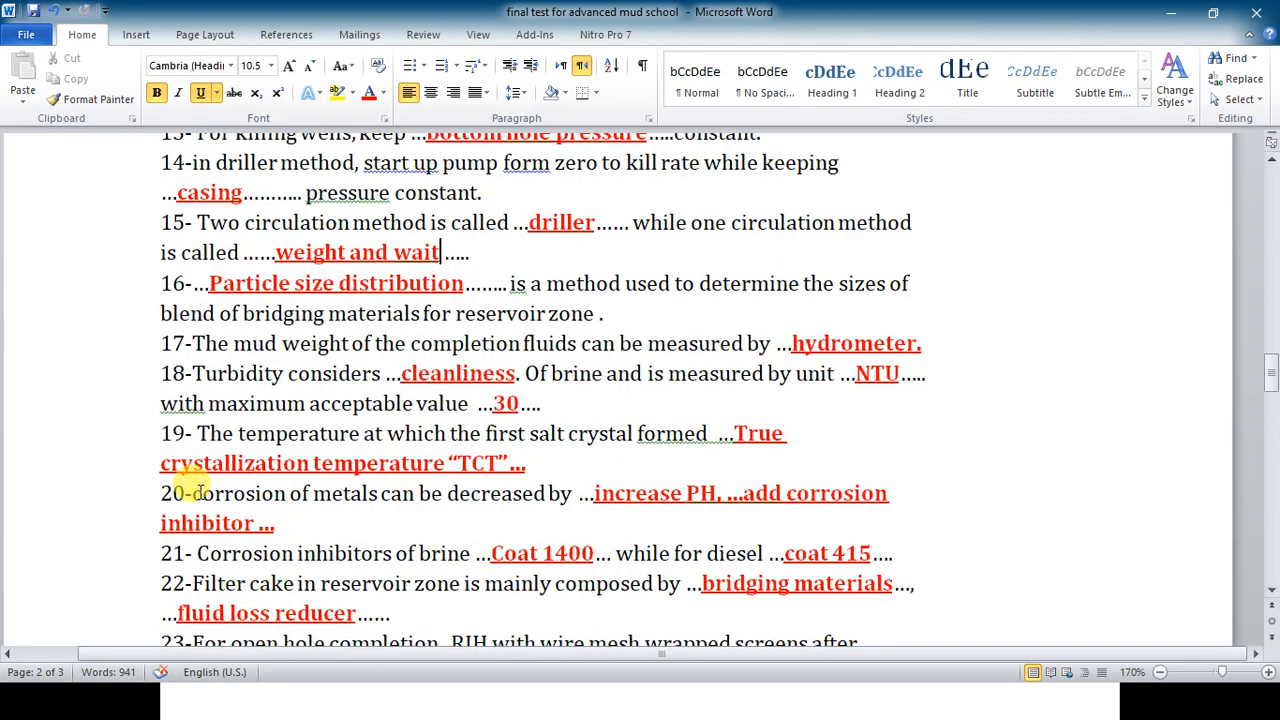
pyautogui.scroll(-3)
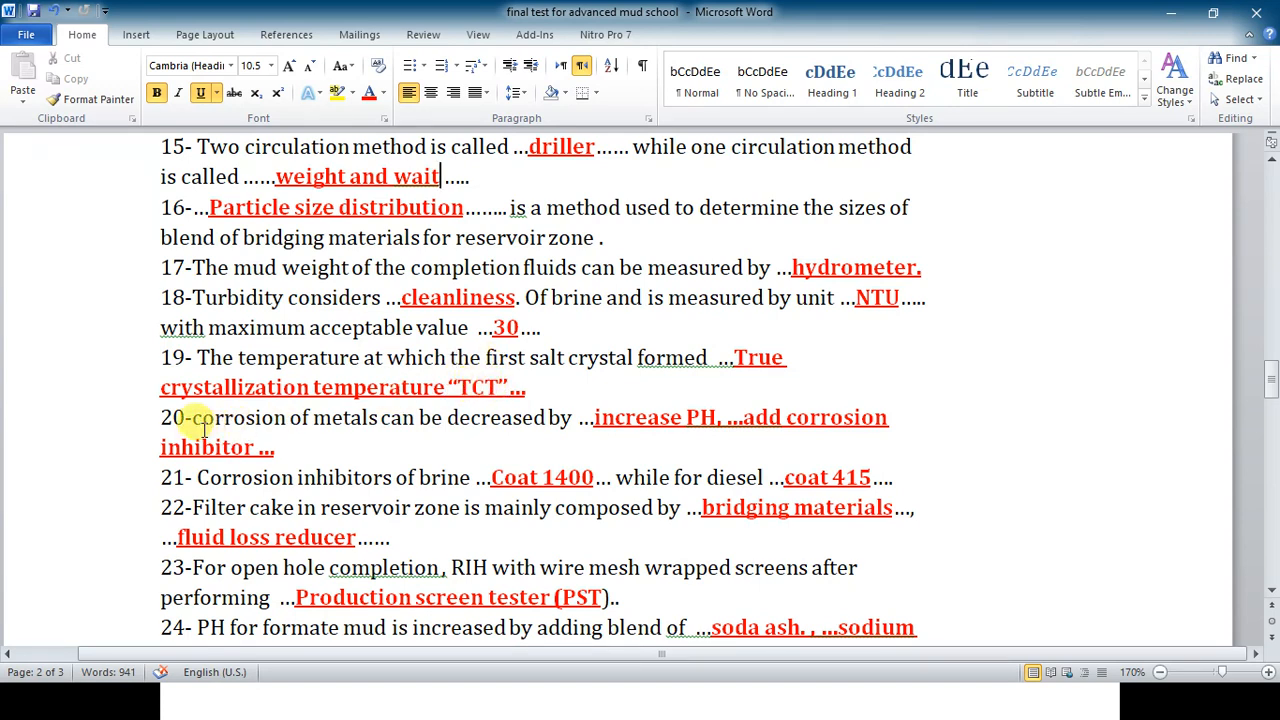
pyautogui.scroll(-3)
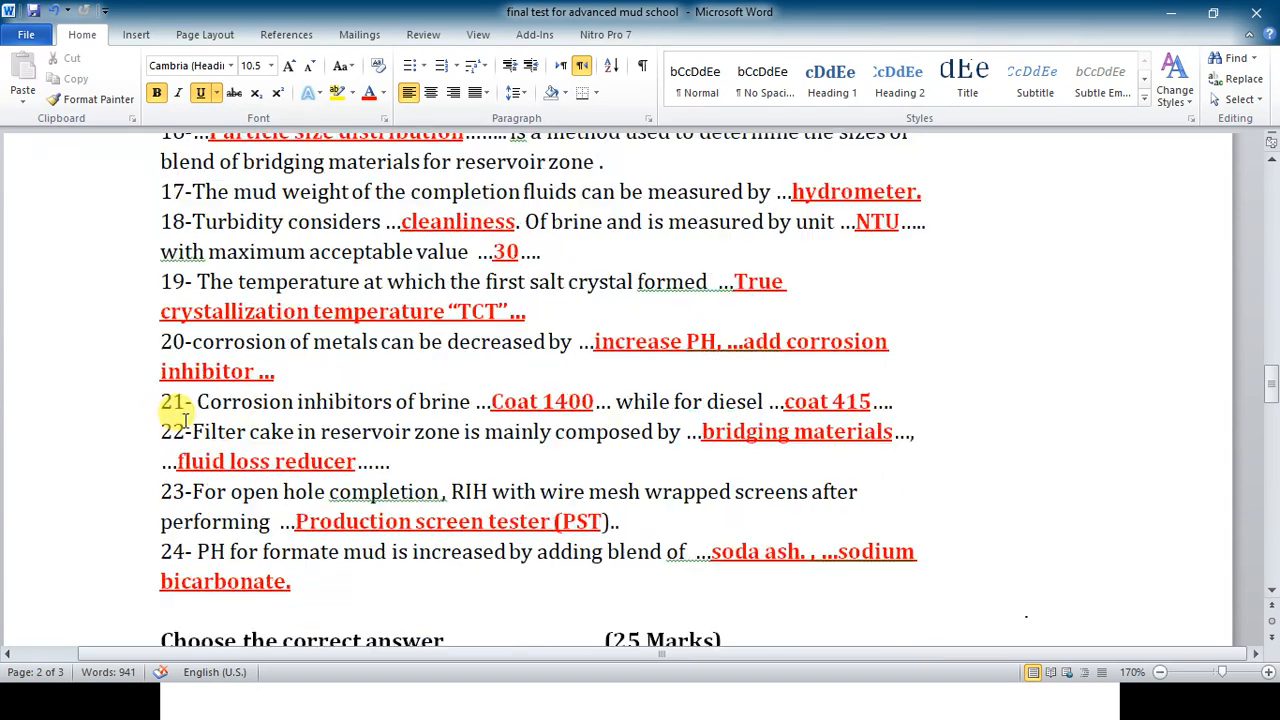
pyautogui.scroll(-3)
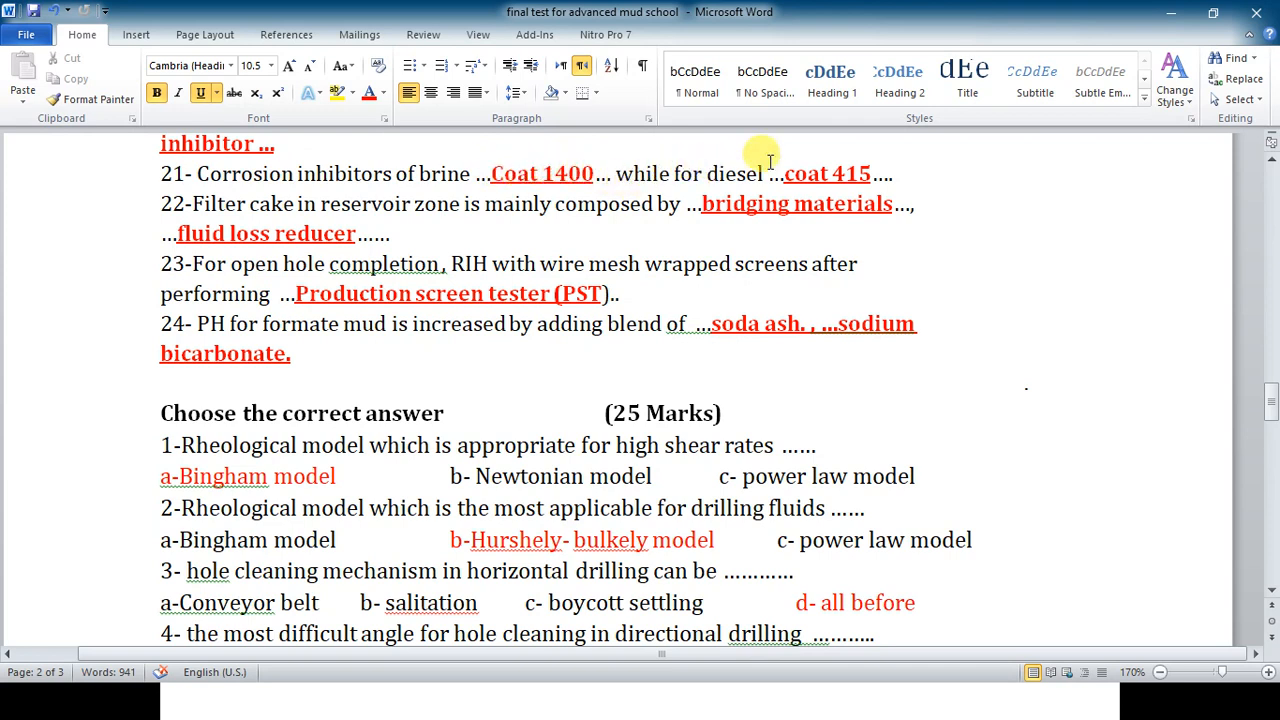
pyautogui.moveTo(836, 168)
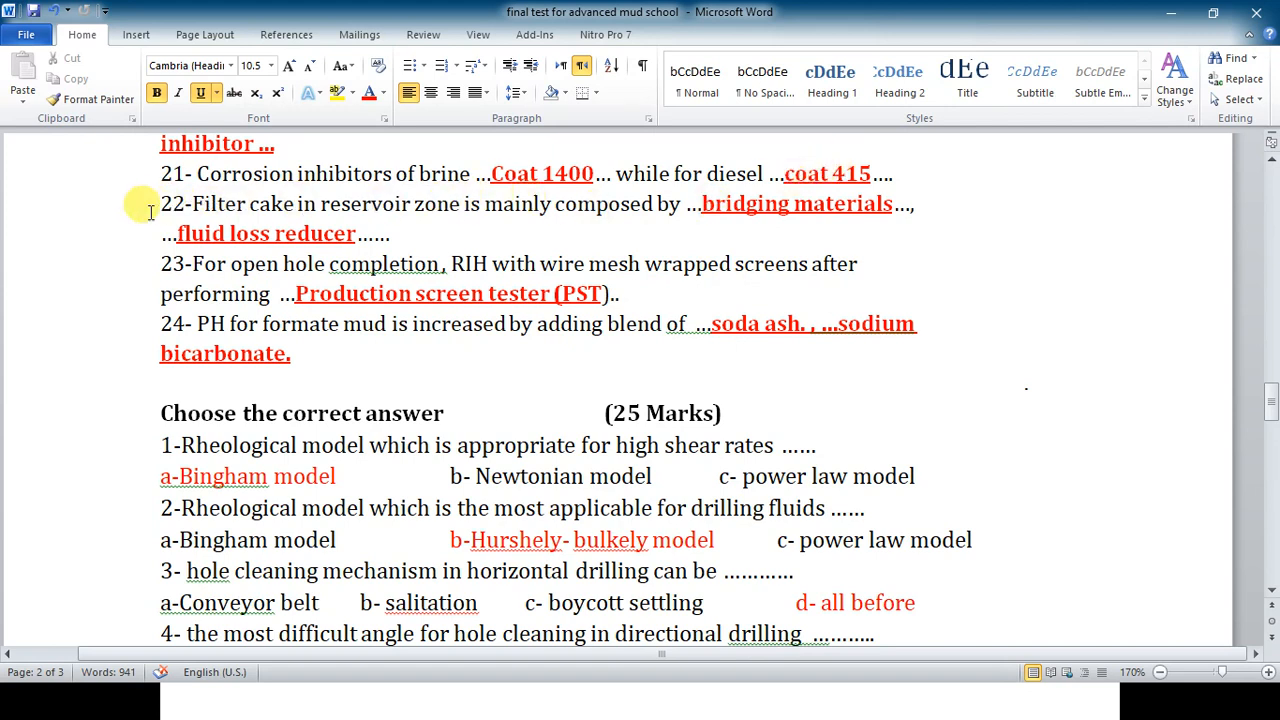
pyautogui.moveTo(262, 204)
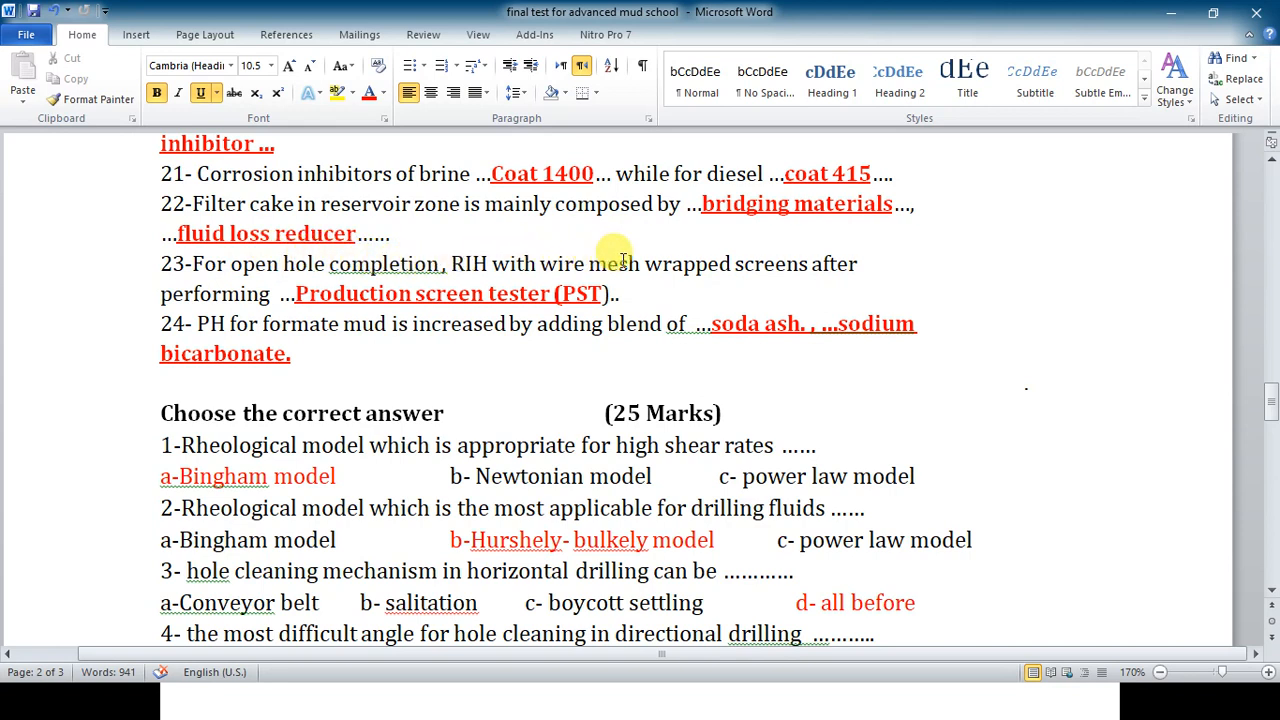
pyautogui.moveTo(816, 252)
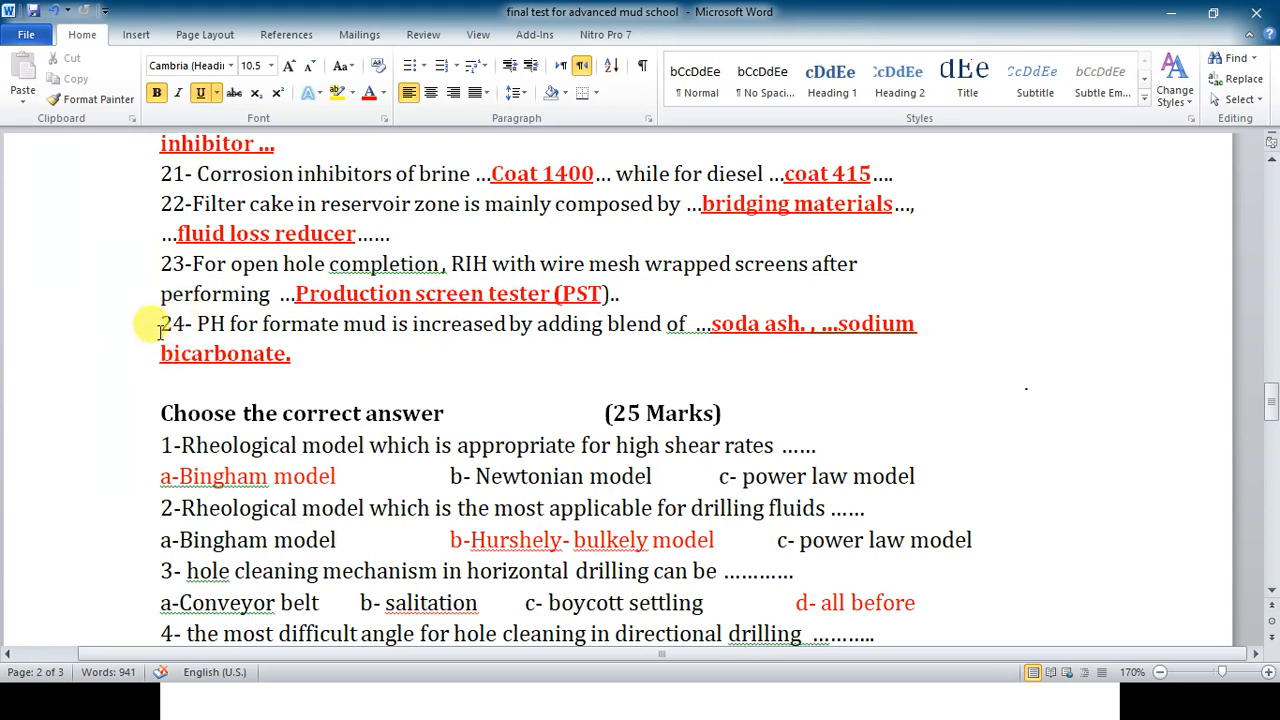
pyautogui.moveTo(296, 324)
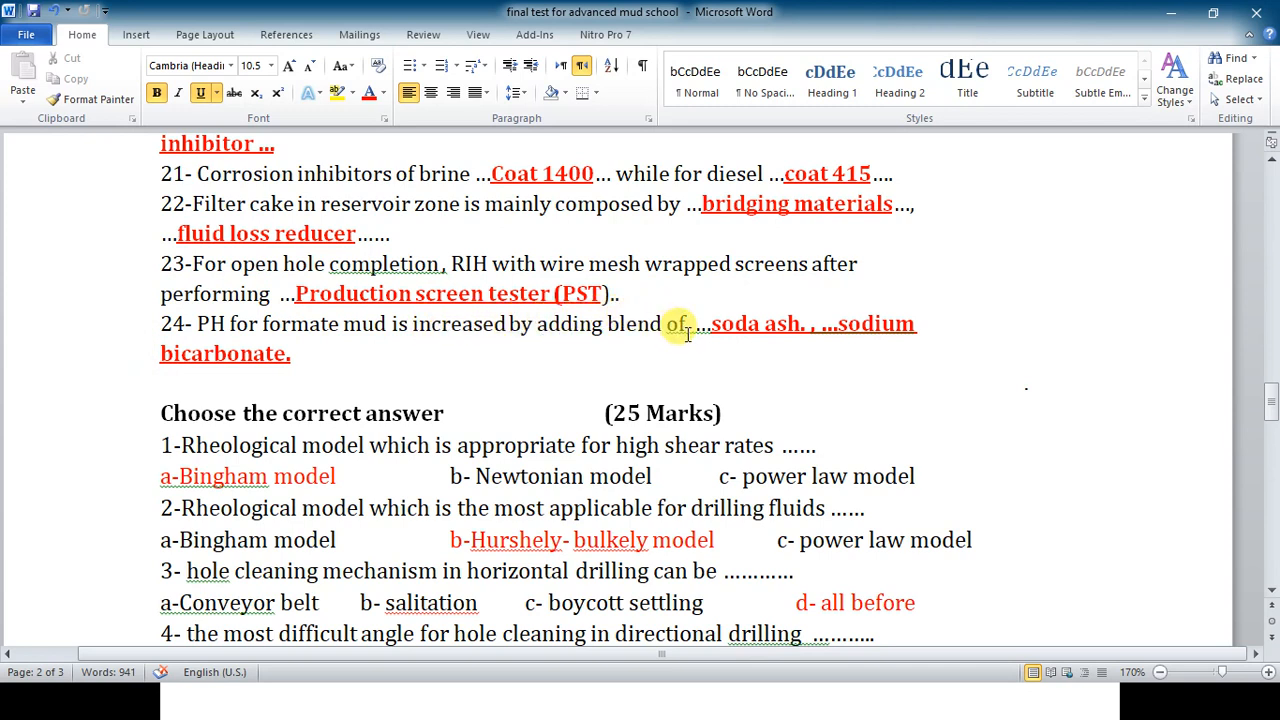
pyautogui.moveTo(904, 302)
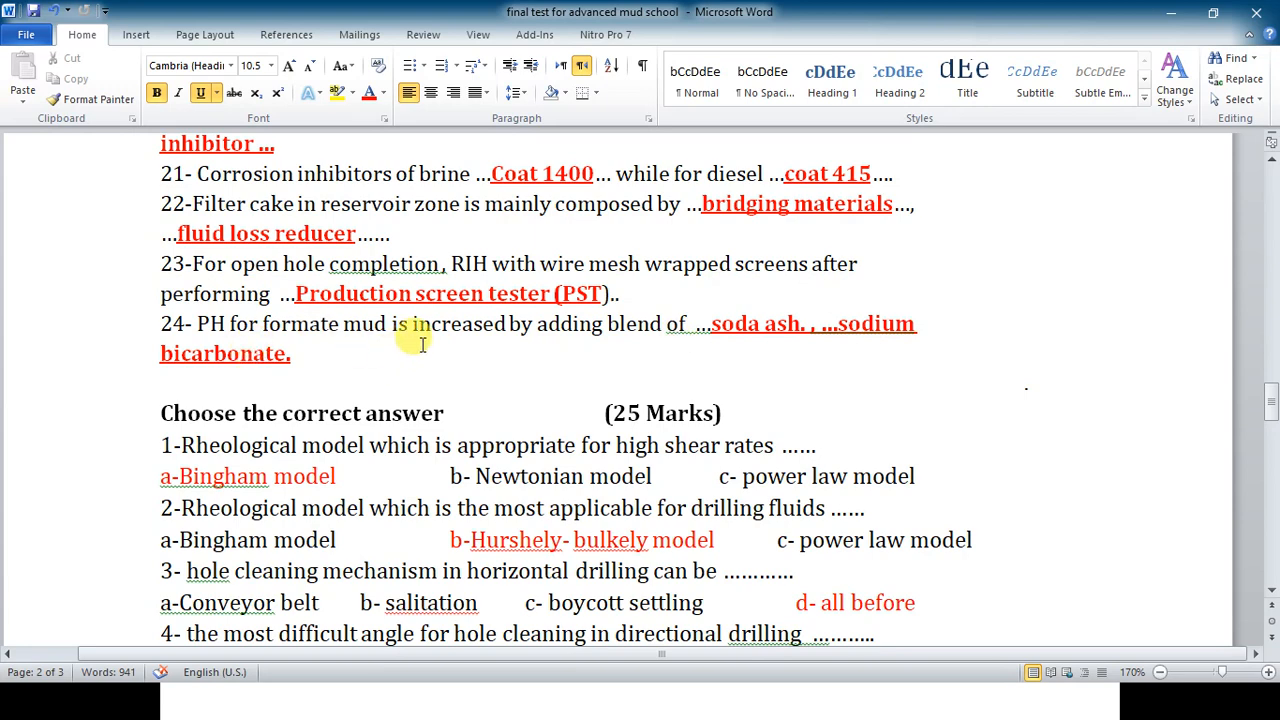
pyautogui.scroll(-3)
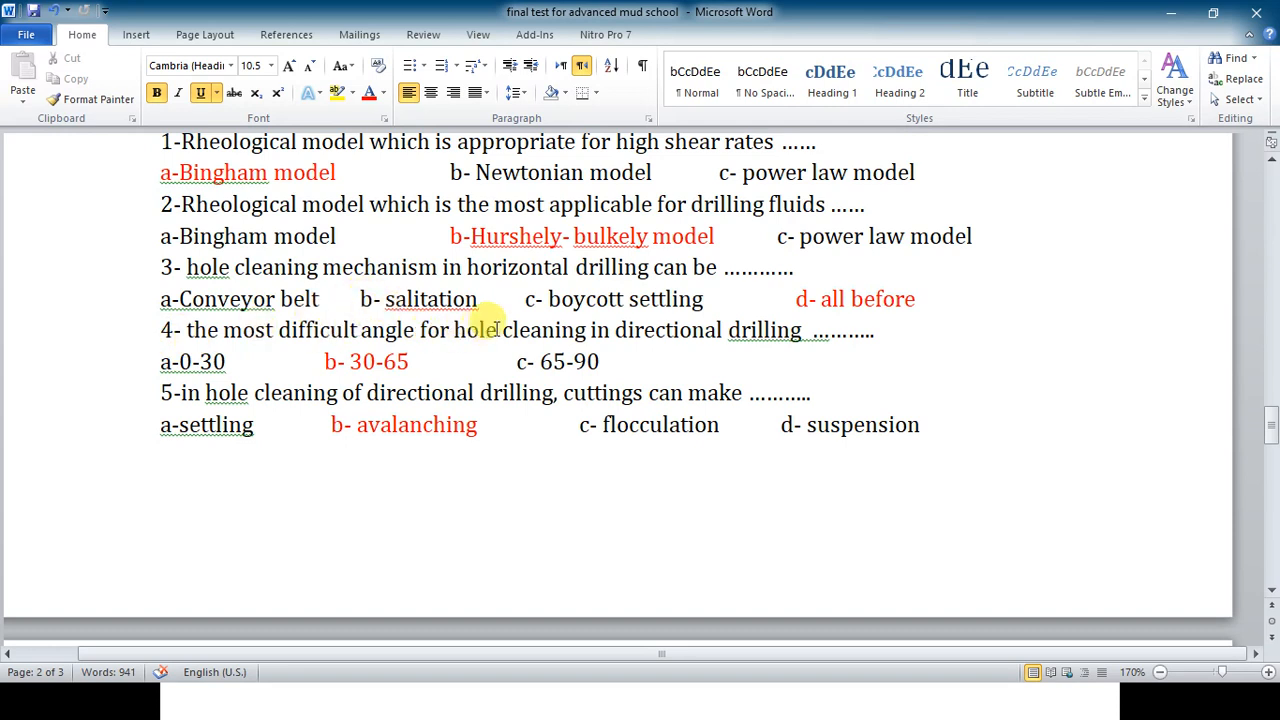
pyautogui.moveTo(638, 330)
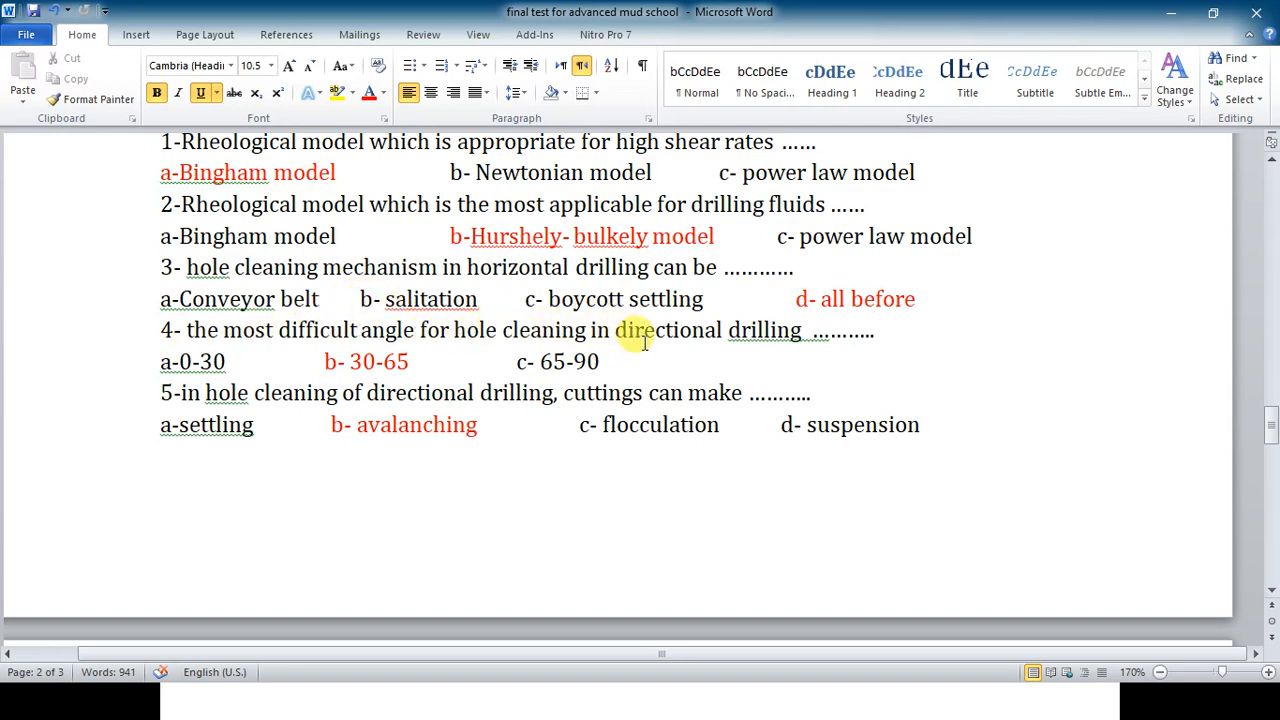
pyautogui.moveTo(356, 370)
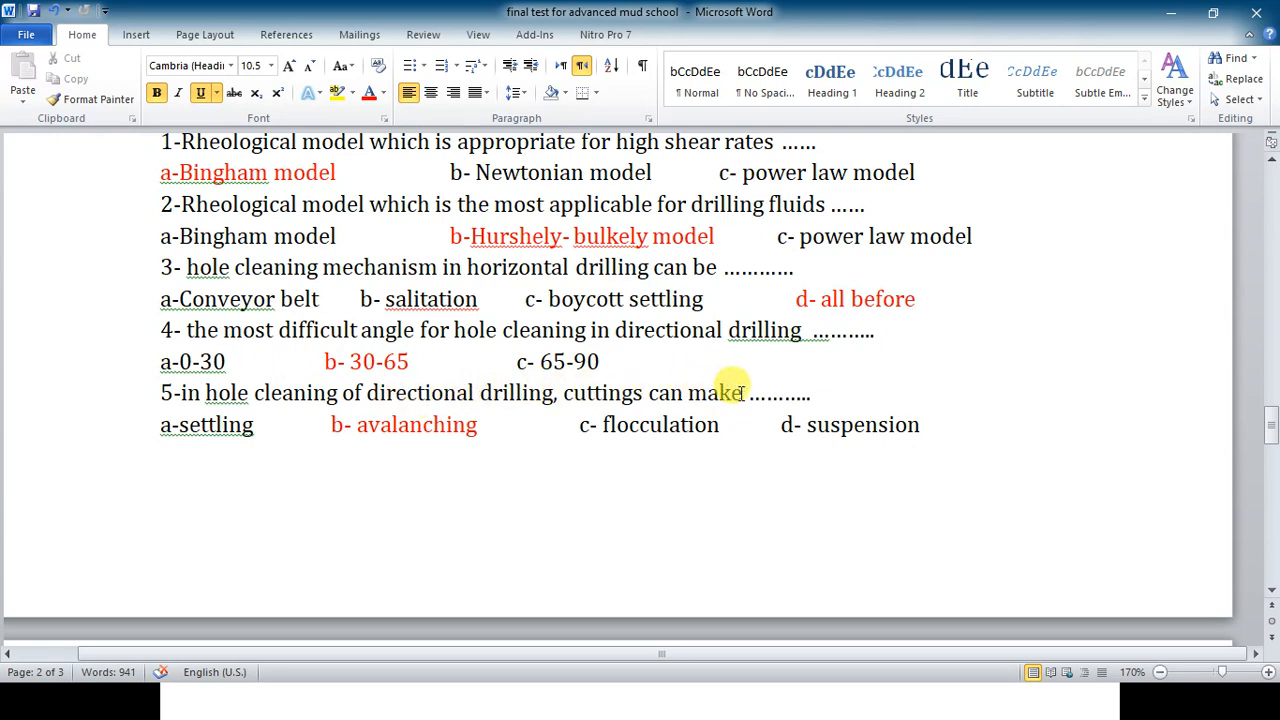
pyautogui.moveTo(470, 456)
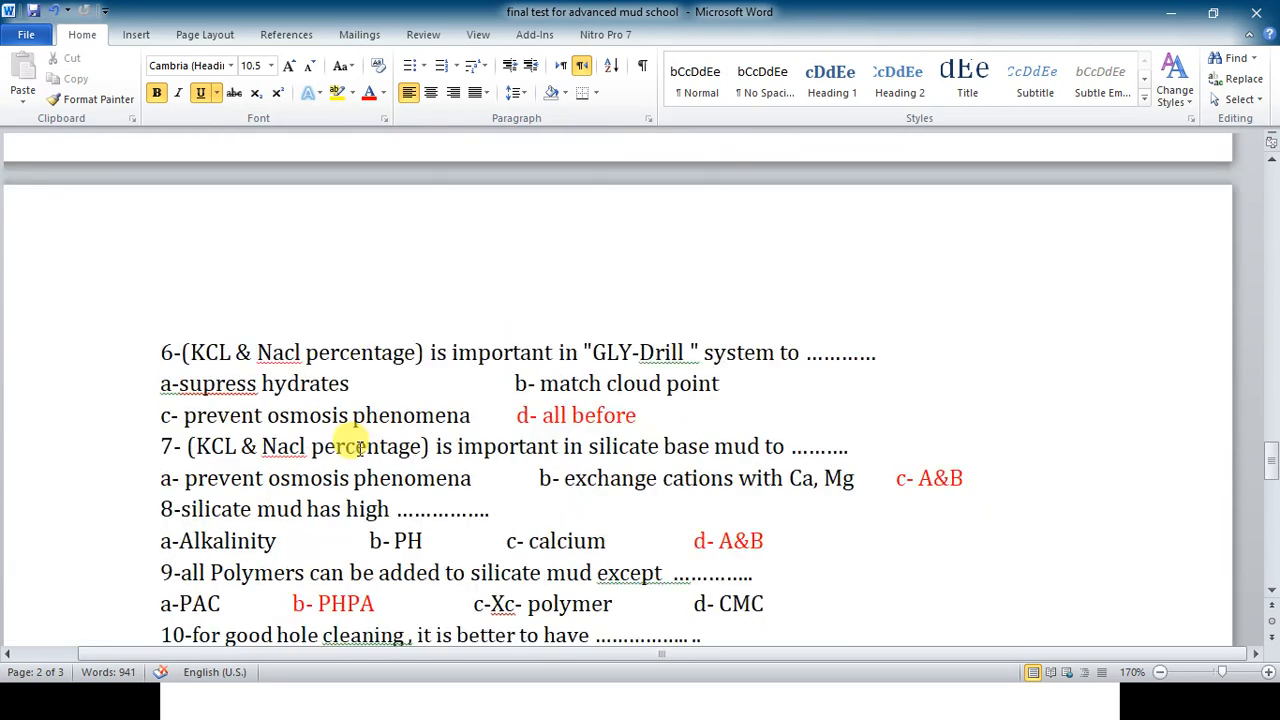
pyautogui.scroll(-3)
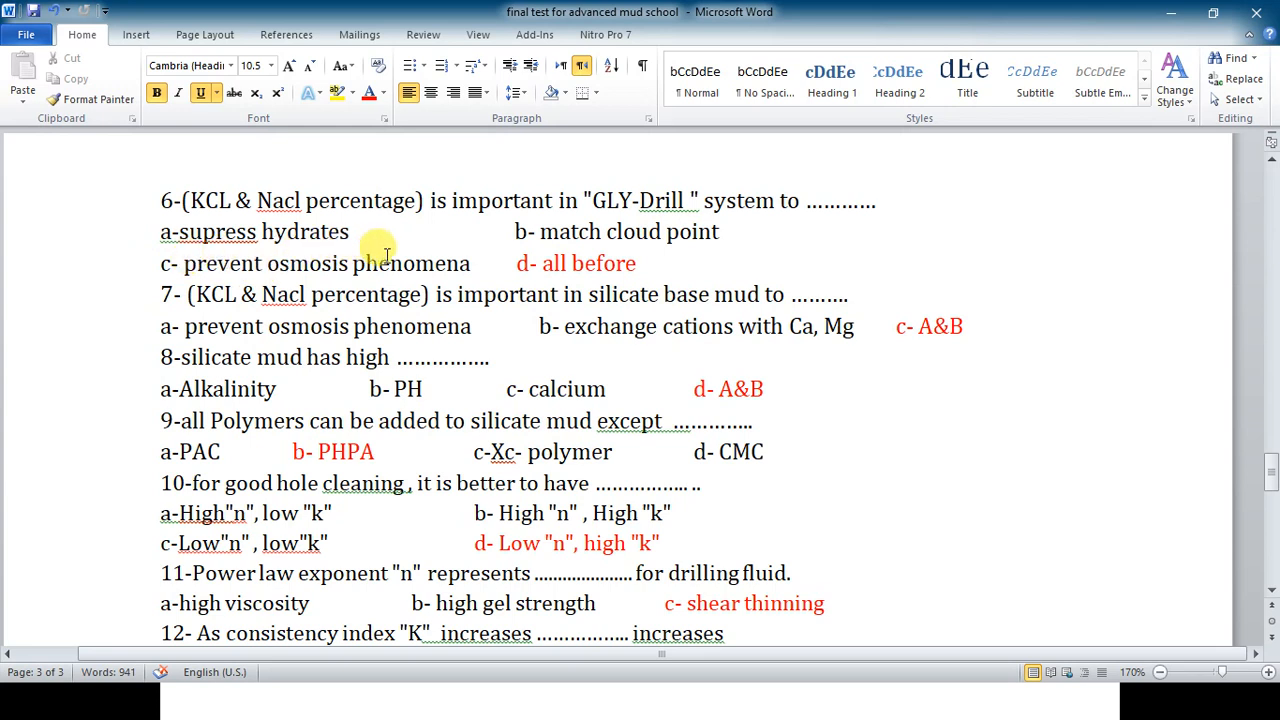
pyautogui.moveTo(520, 268)
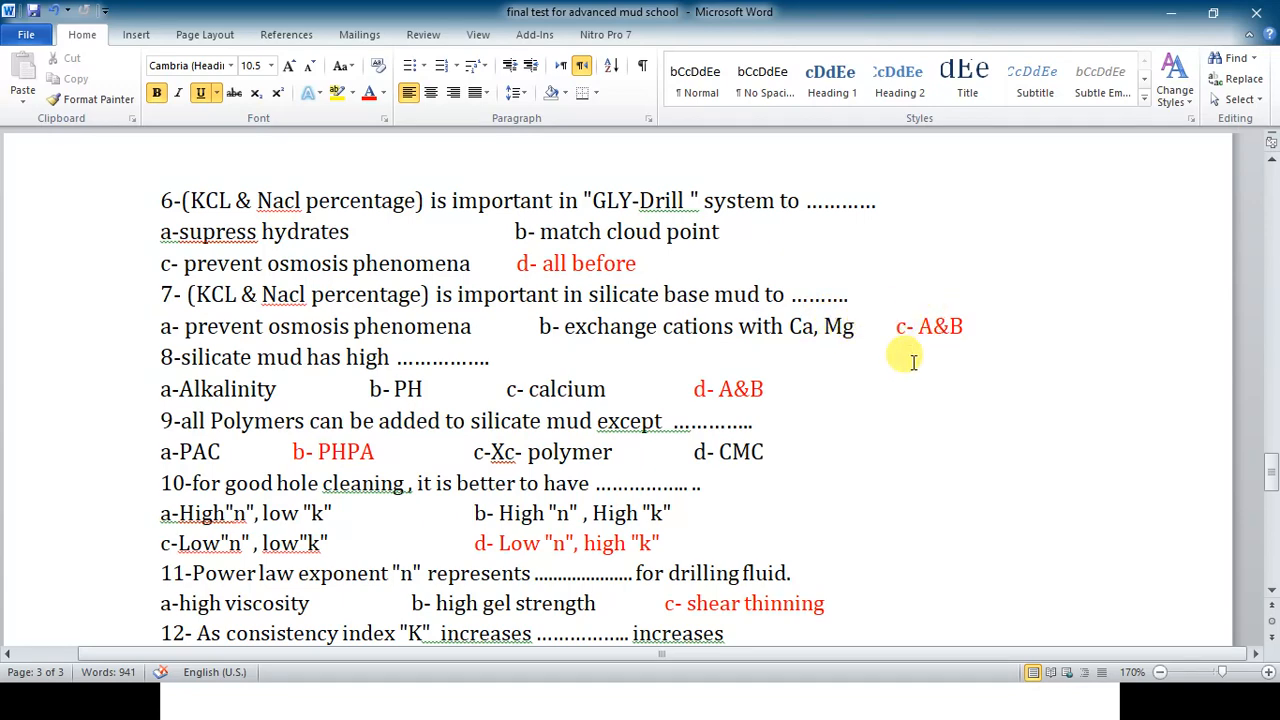
pyautogui.moveTo(256, 364)
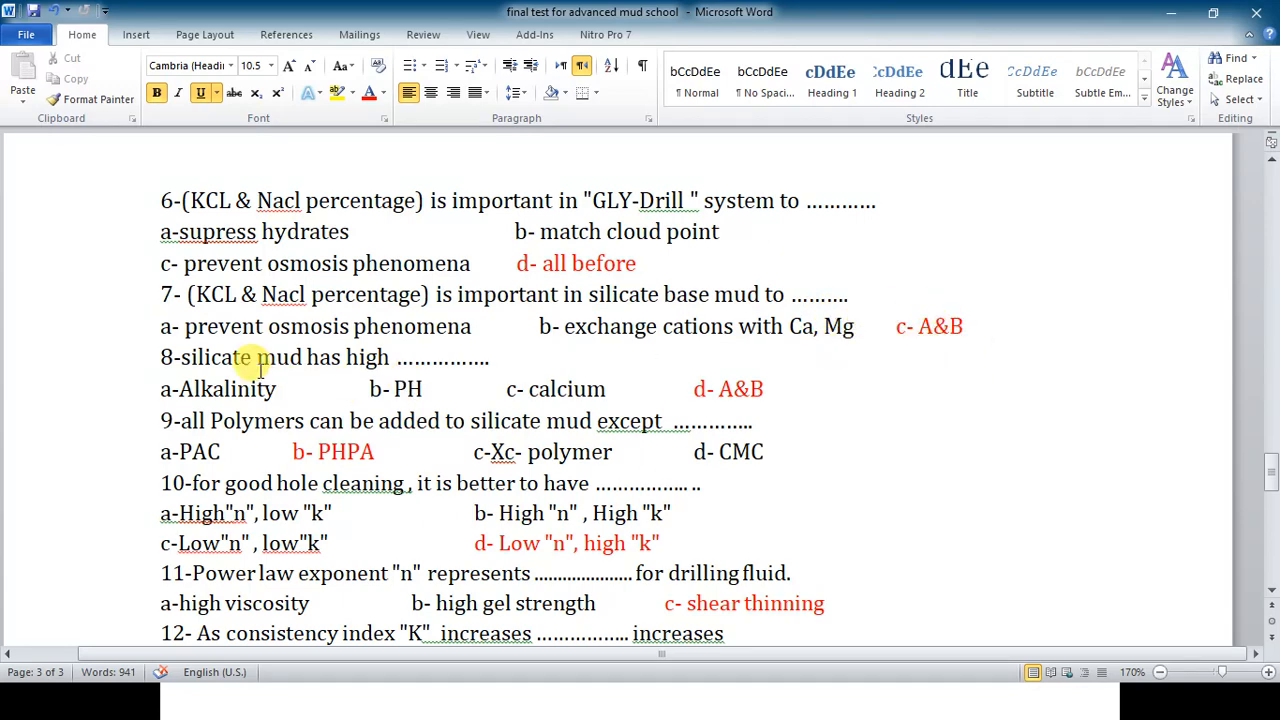
pyautogui.scroll(-3)
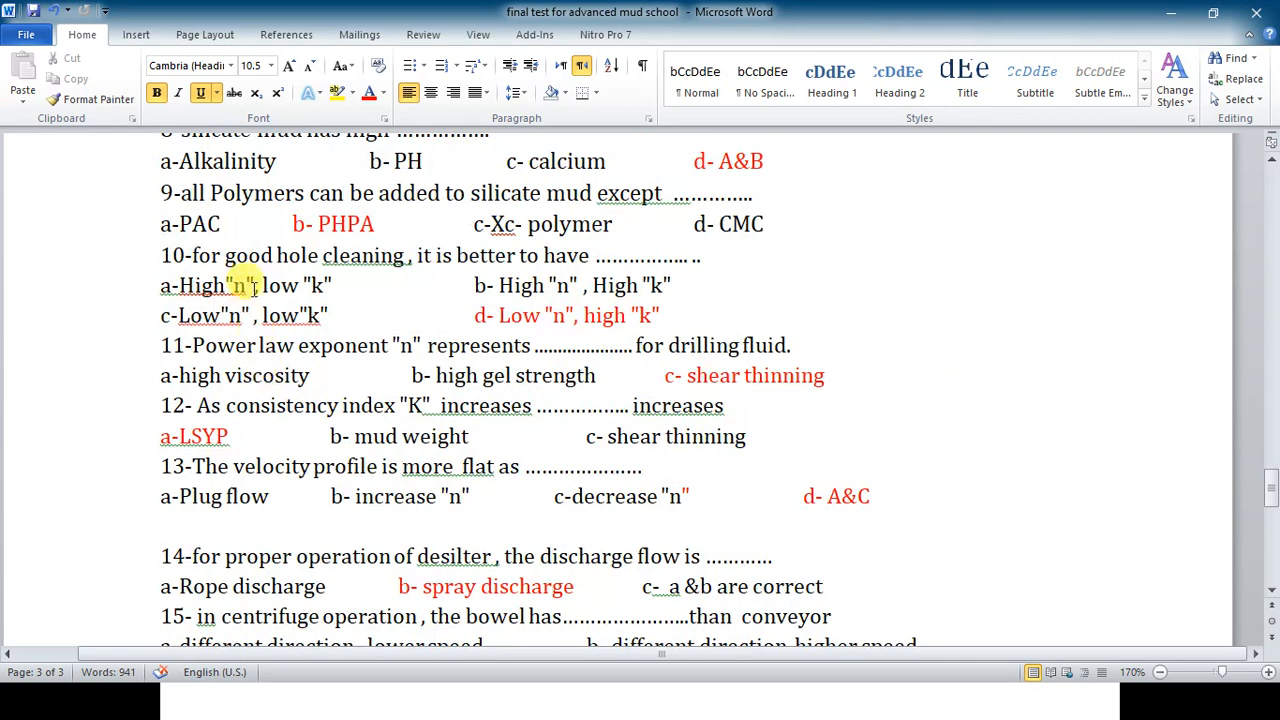
pyautogui.scroll(-3)
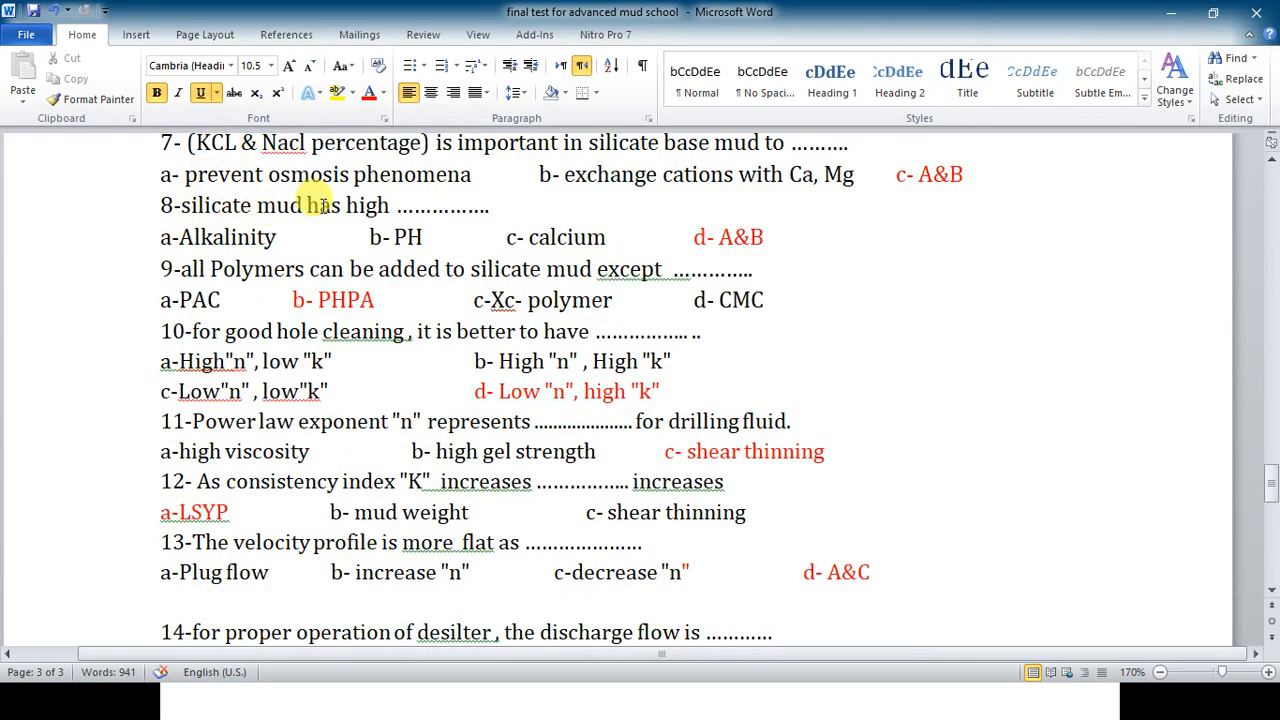
pyautogui.moveTo(336, 240)
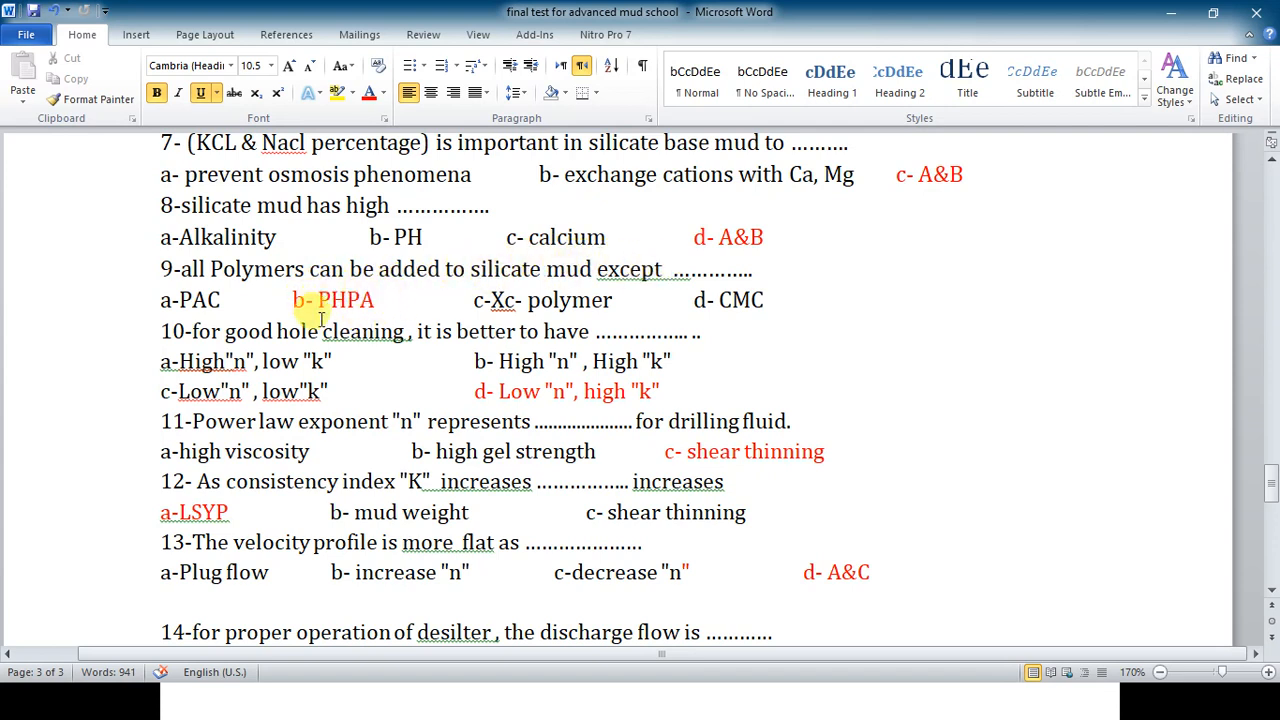
pyautogui.moveTo(410, 304)
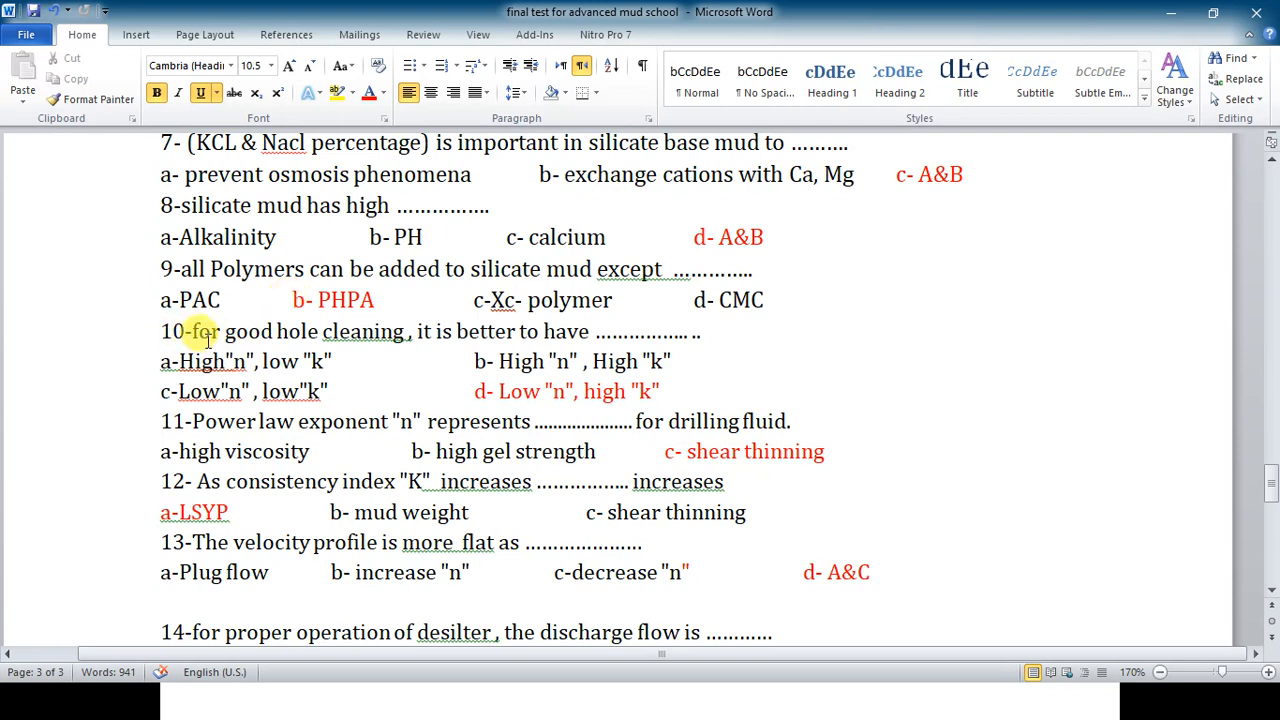
pyautogui.moveTo(488, 332)
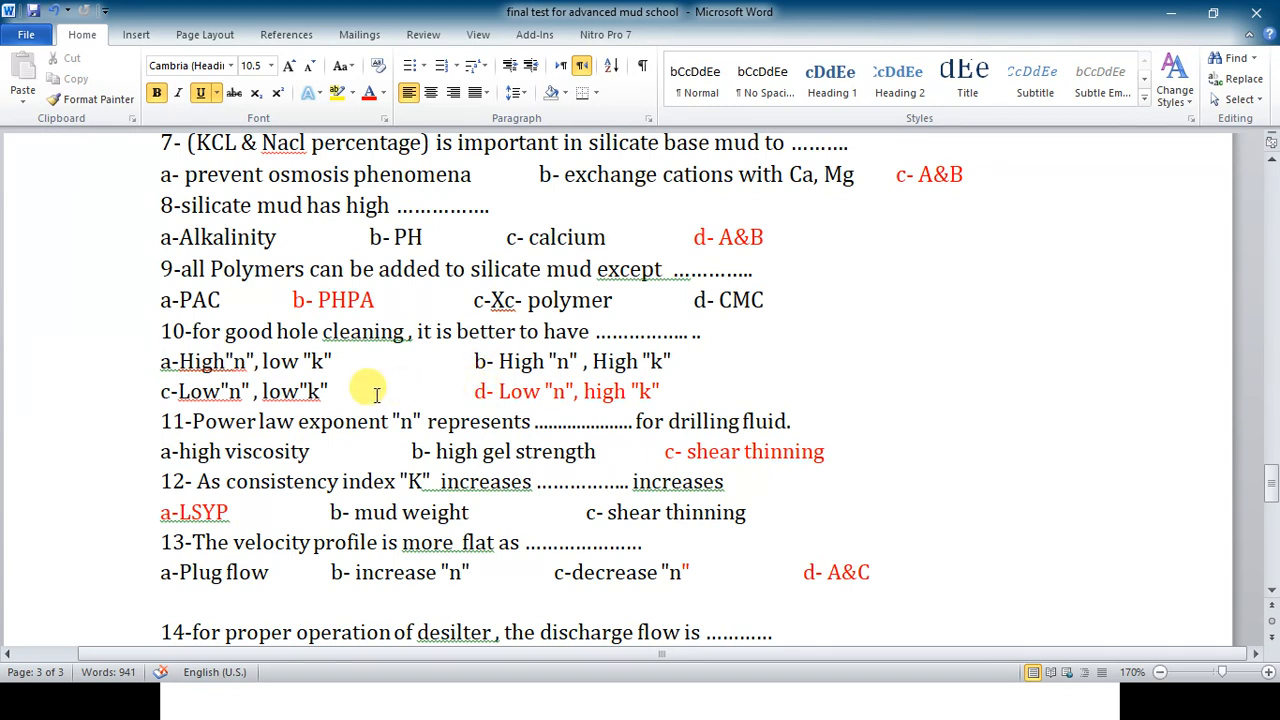
pyautogui.scroll(-3)
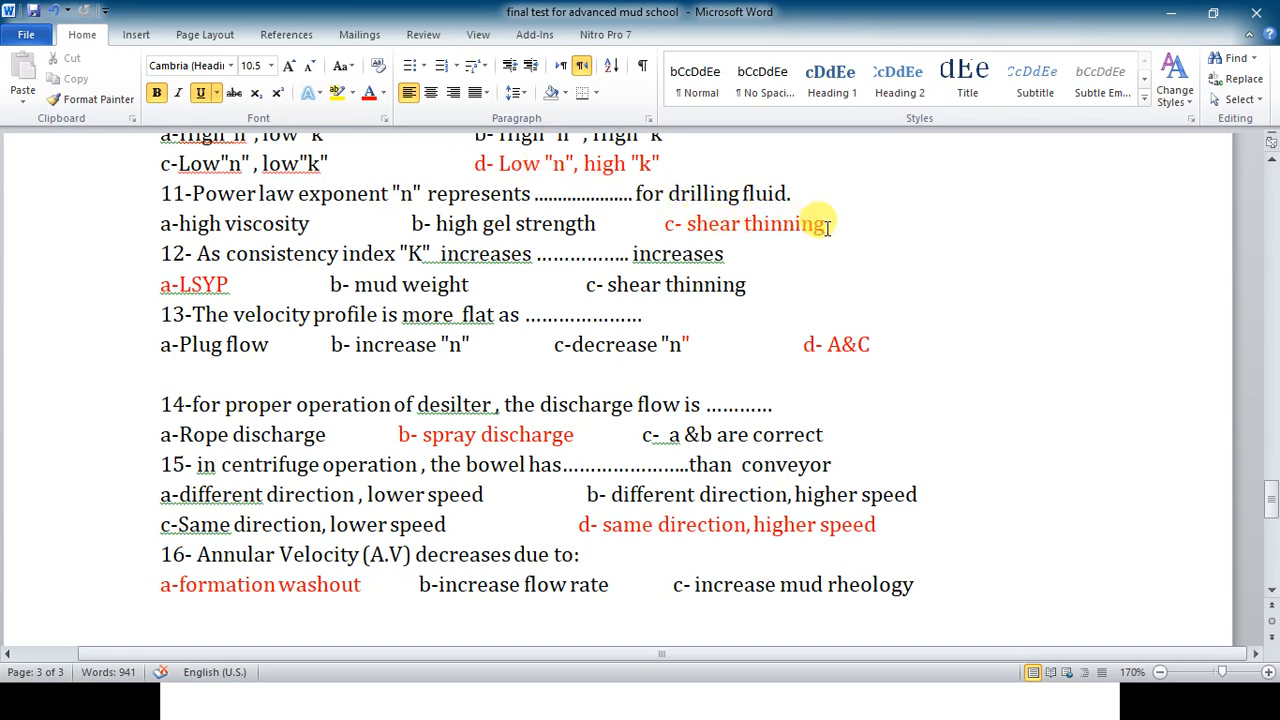
pyautogui.moveTo(612, 222)
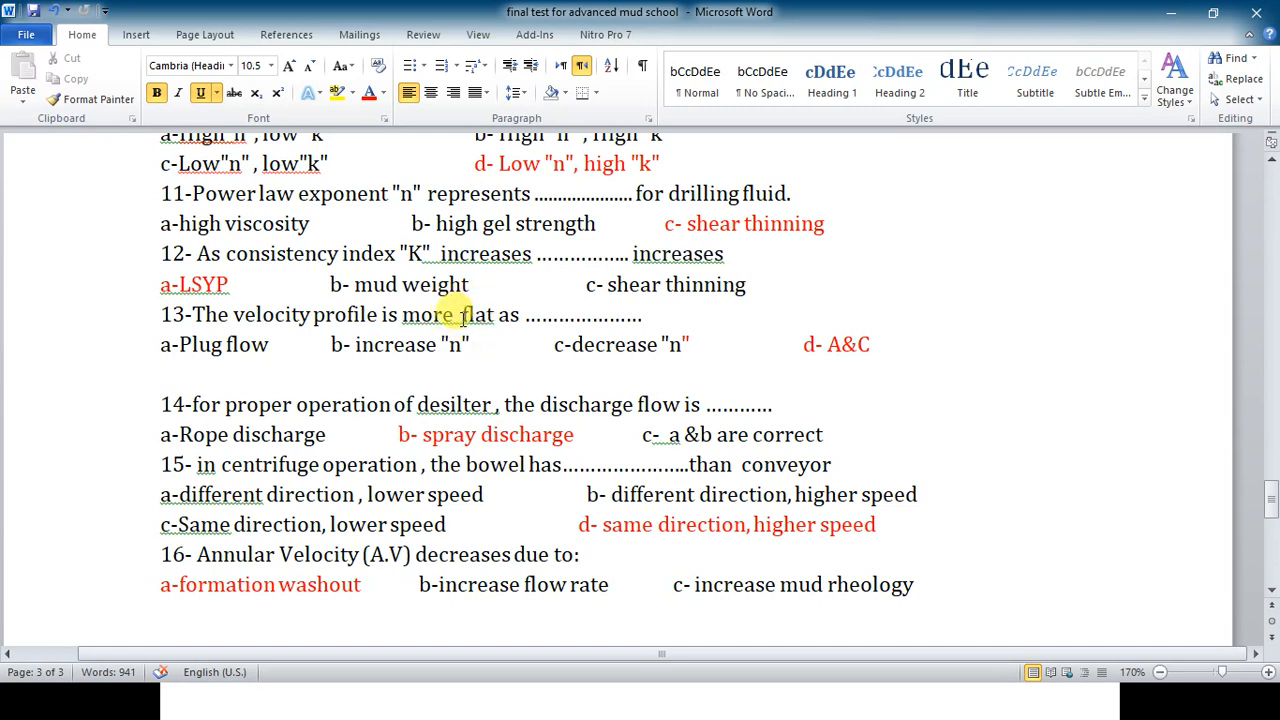
pyautogui.moveTo(500, 316)
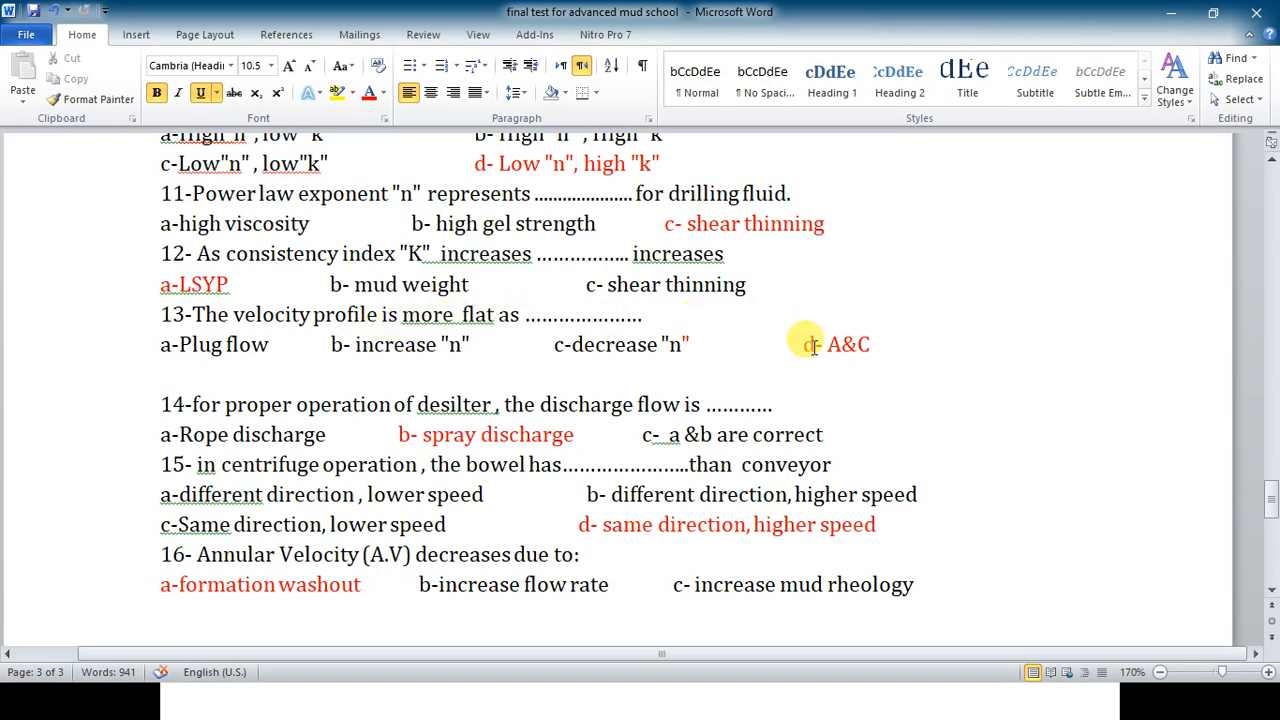
pyautogui.scroll(-3)
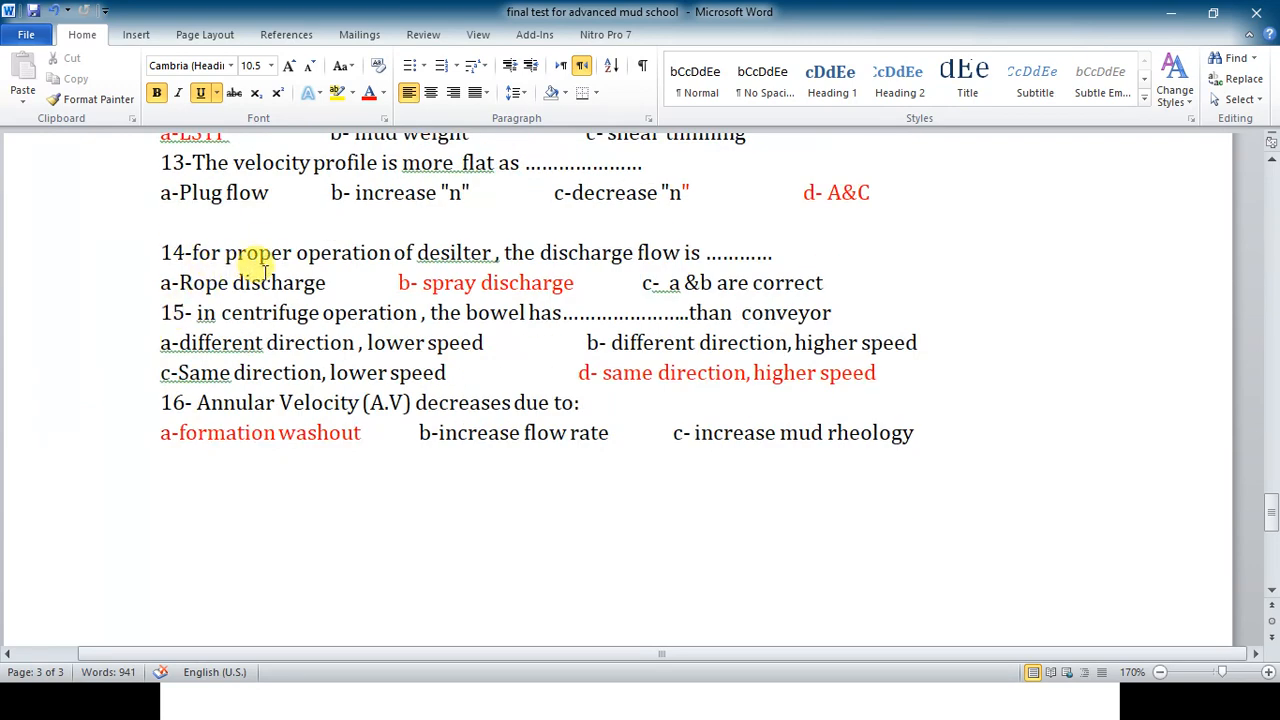
pyautogui.moveTo(278, 244)
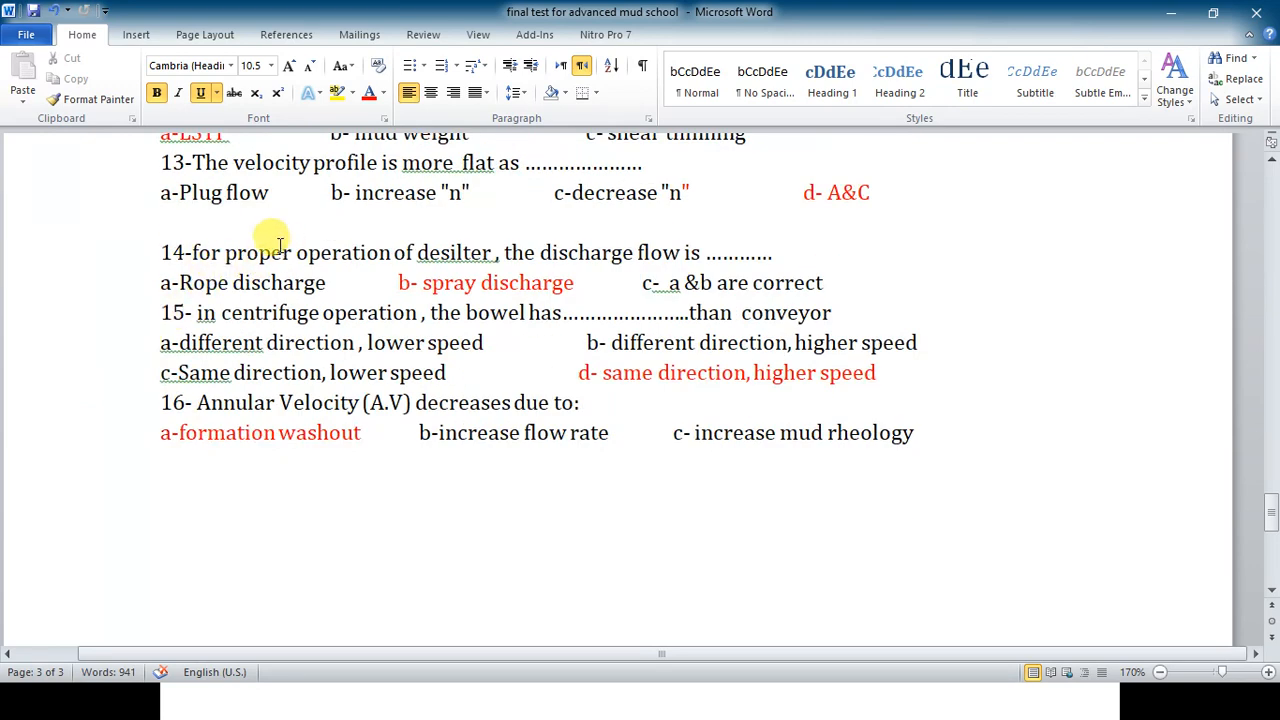
pyautogui.moveTo(496, 250)
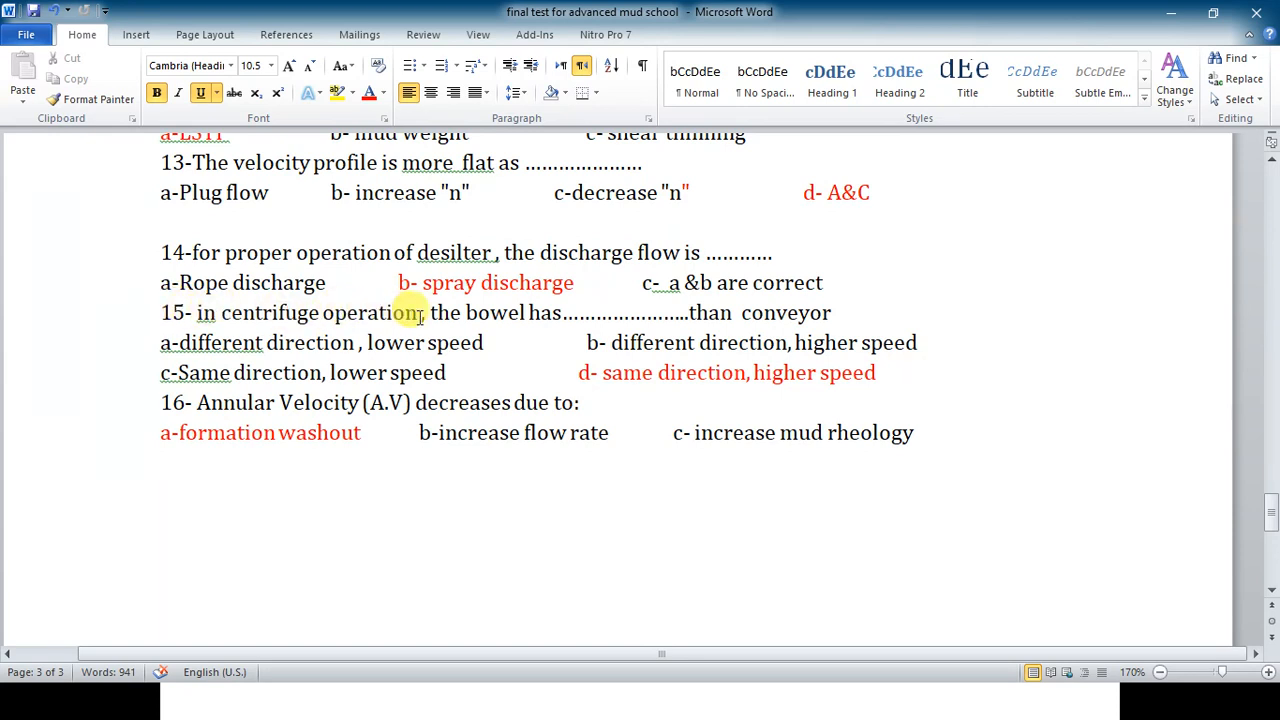
pyautogui.moveTo(568, 312)
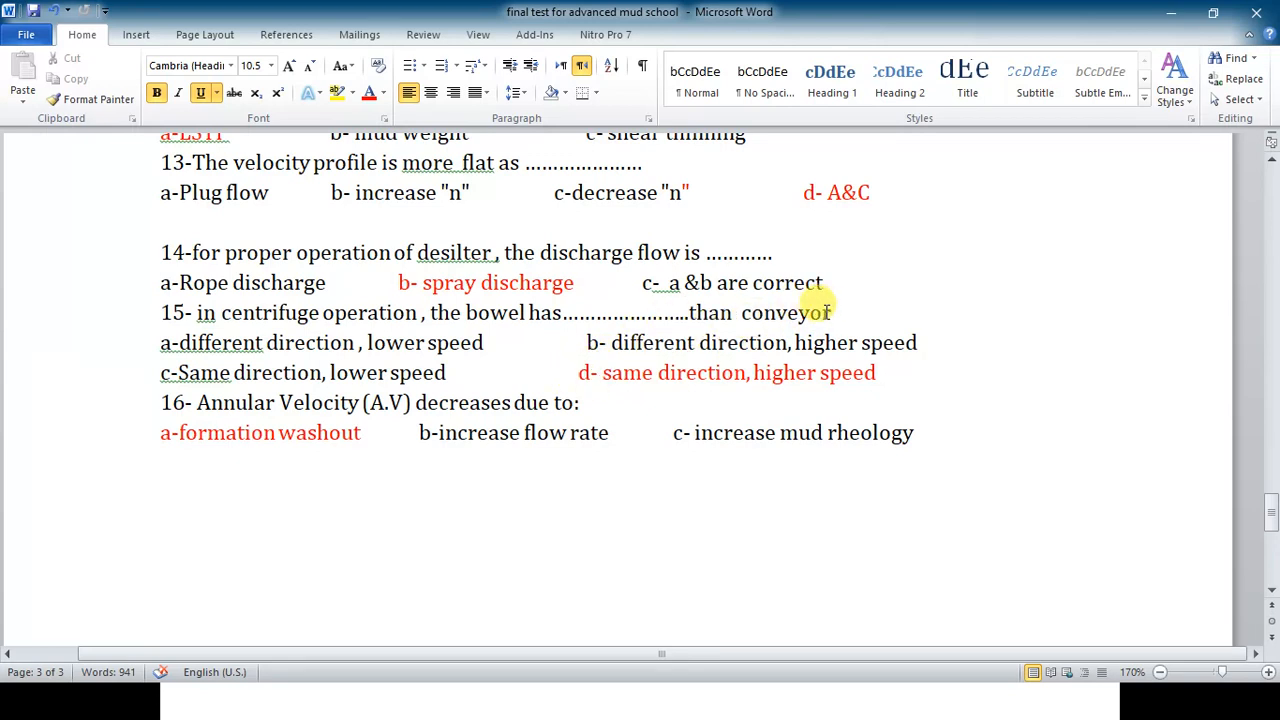
pyautogui.moveTo(568, 472)
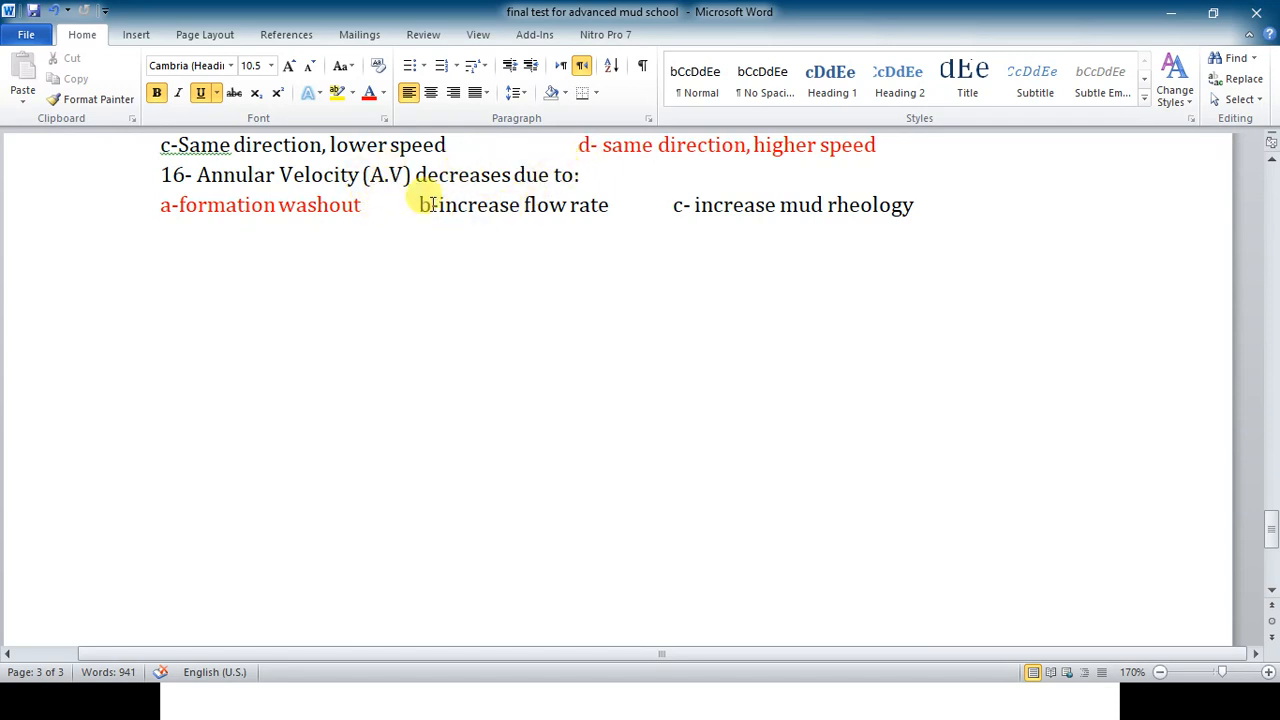
pyautogui.moveTo(616, 212)
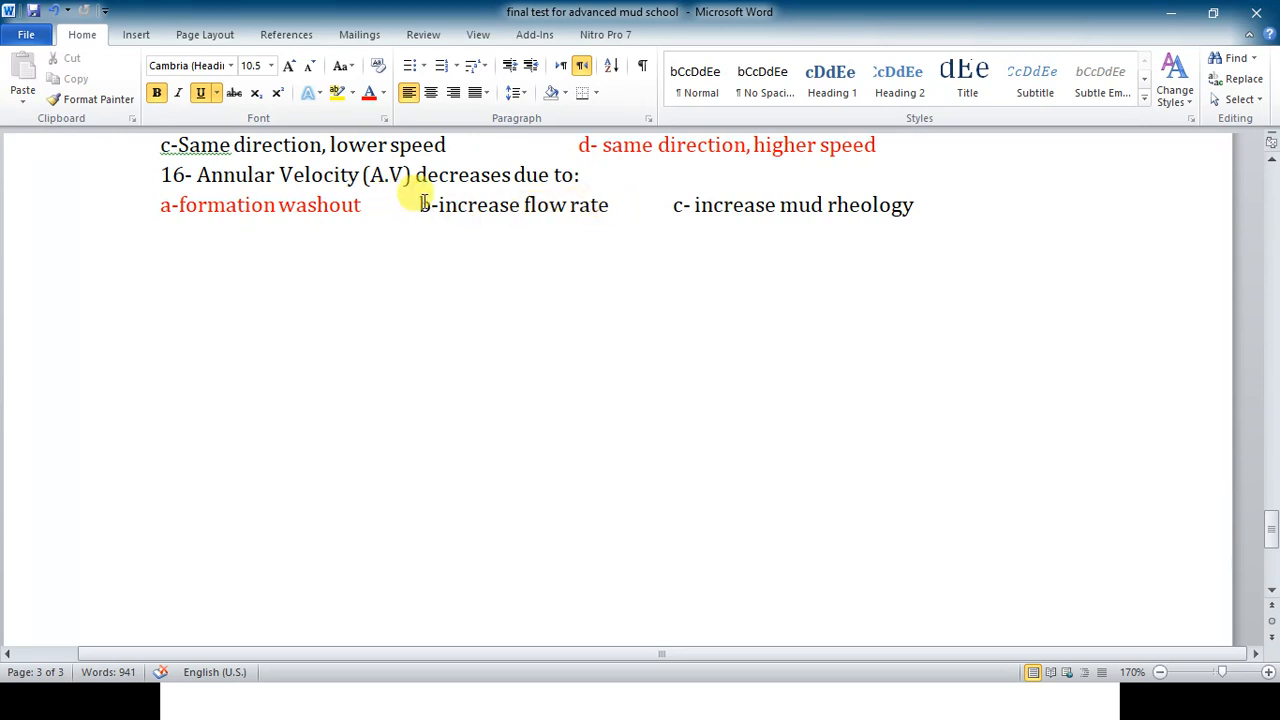
pyautogui.moveTo(848, 204)
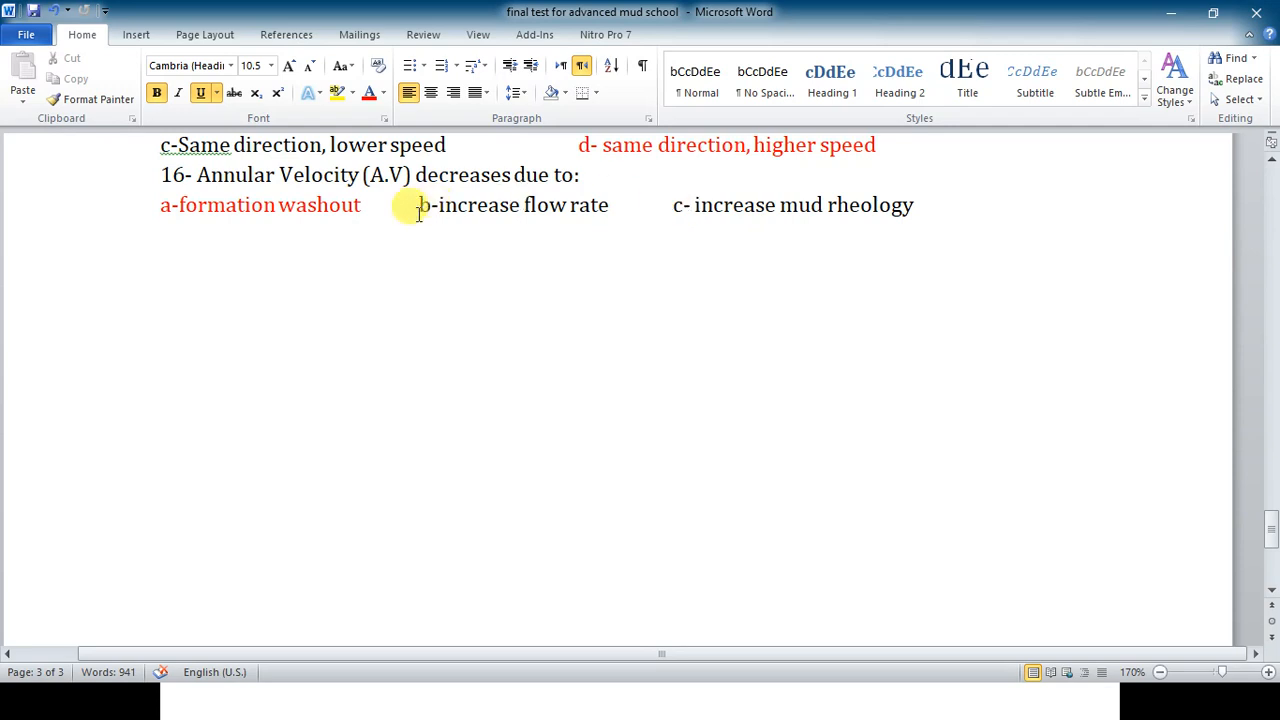
pyautogui.moveTo(240, 200)
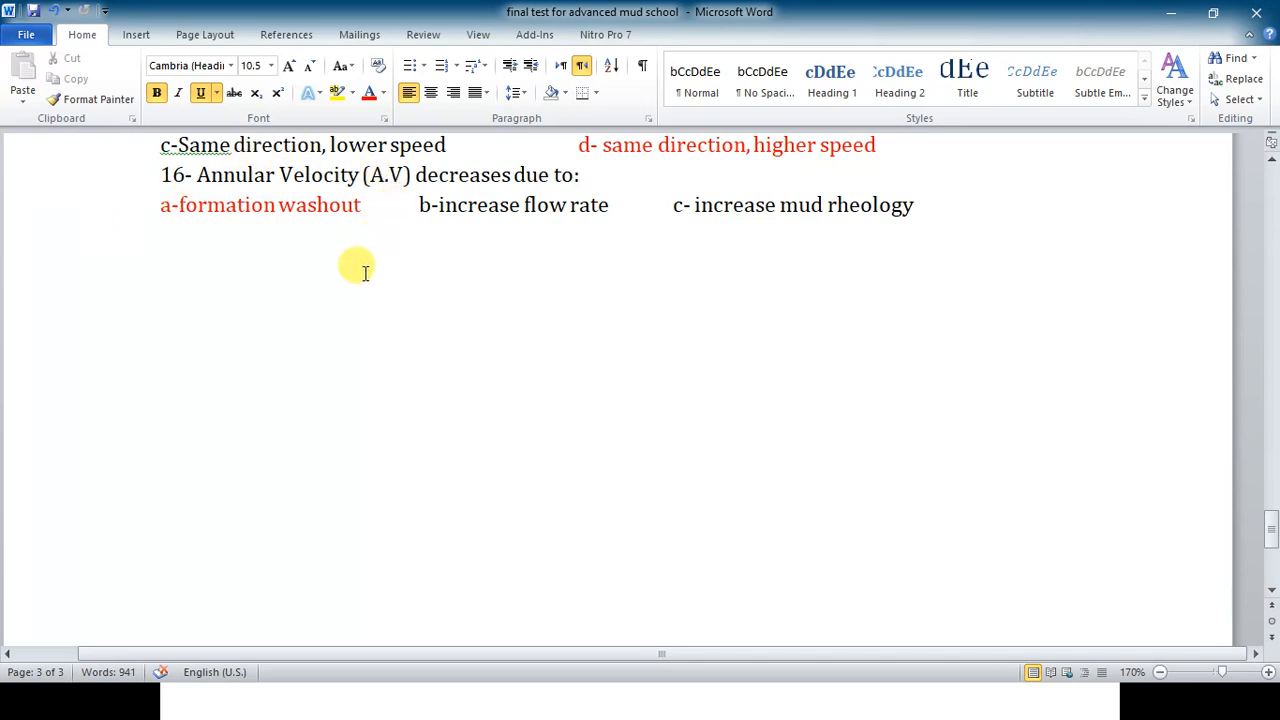
pyautogui.moveTo(170, 176)
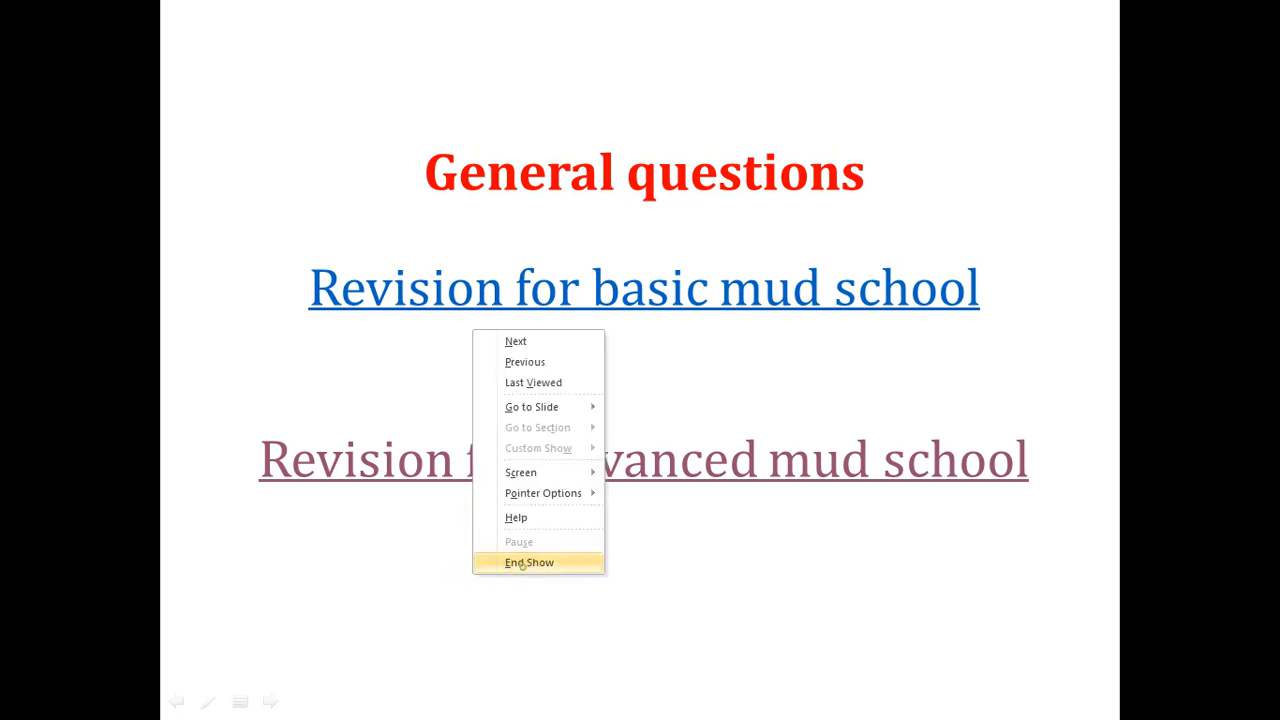
# End the slideshow so slide 1 with the instructor's channel details shows in Normal editing view.
pyautogui.click(530, 562)
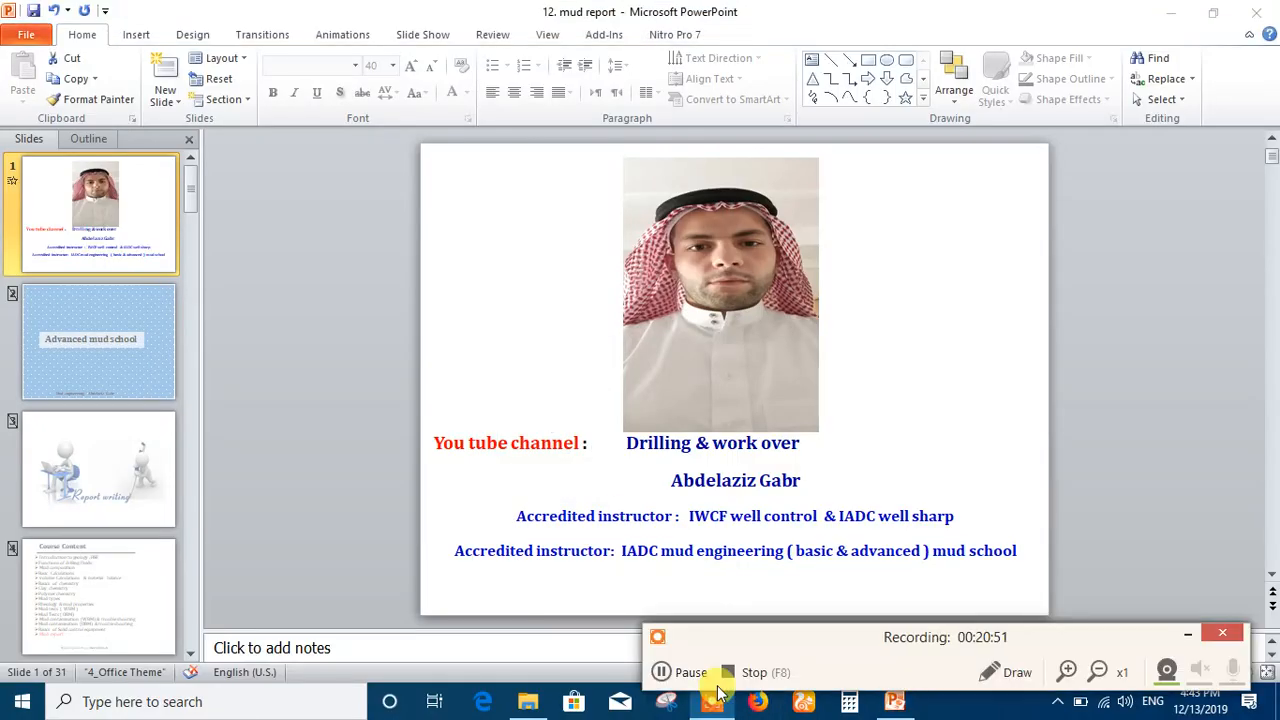
pyautogui.moveTo(760, 642)
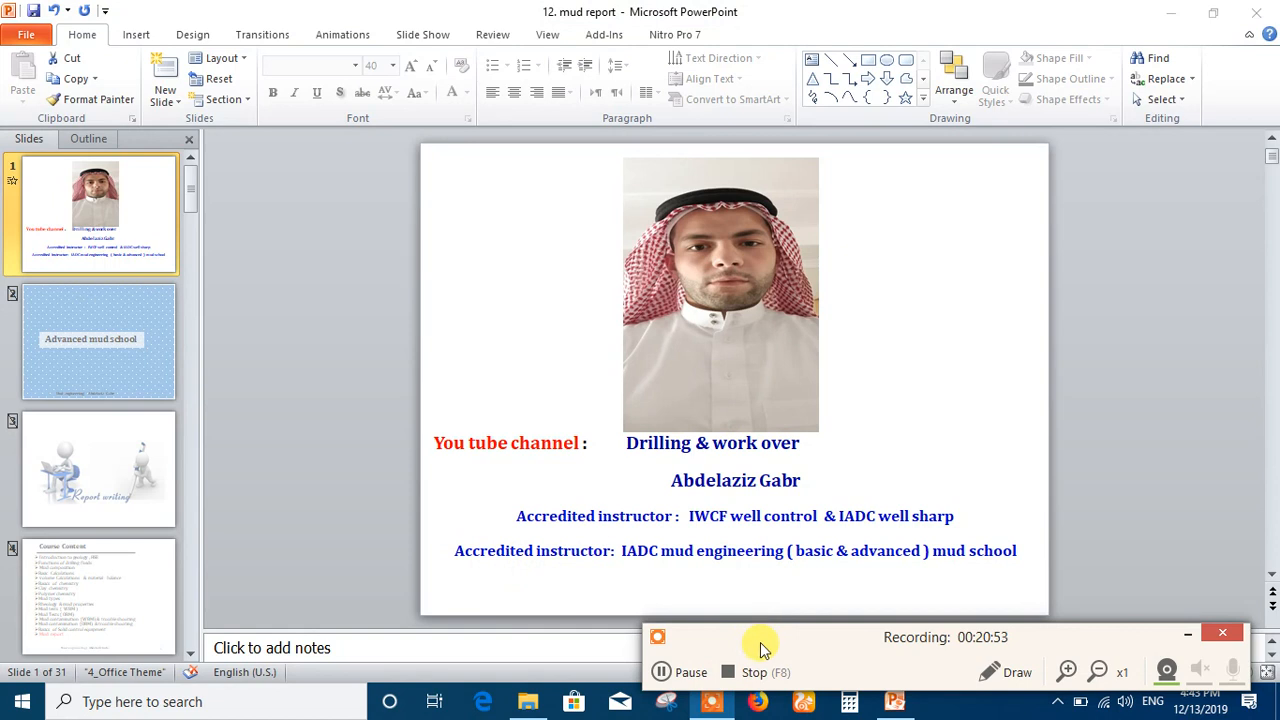